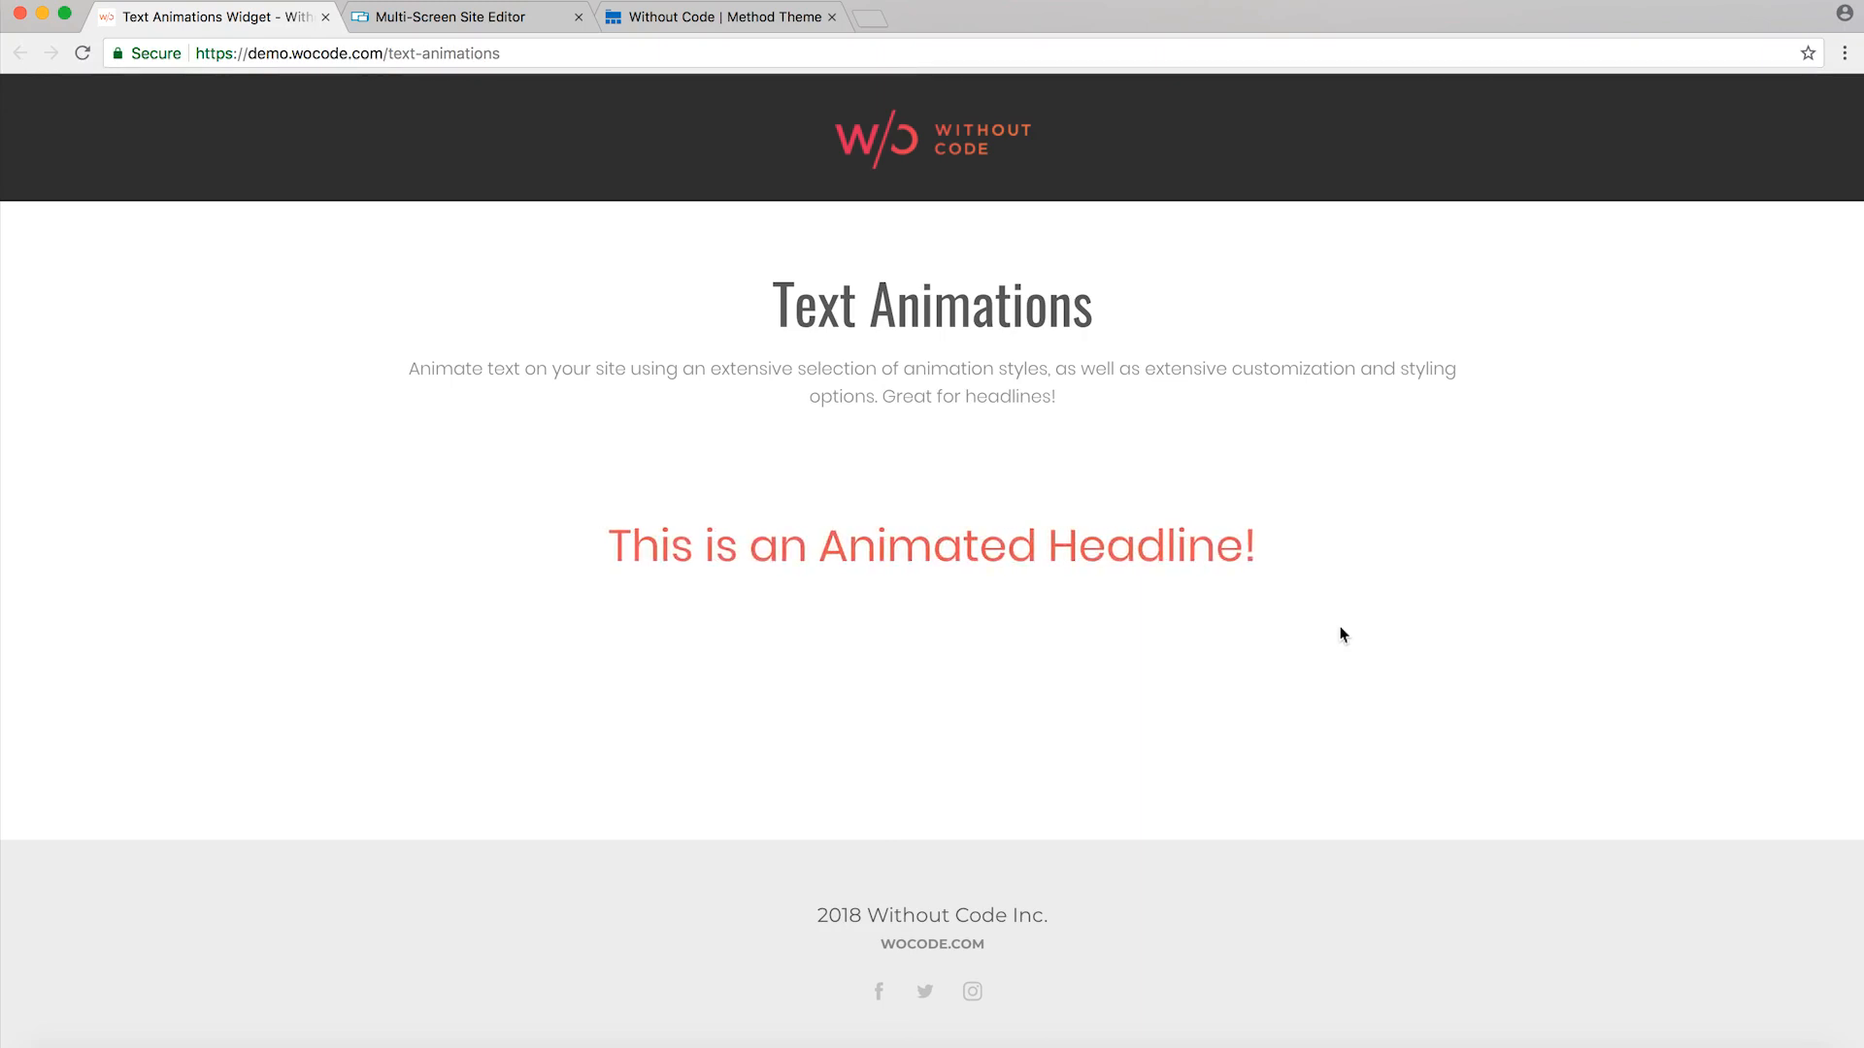
{"action": "mouse_move", "coordinate": [821, 465]}
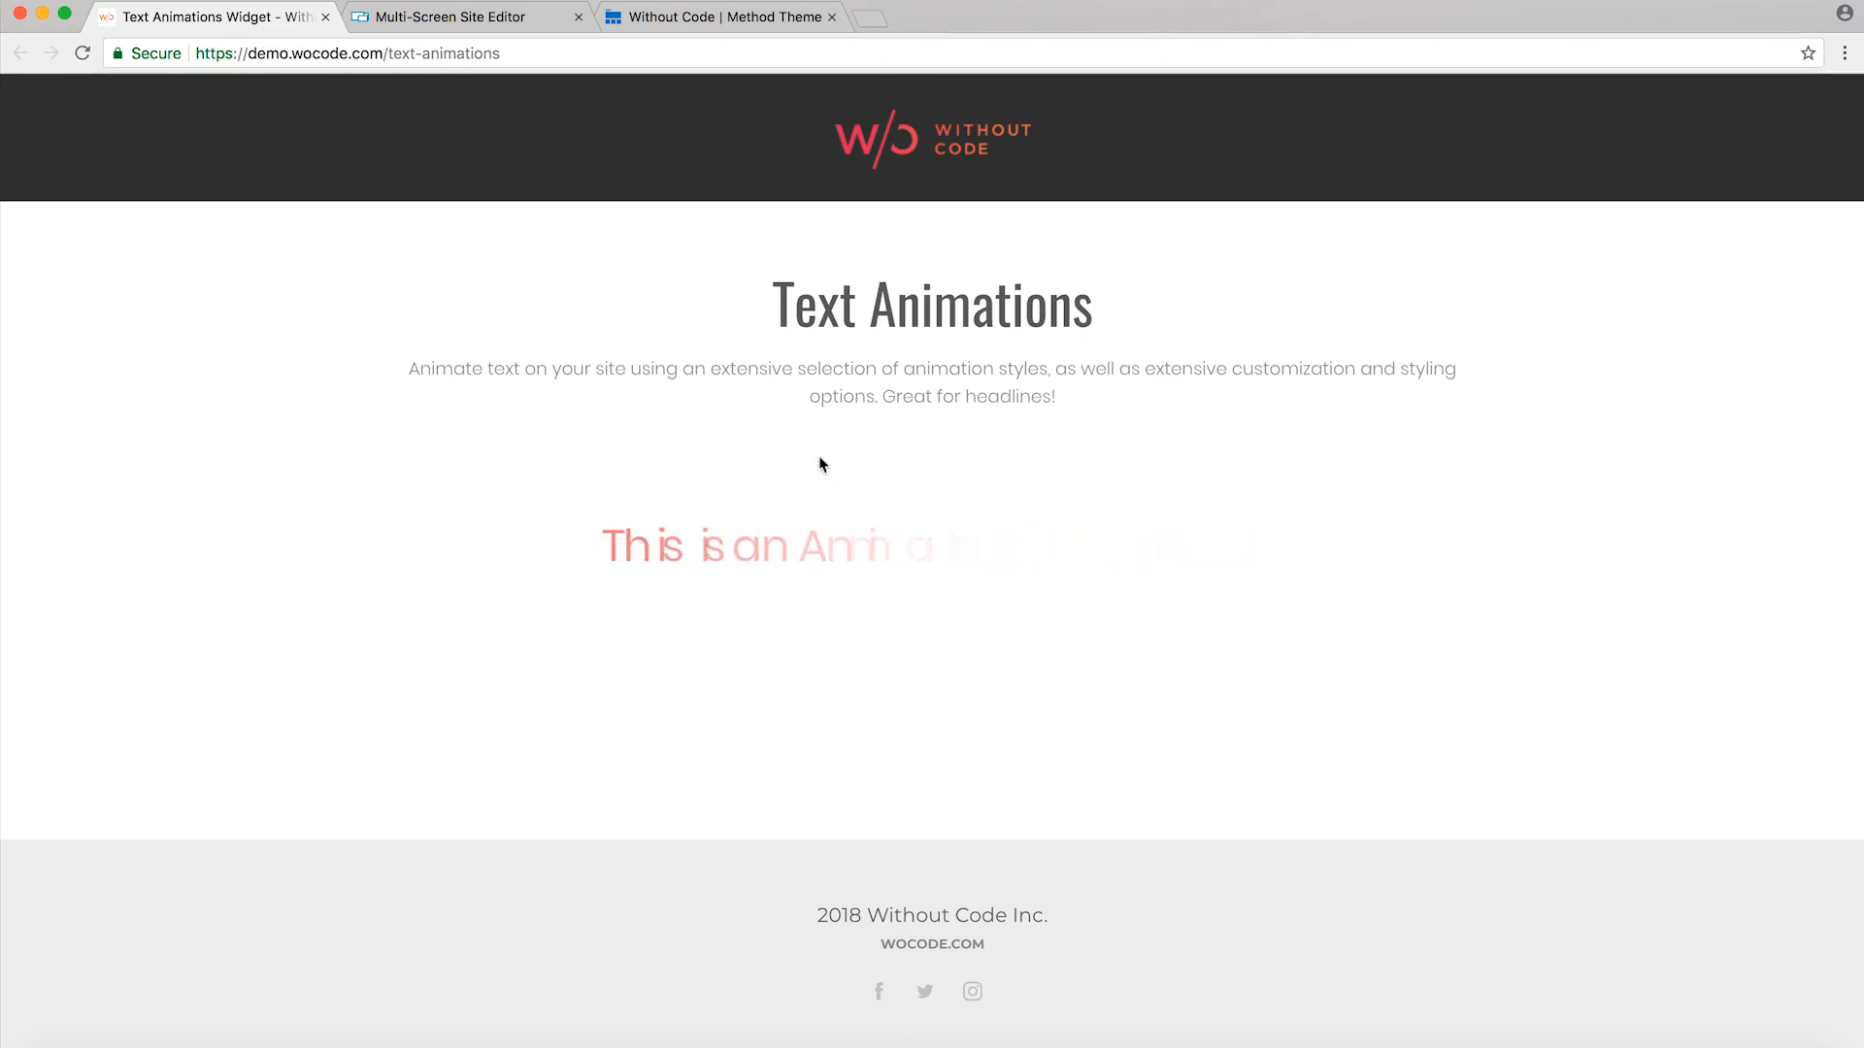
- Switch from the Text Animations demo to the Multi-Screen Site Editor tab
{"action": "left_click", "coordinate": [463, 17]}
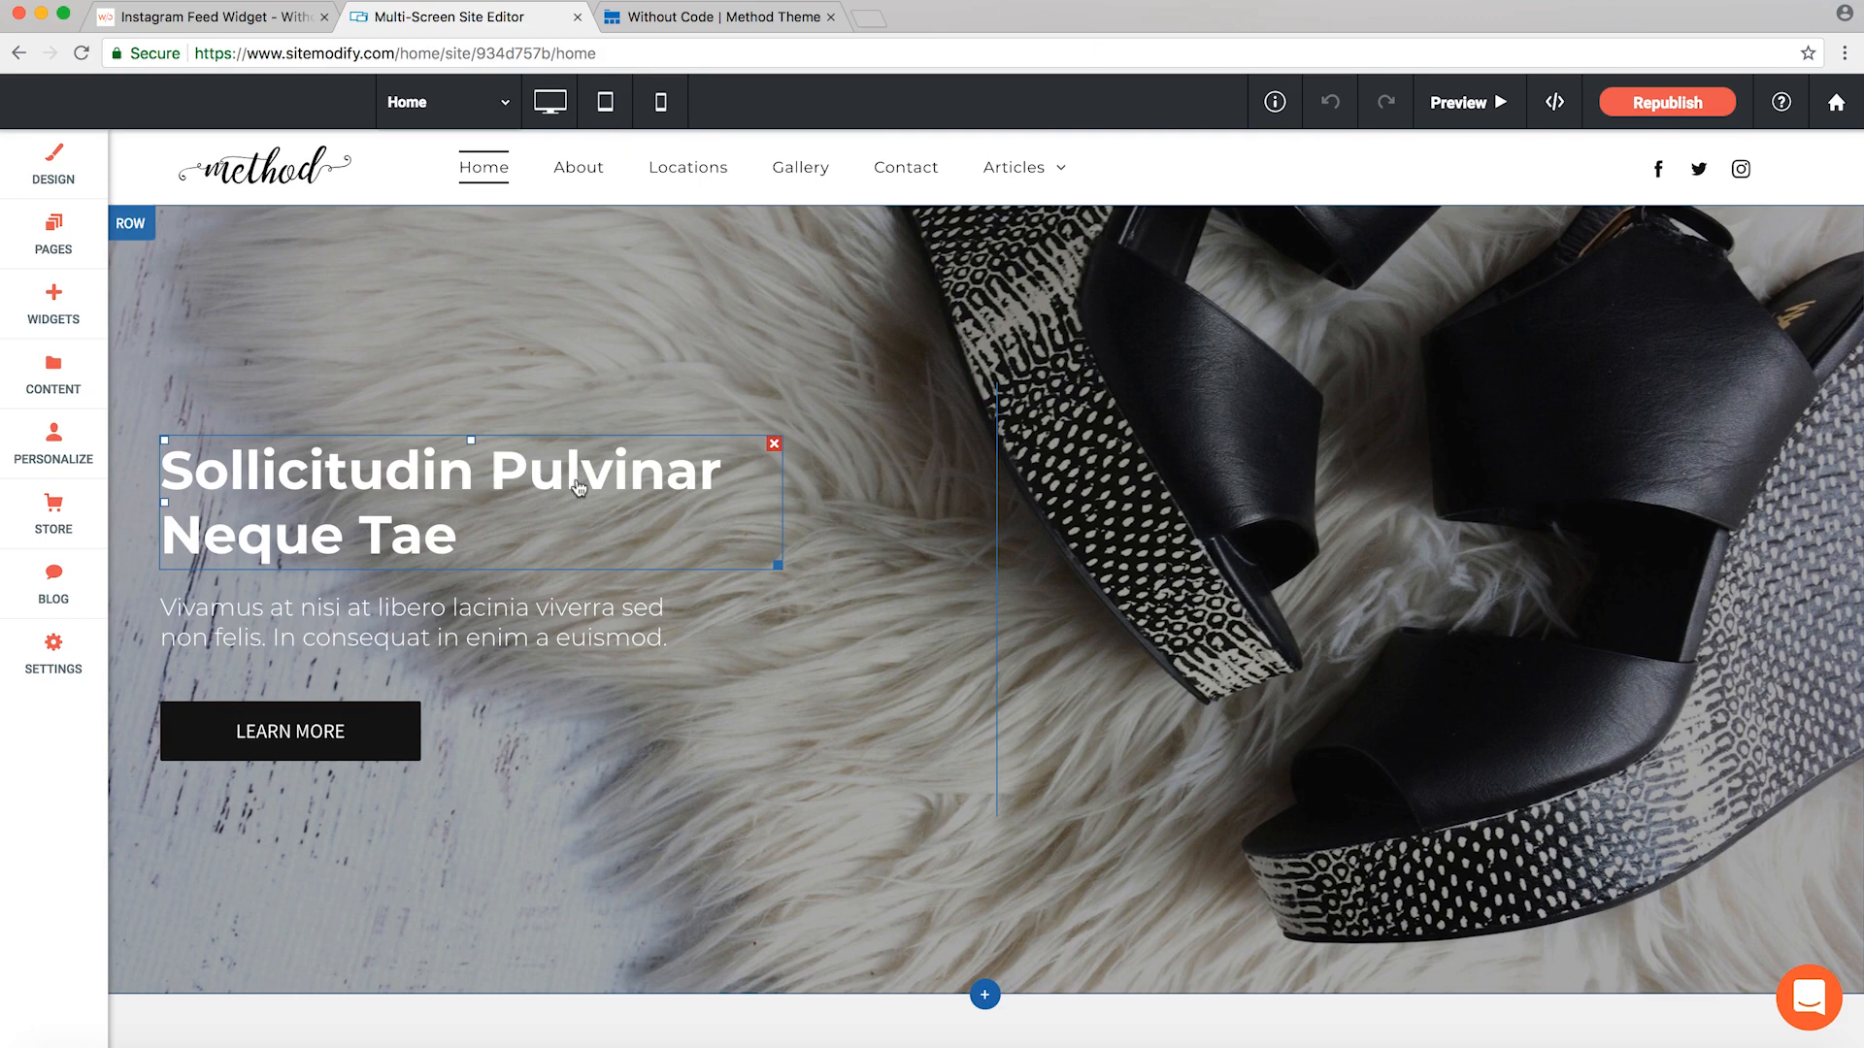
{"action": "mouse_move", "coordinate": [536, 487]}
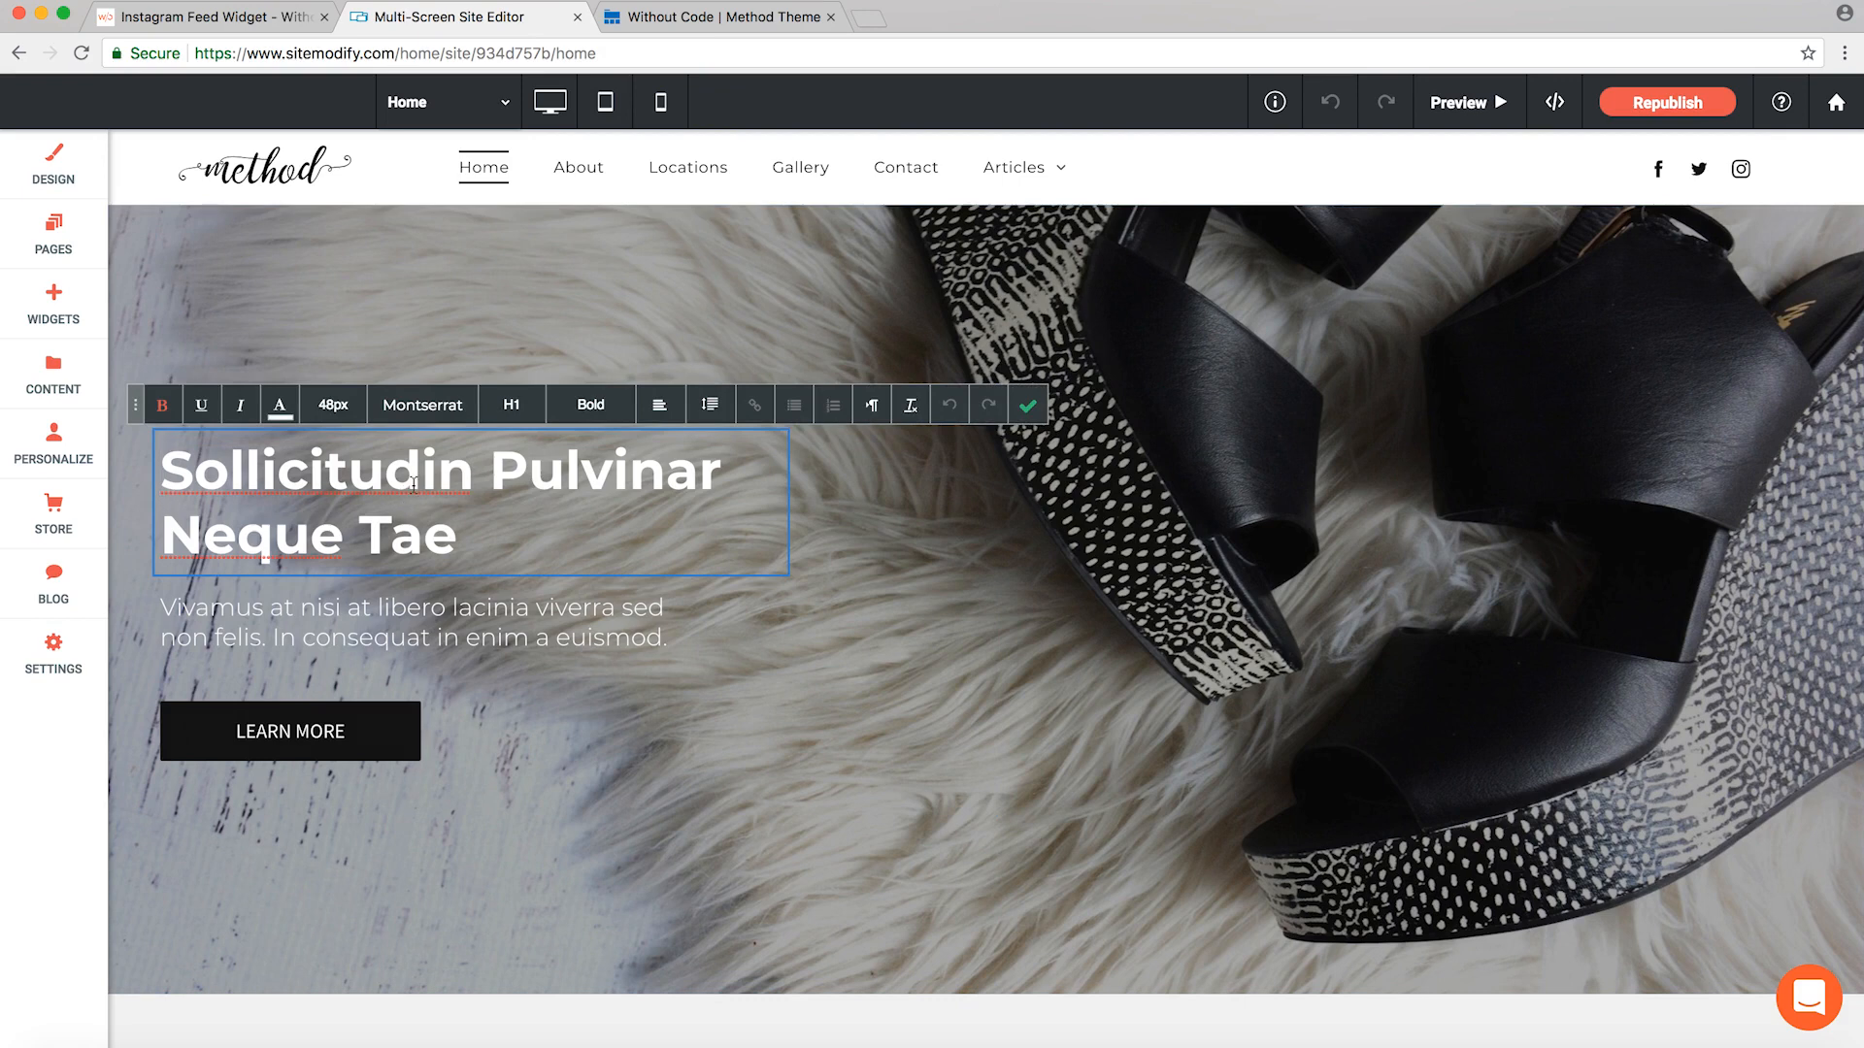
{"action": "mouse_move", "coordinate": [422, 405]}
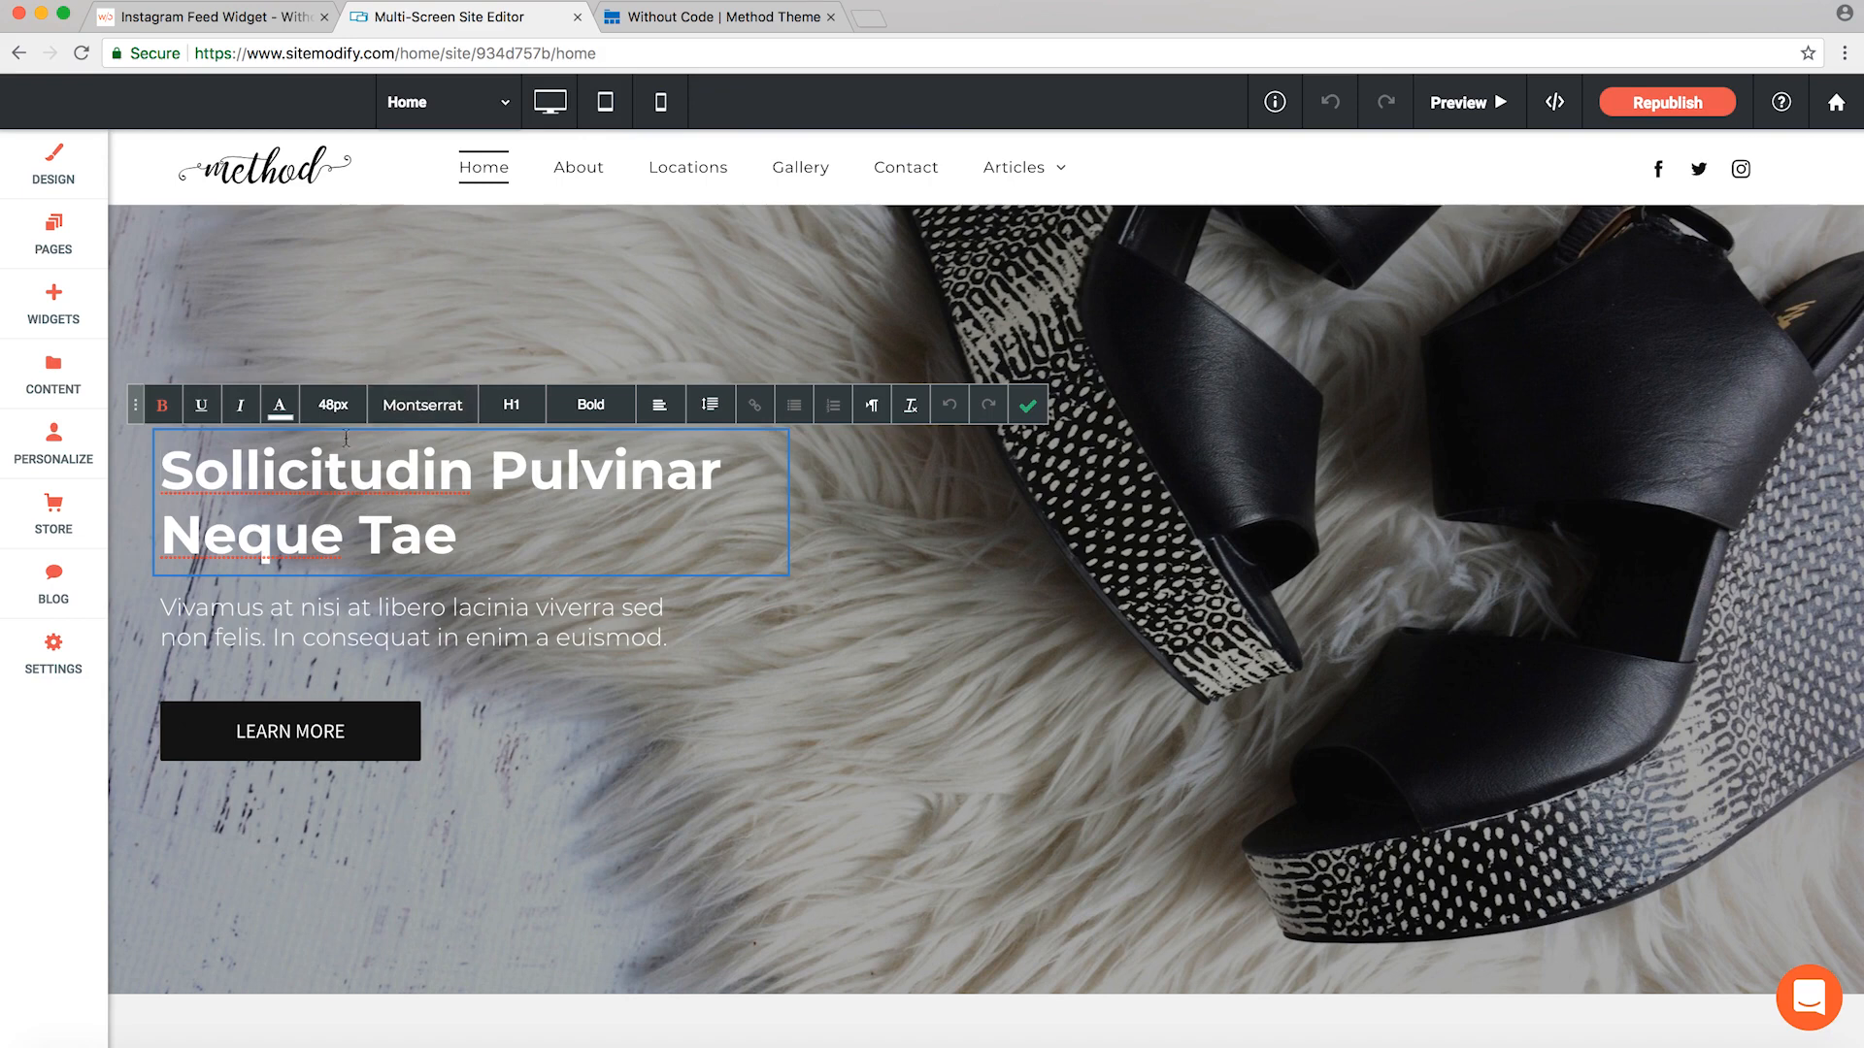
{"action": "mouse_move", "coordinate": [512, 405]}
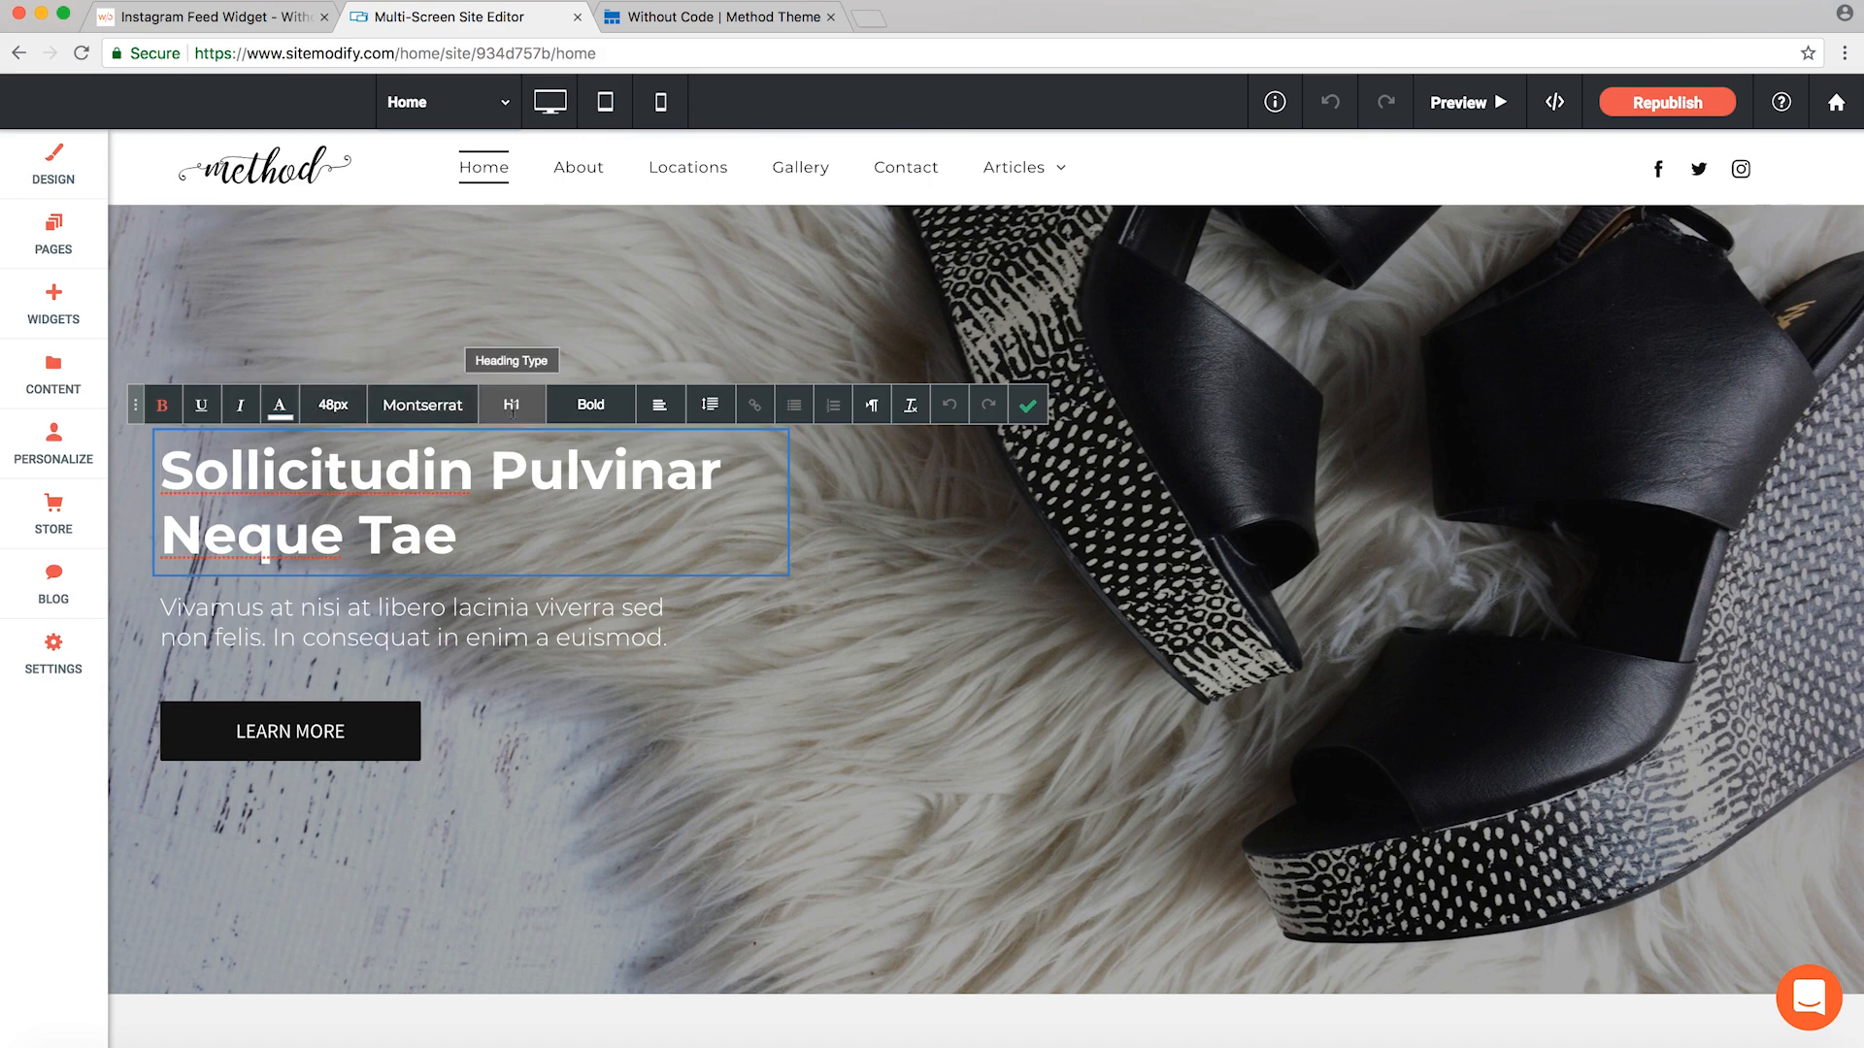
{"action": "mouse_move", "coordinate": [601, 416]}
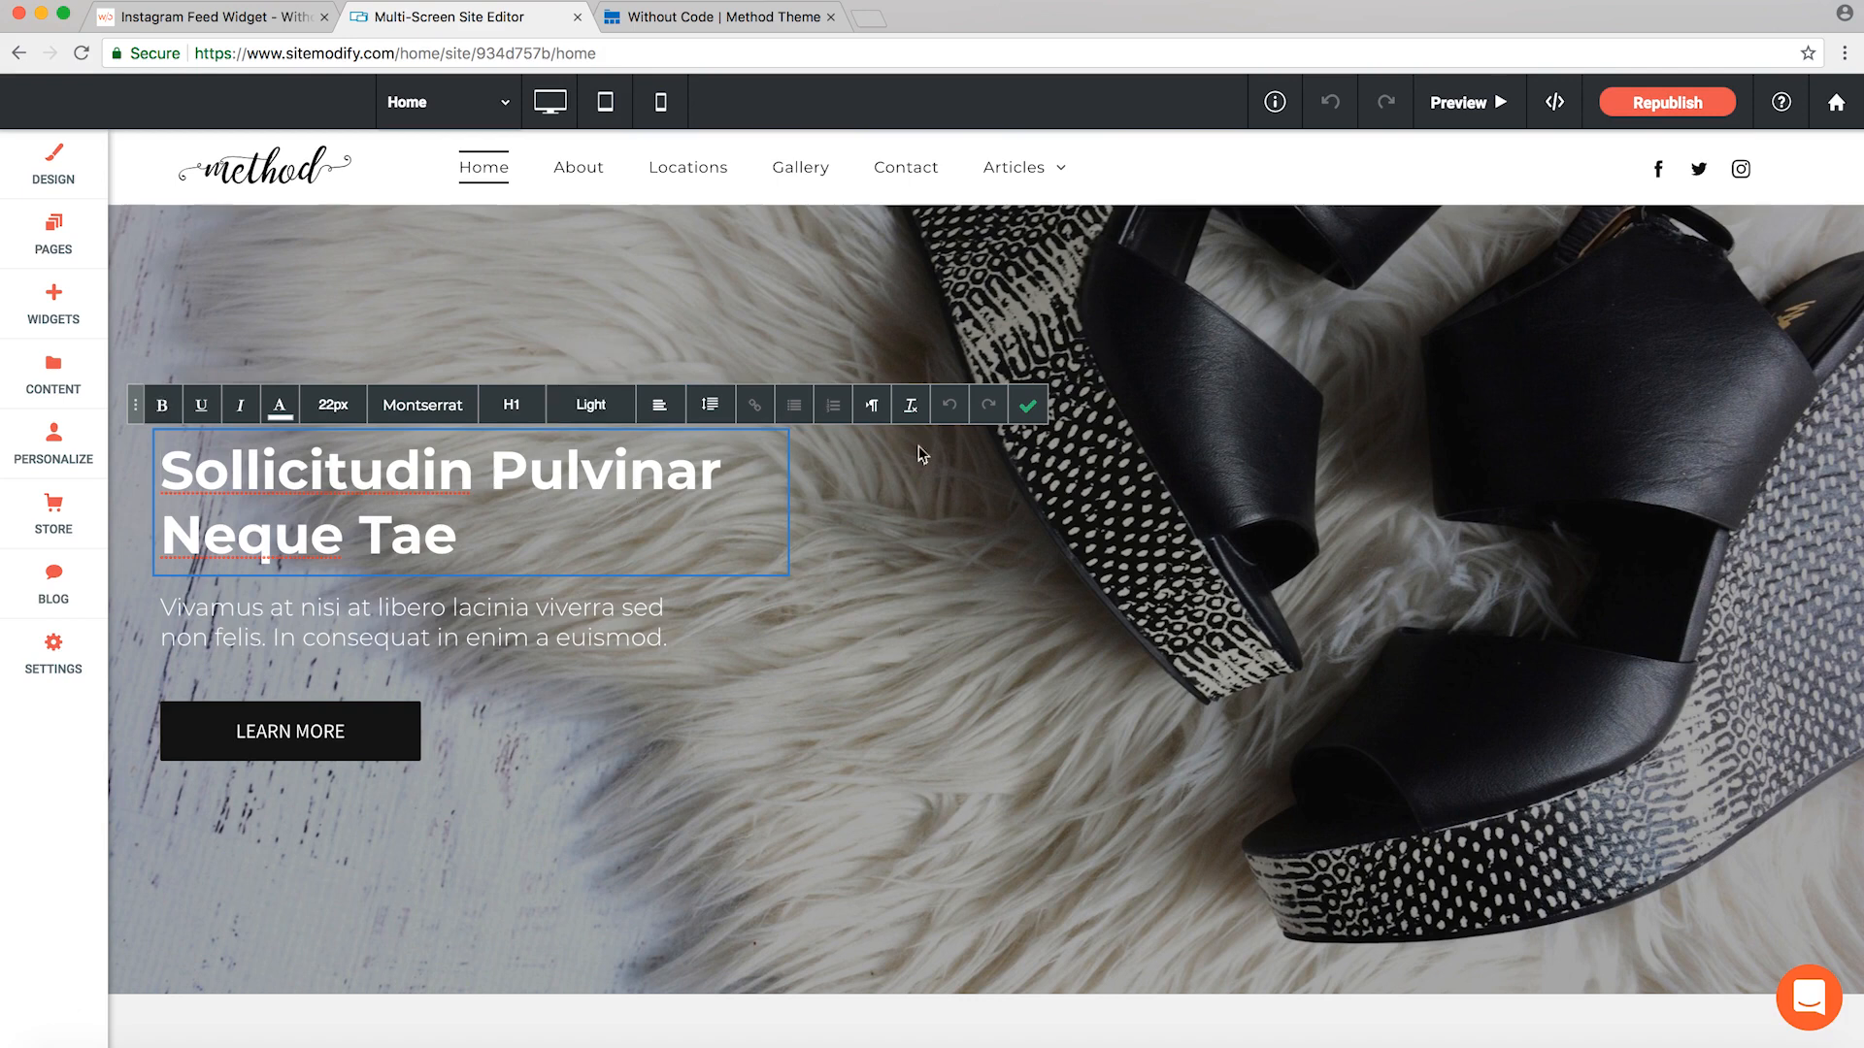
{"action": "mouse_move", "coordinate": [410, 183]}
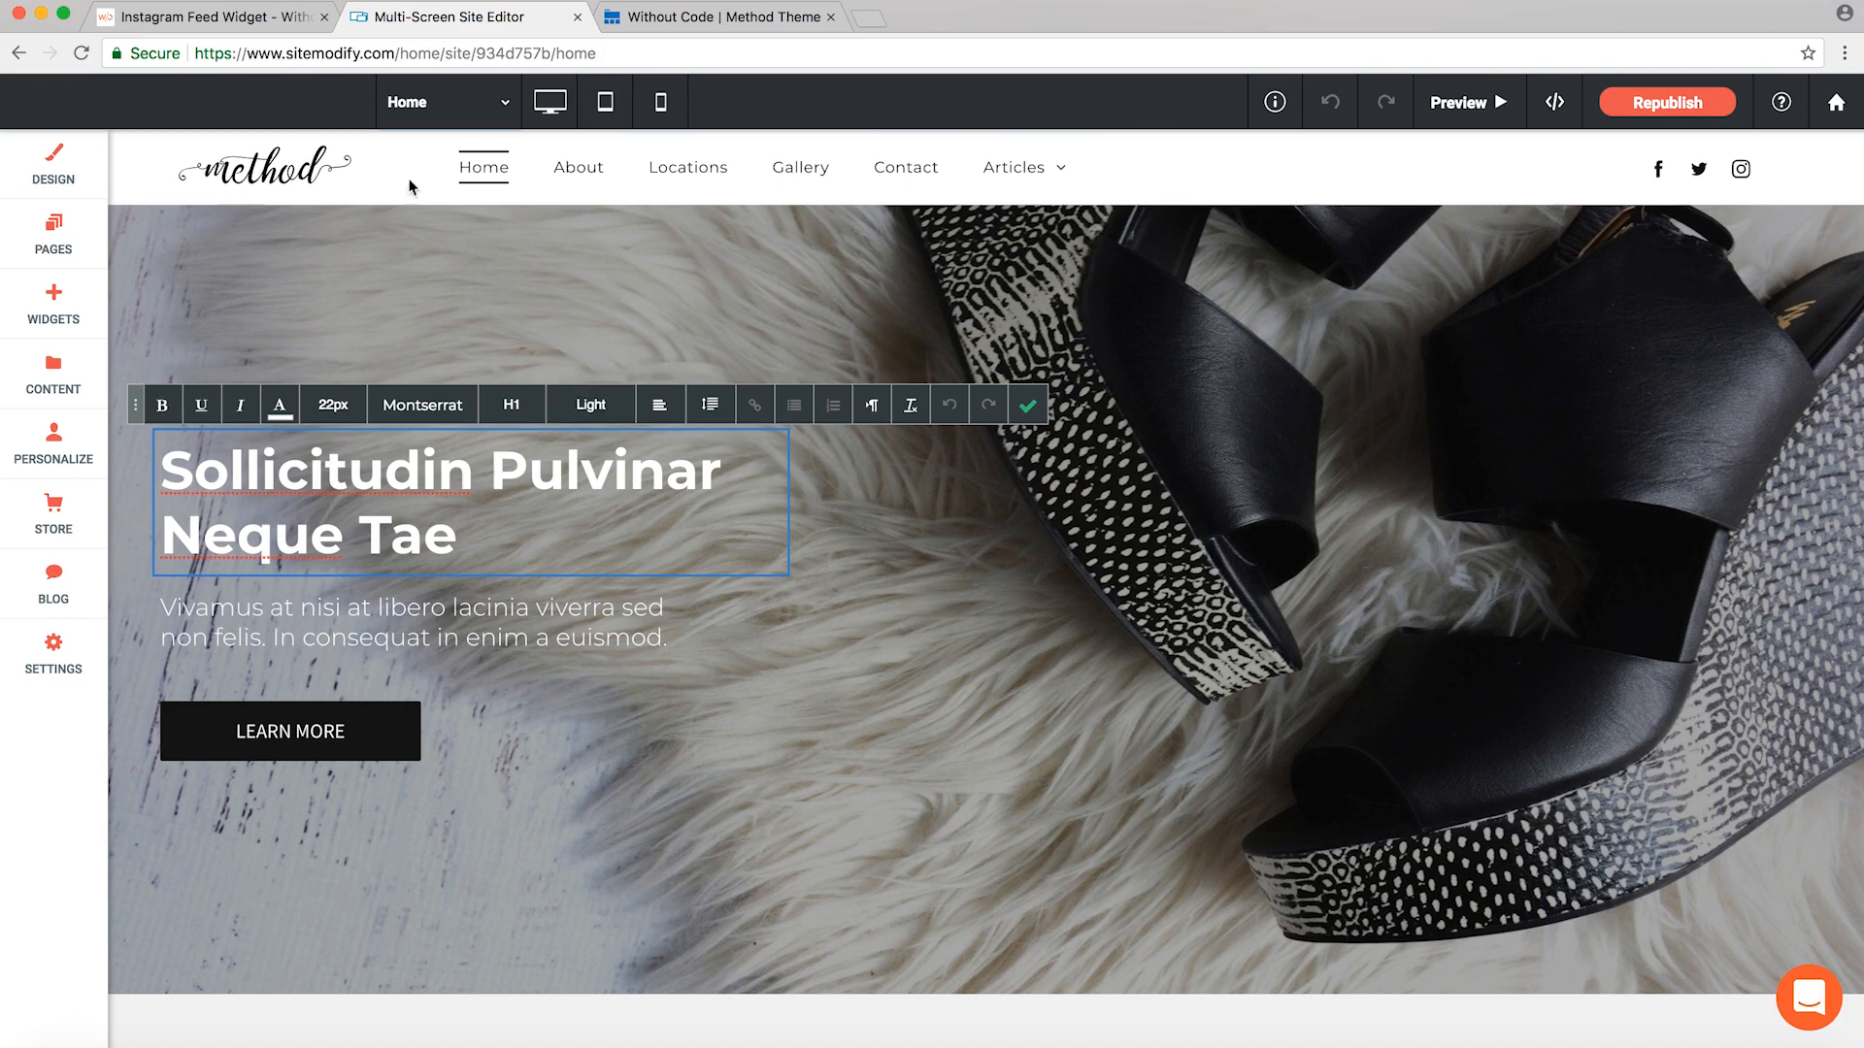
- Exit editing the Sollicitudin Pulvinar Neque Tae hero heading and scroll down the page
{"action": "left_click", "coordinate": [1029, 404]}
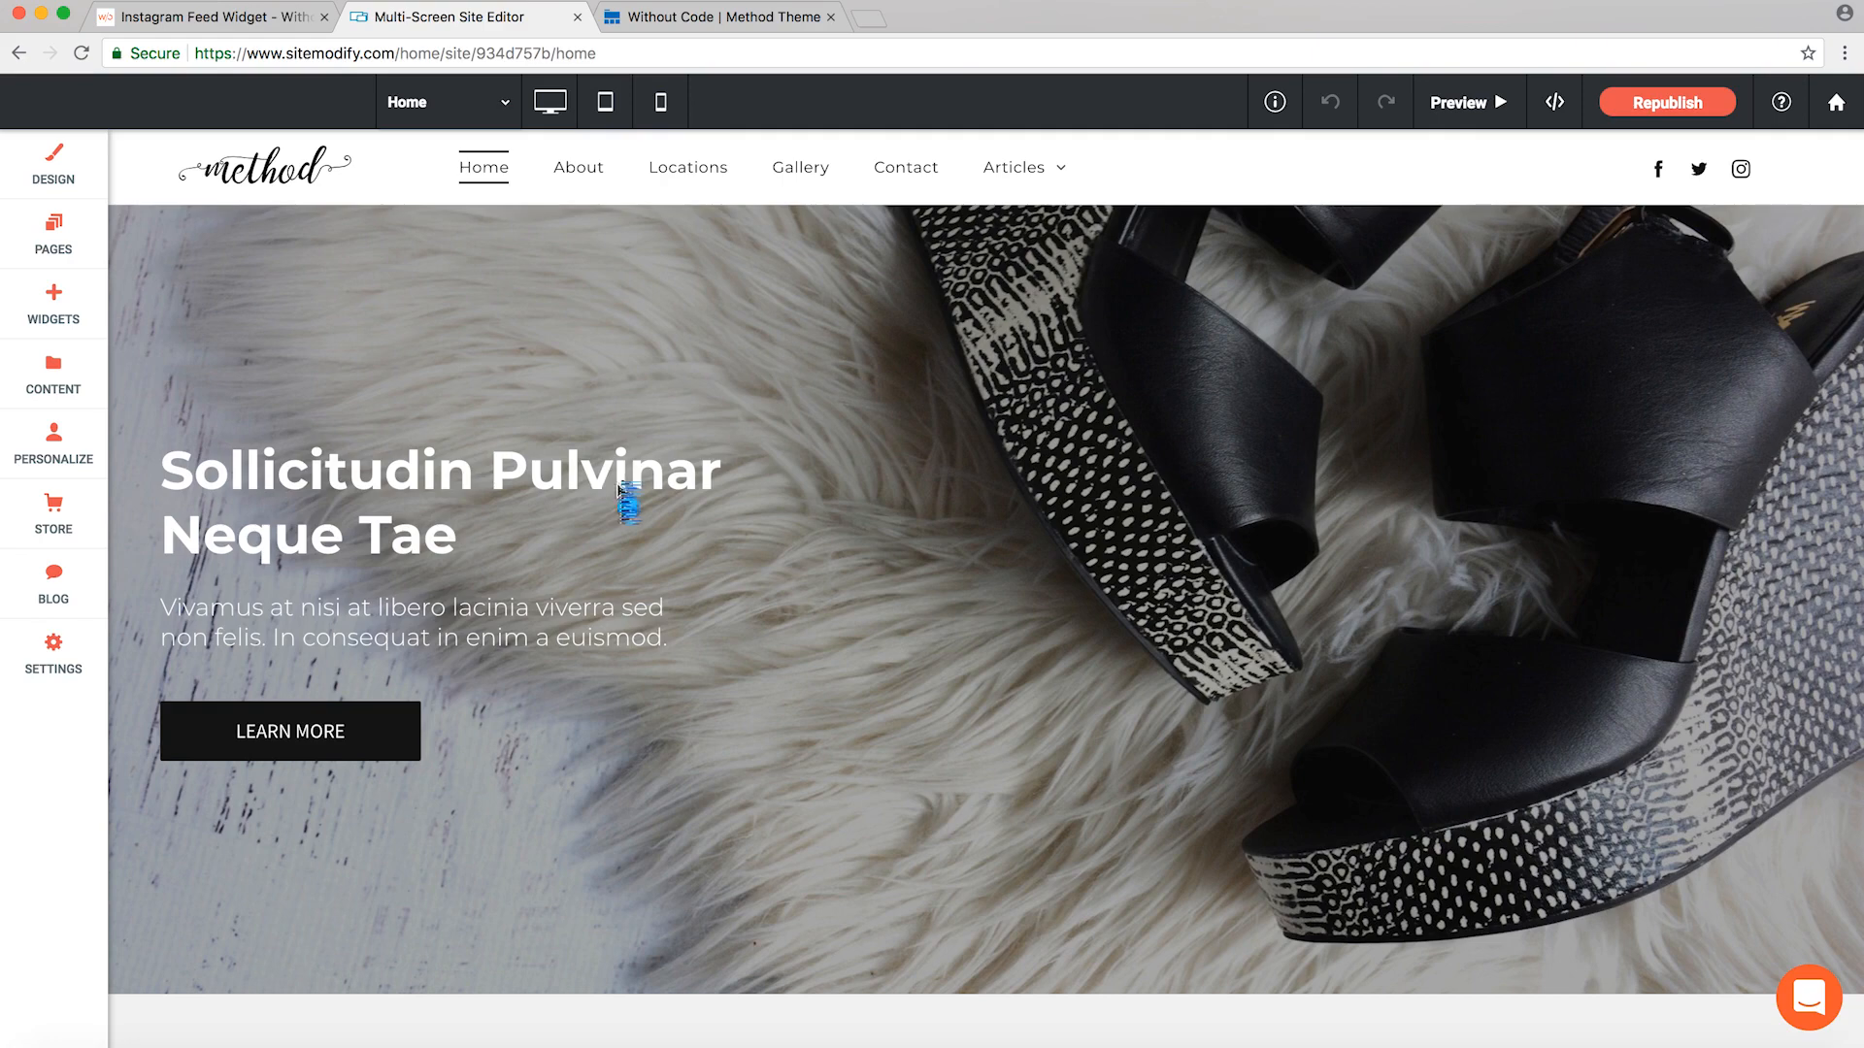
{"action": "scroll", "scroll_direction": "down", "scroll_amount": 3}
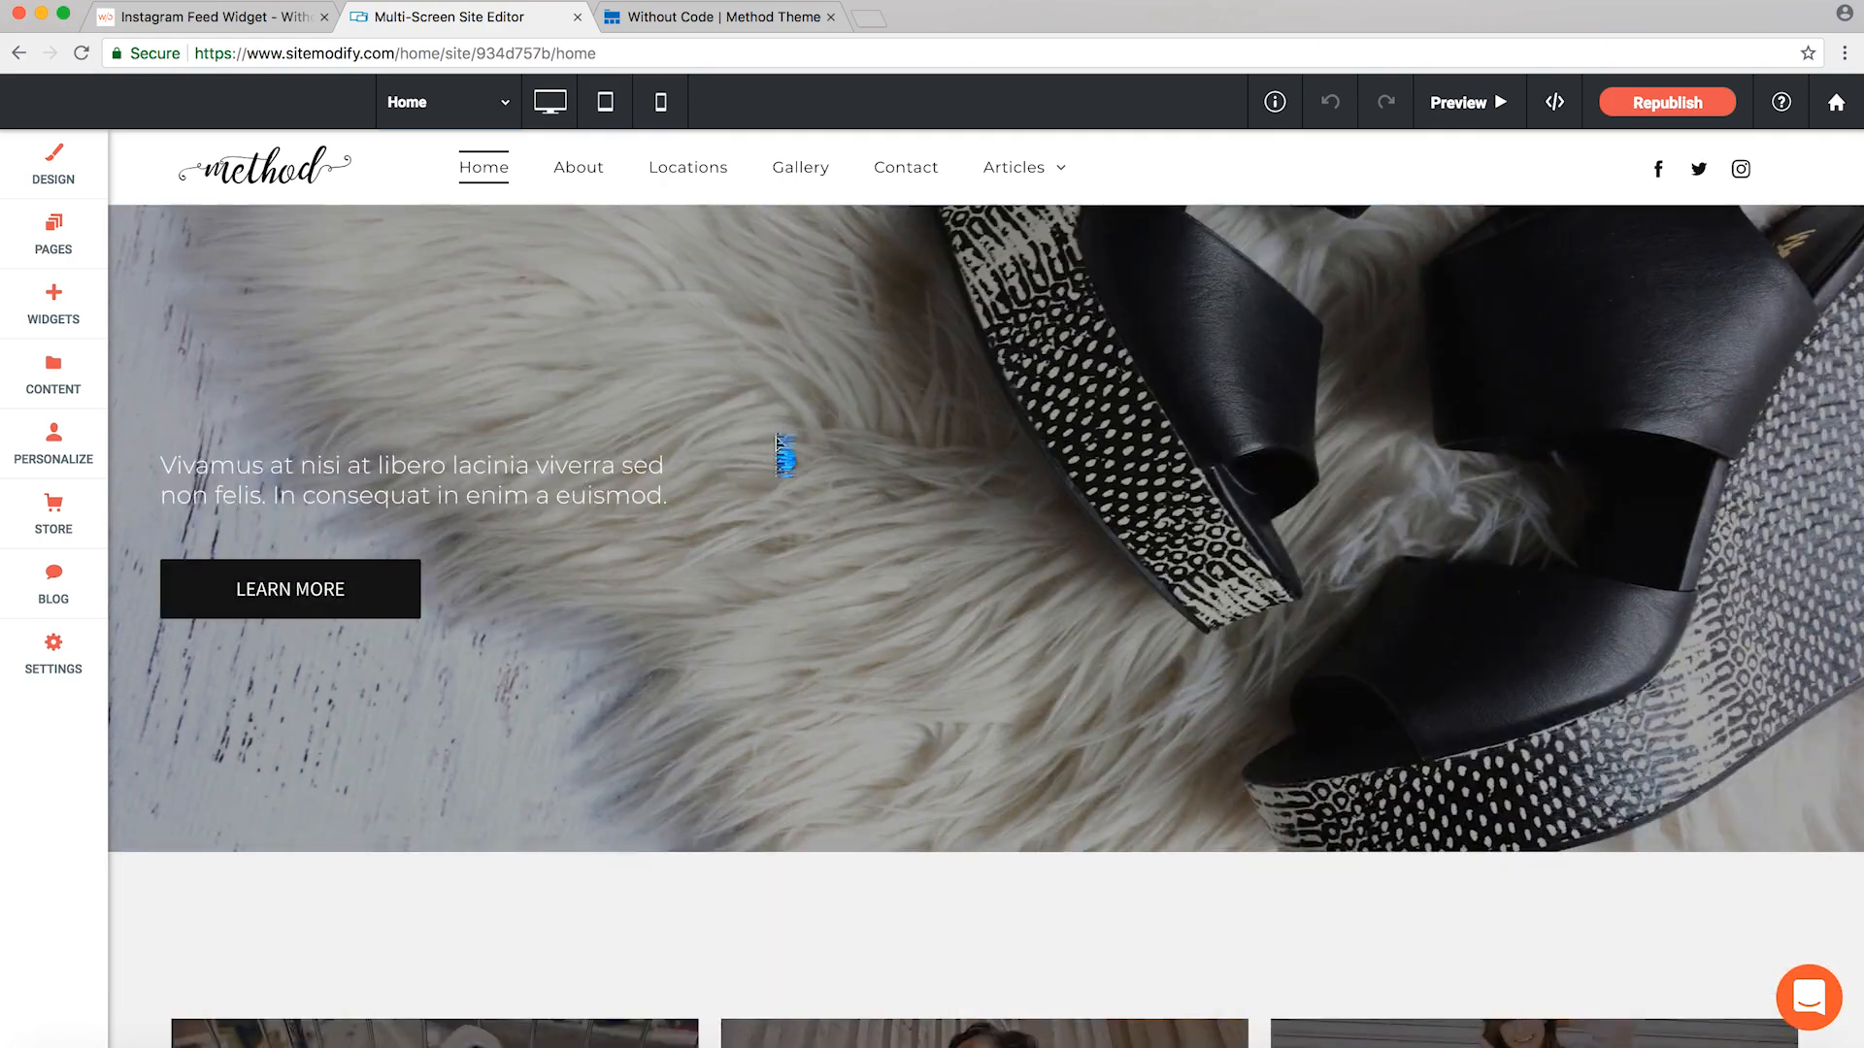
- Open the Widgets panel and scroll through its categories to reach Text Animations
{"action": "left_click", "coordinate": [54, 303]}
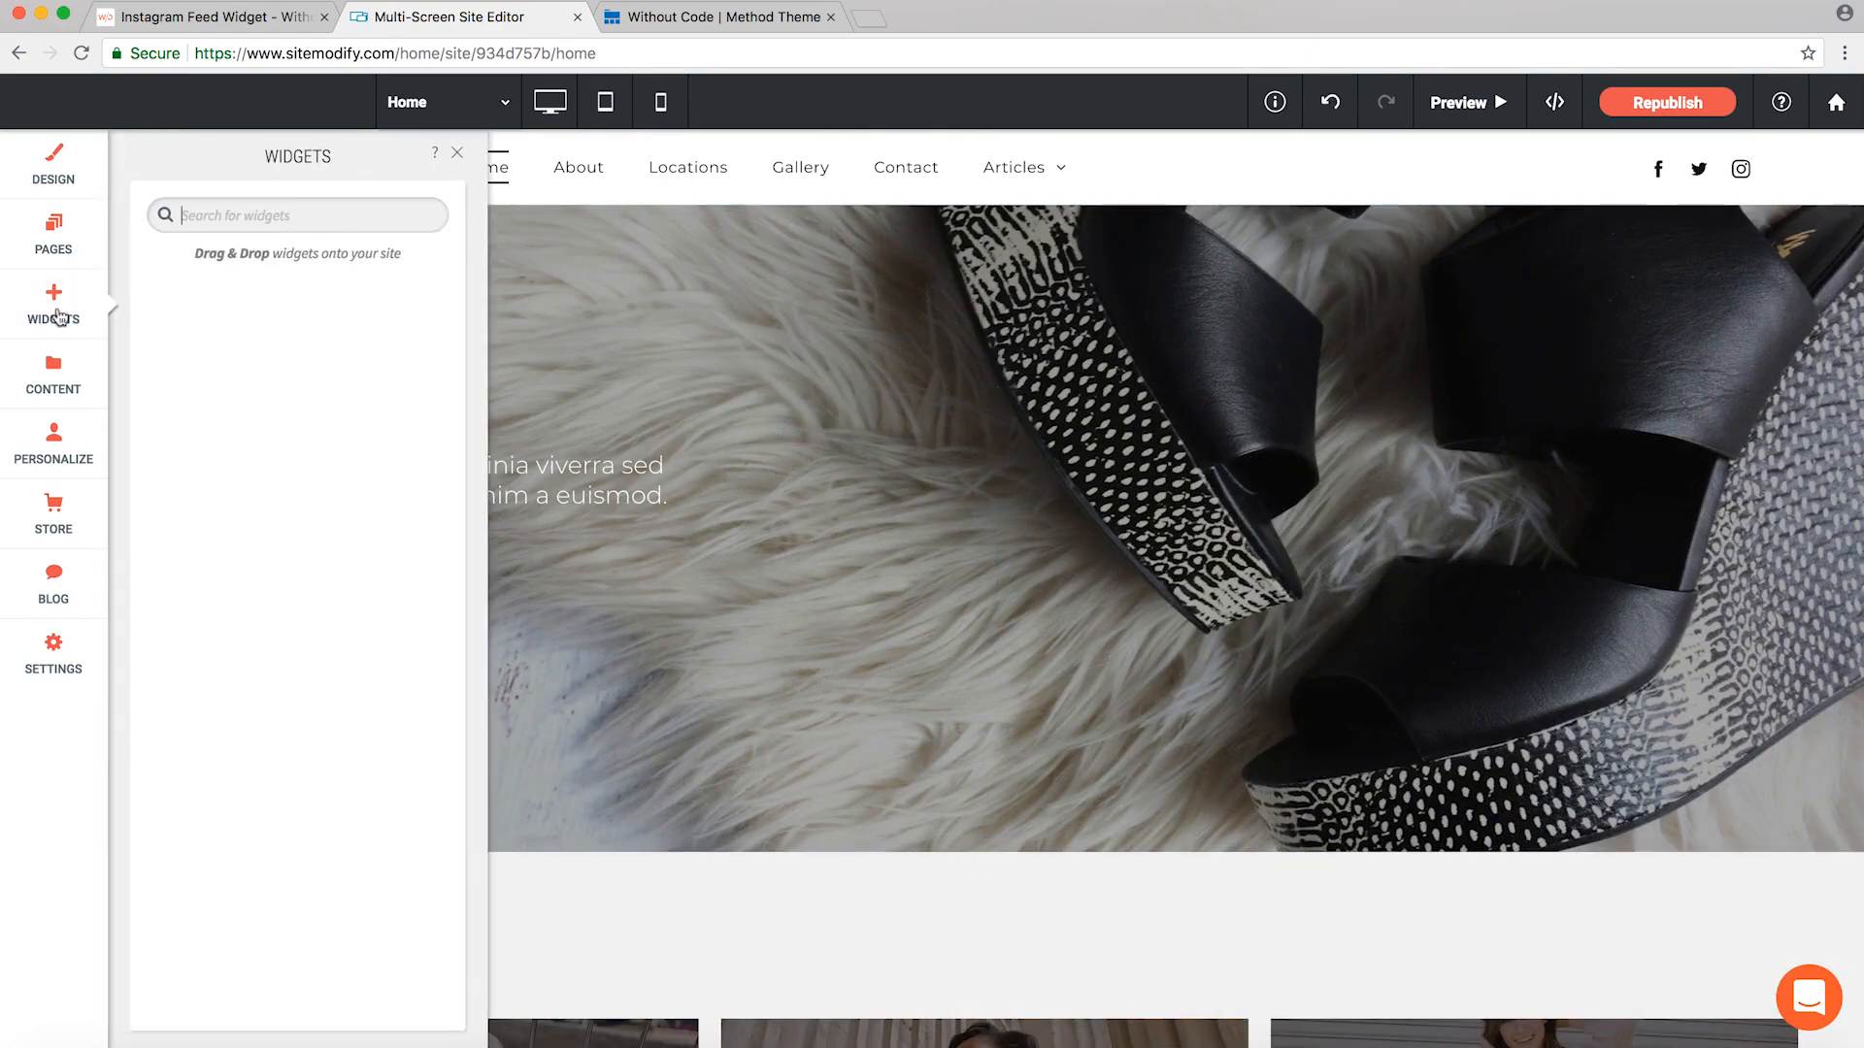
{"action": "mouse_move", "coordinate": [194, 398]}
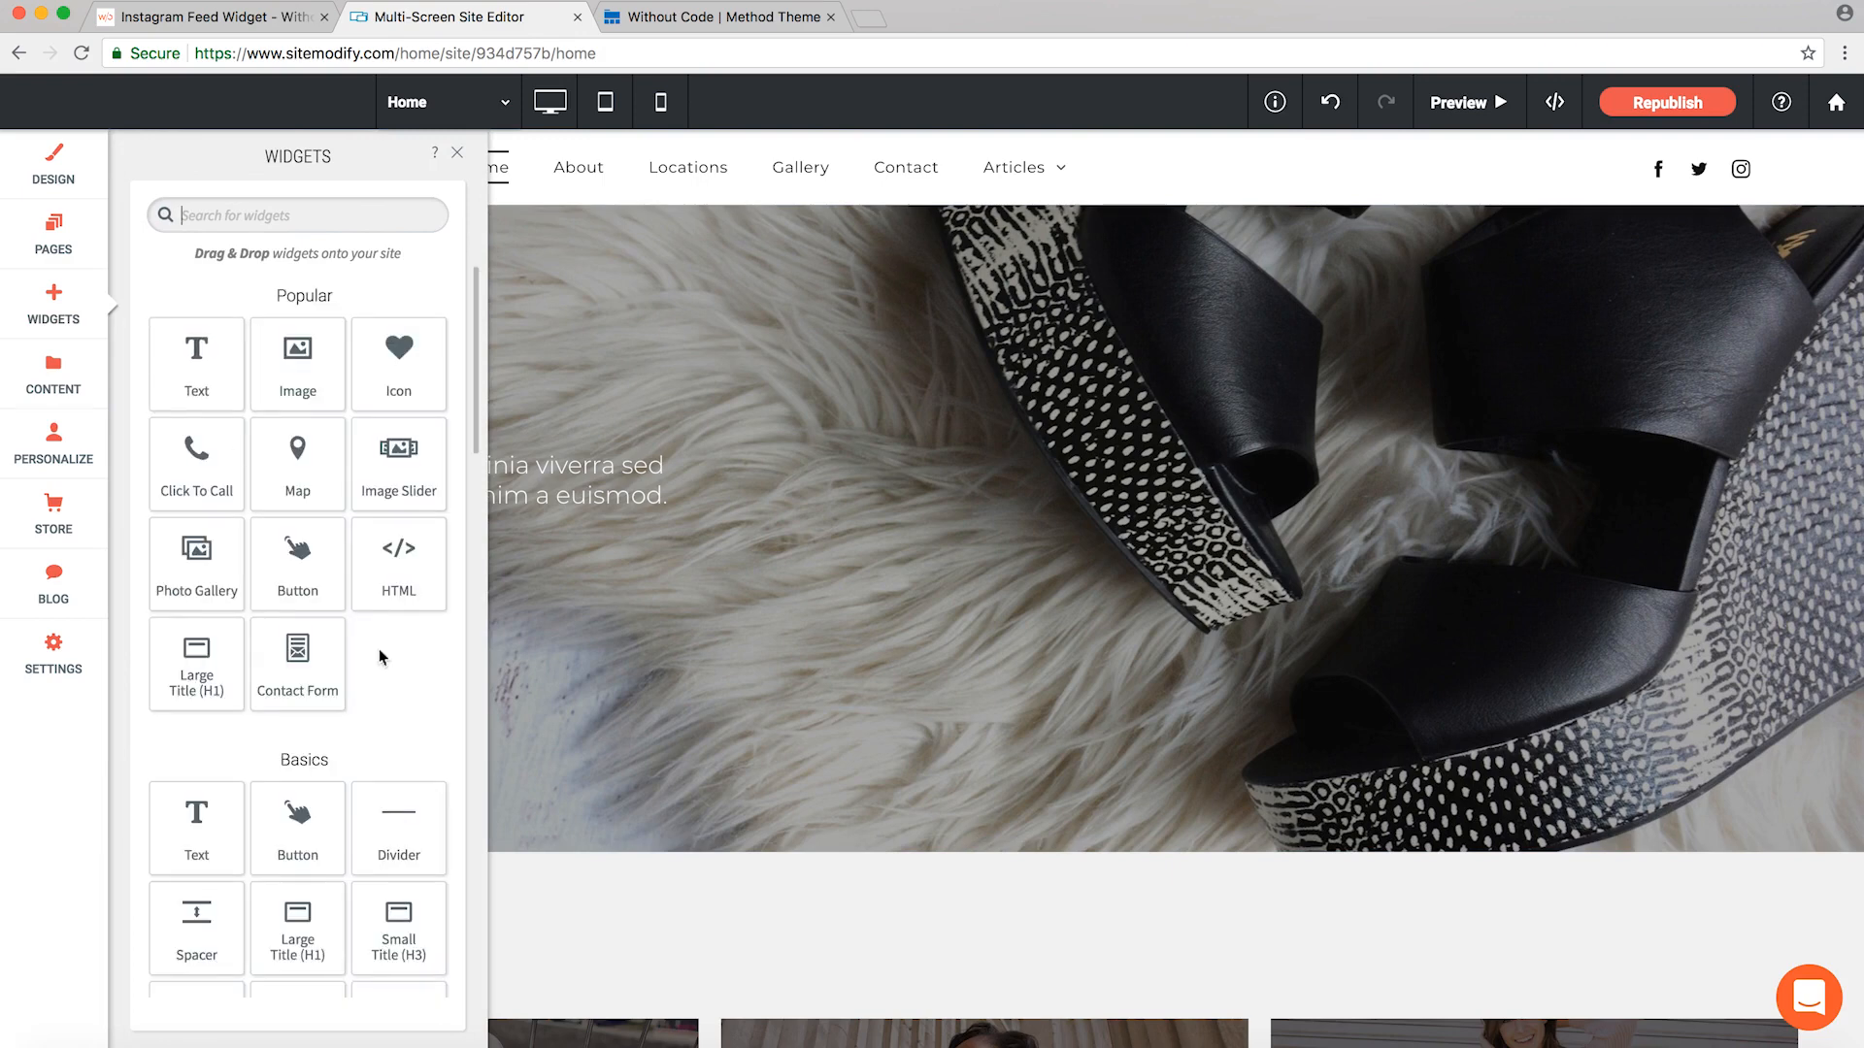
{"action": "scroll", "scroll_direction": "down", "scroll_amount": 3}
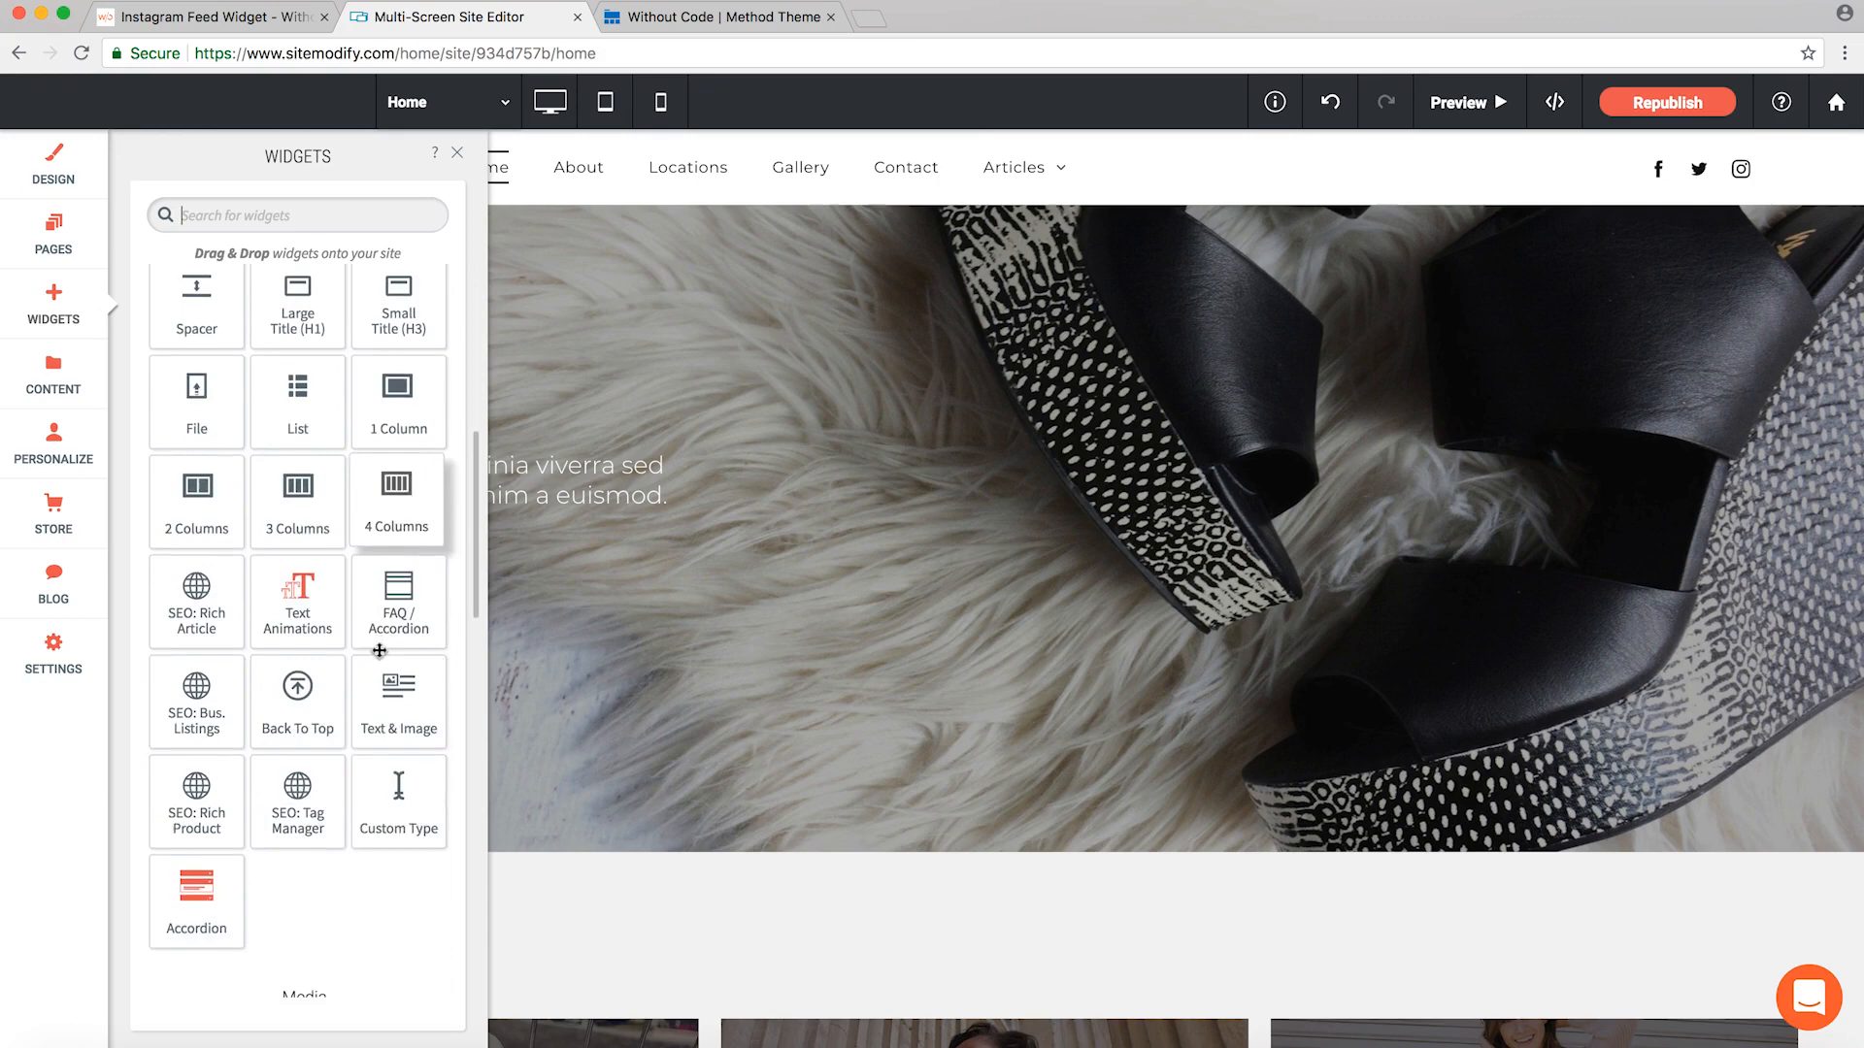
{"action": "scroll", "scroll_direction": "down", "scroll_amount": 3}
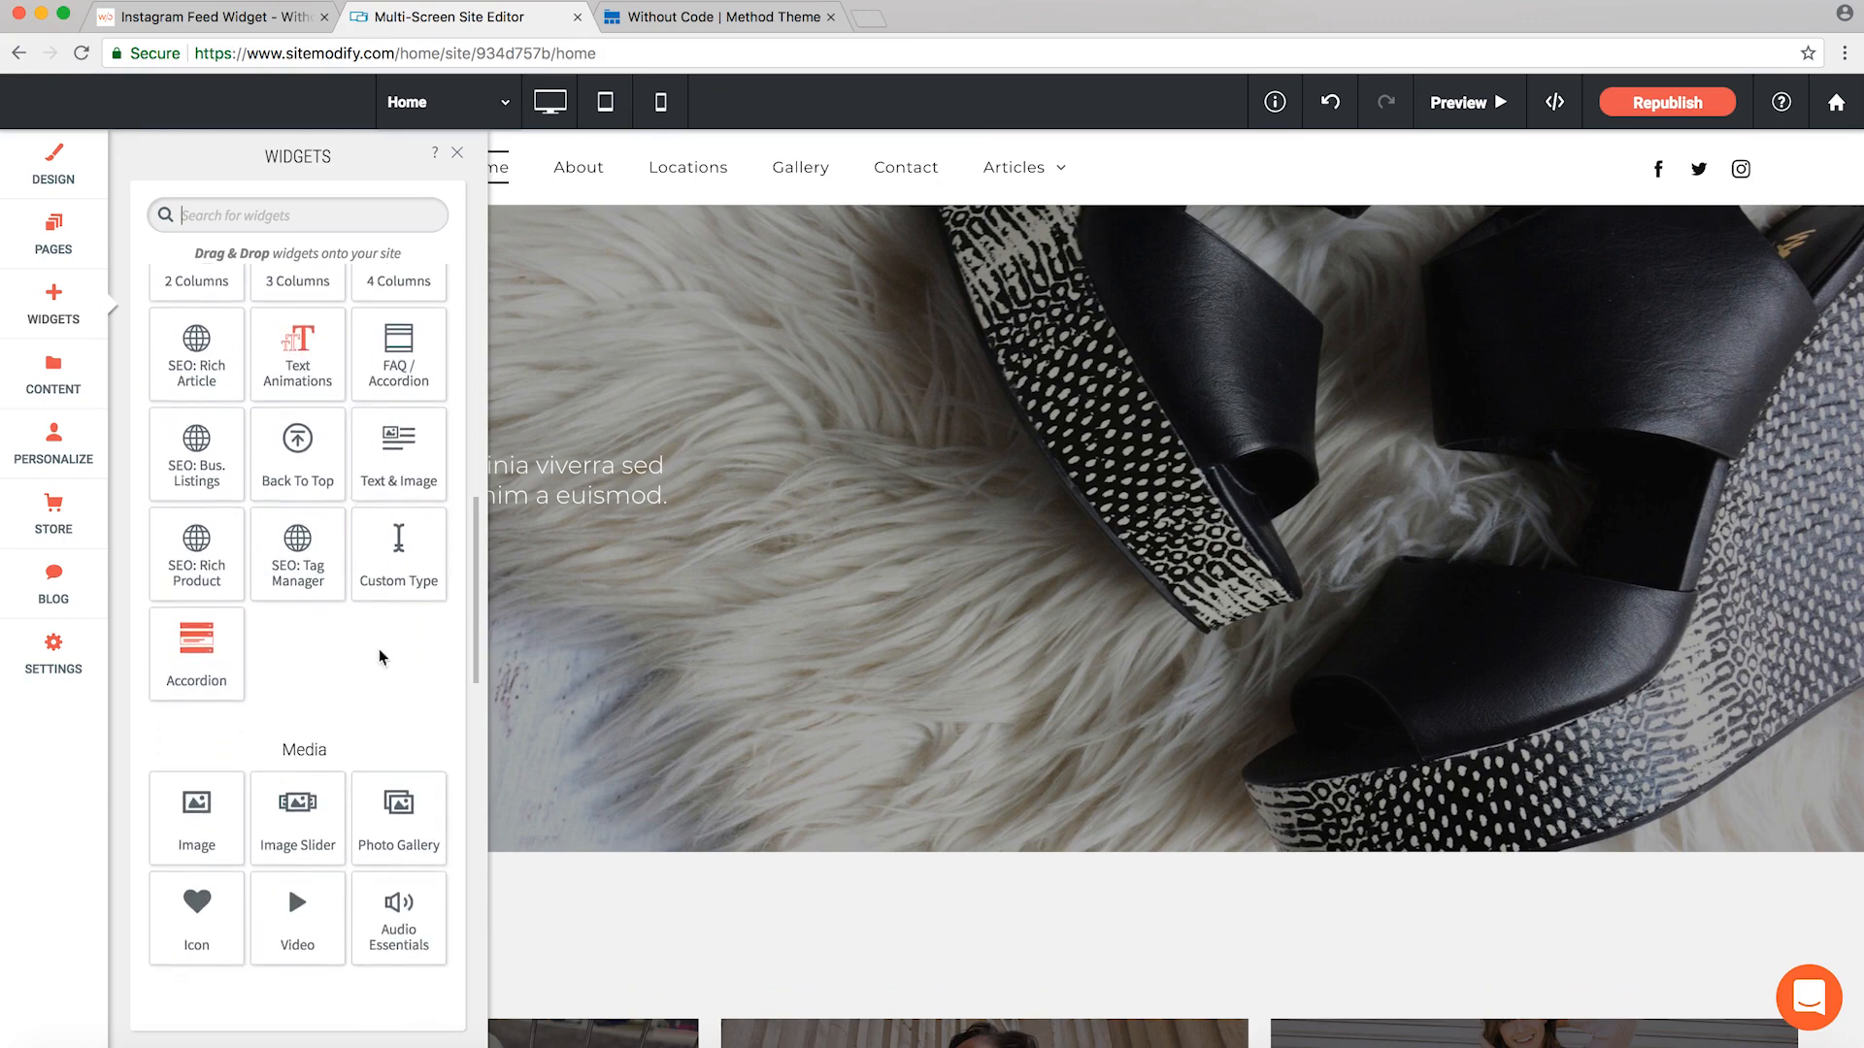
{"action": "scroll", "scroll_direction": "down", "scroll_amount": 3}
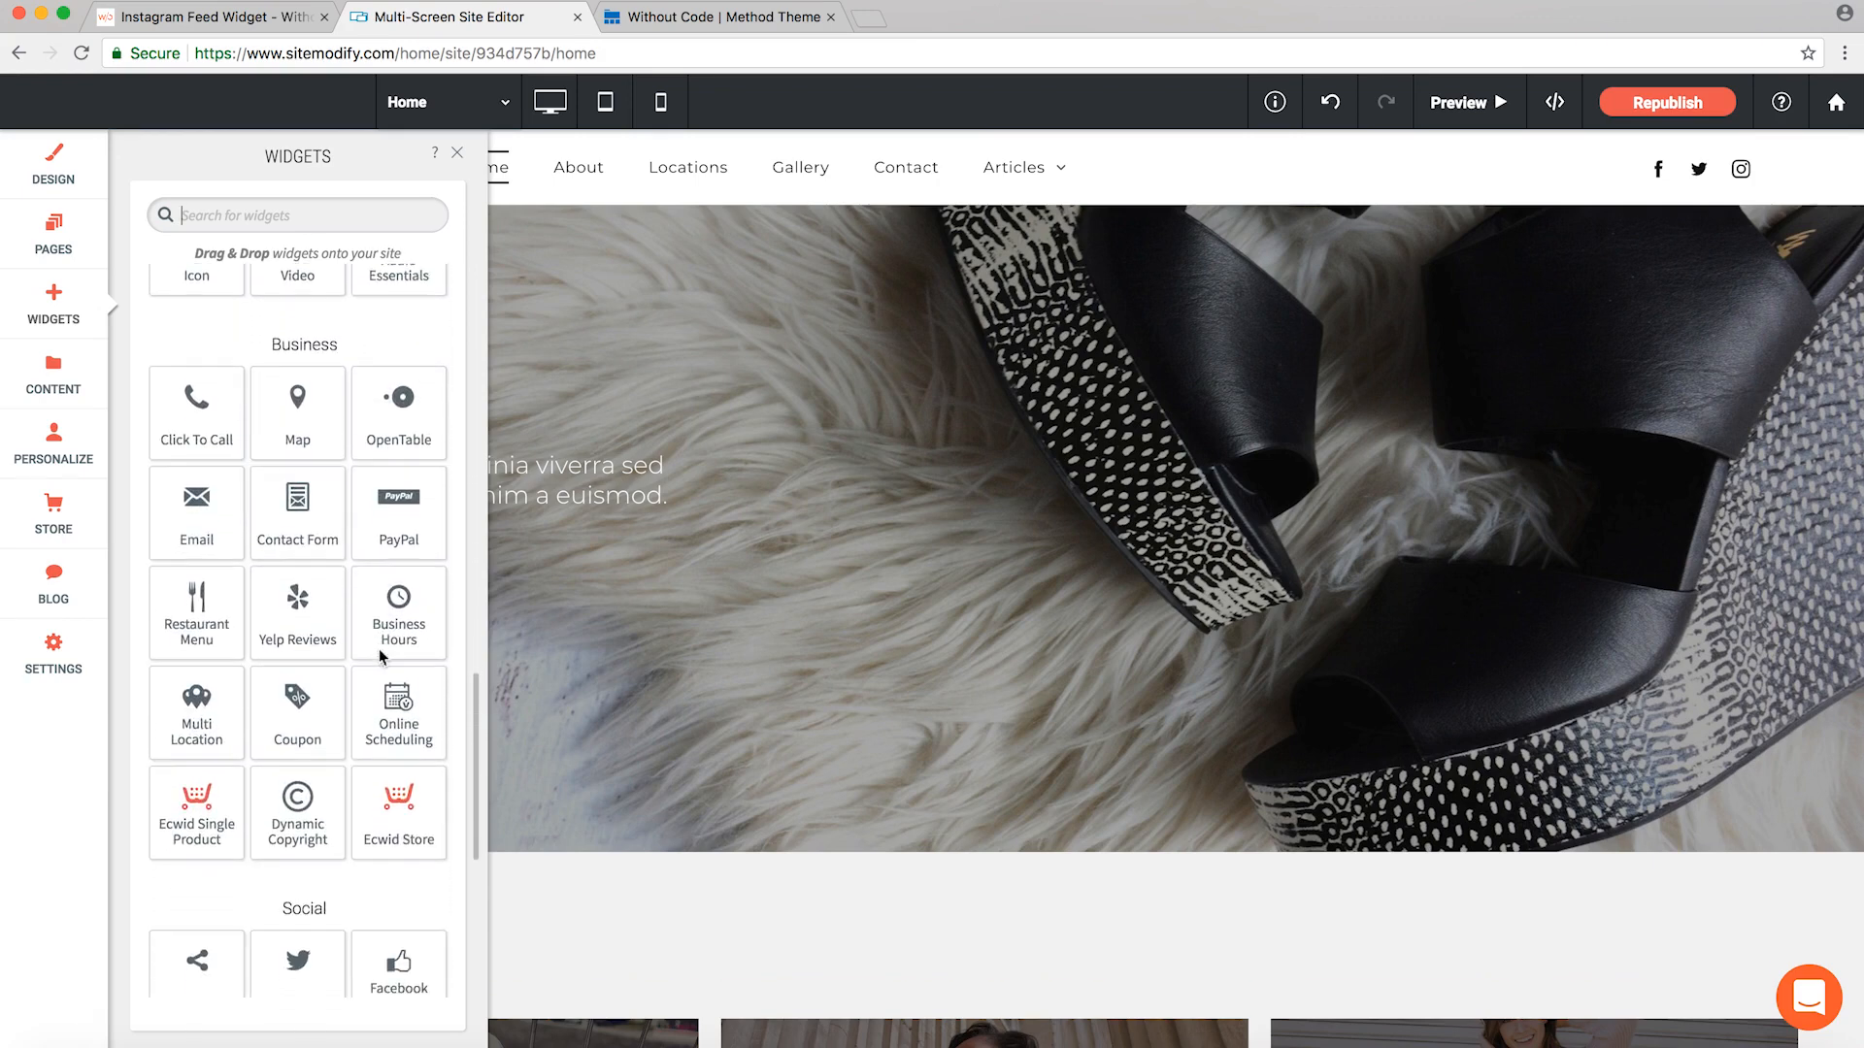
{"action": "scroll", "scroll_direction": "down", "scroll_amount": 3}
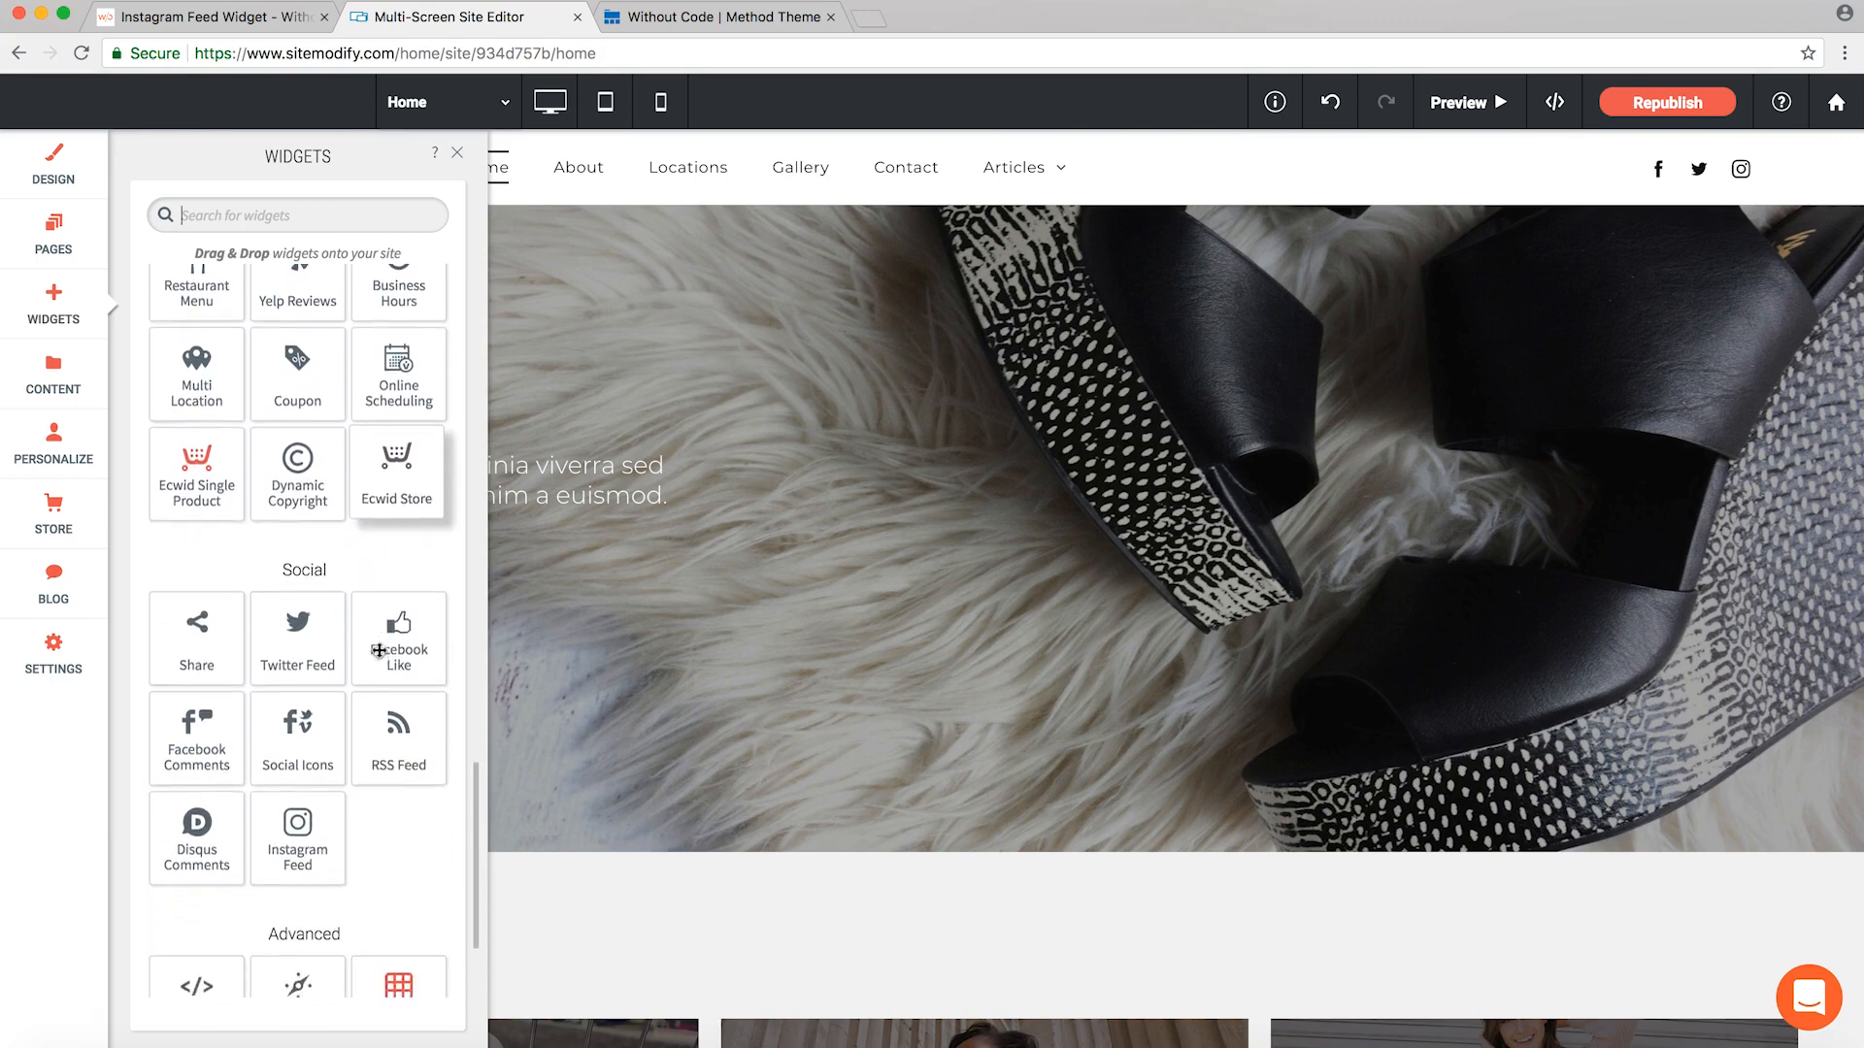
{"action": "scroll", "scroll_direction": "down", "scroll_amount": 3}
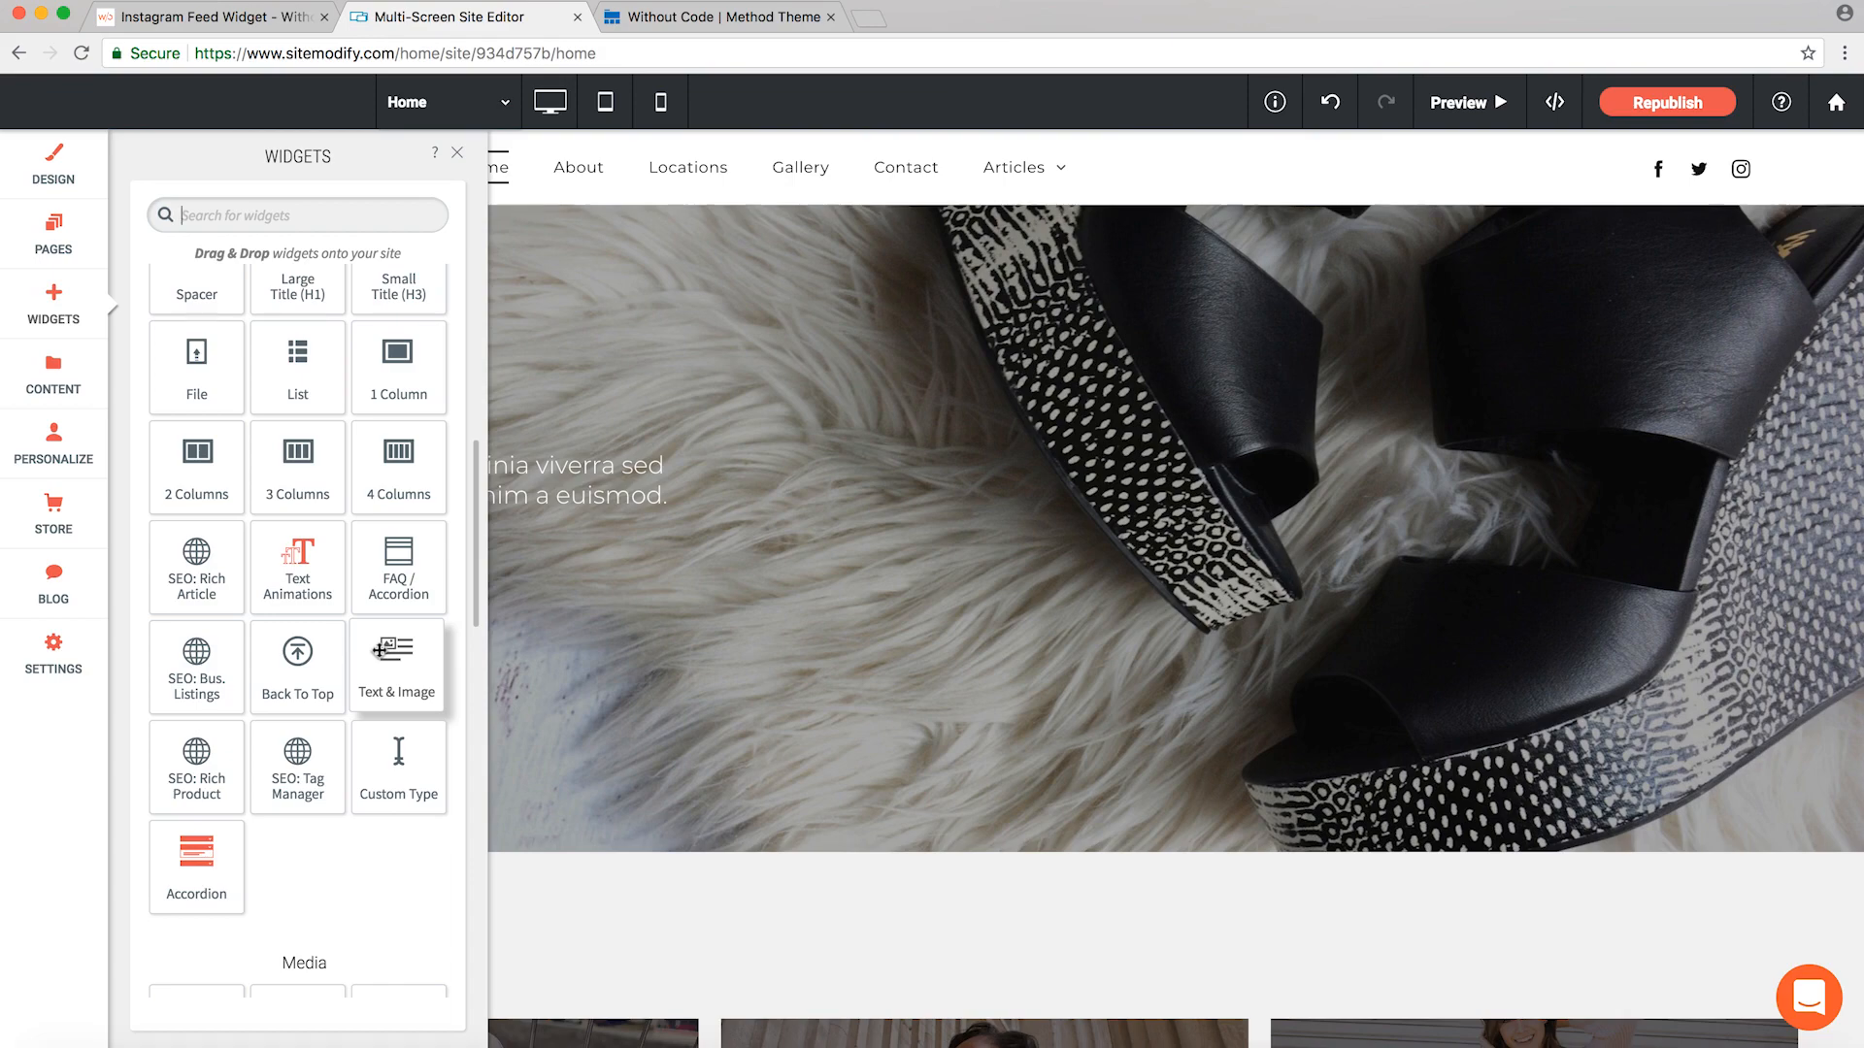
{"action": "mouse_move", "coordinate": [281, 569]}
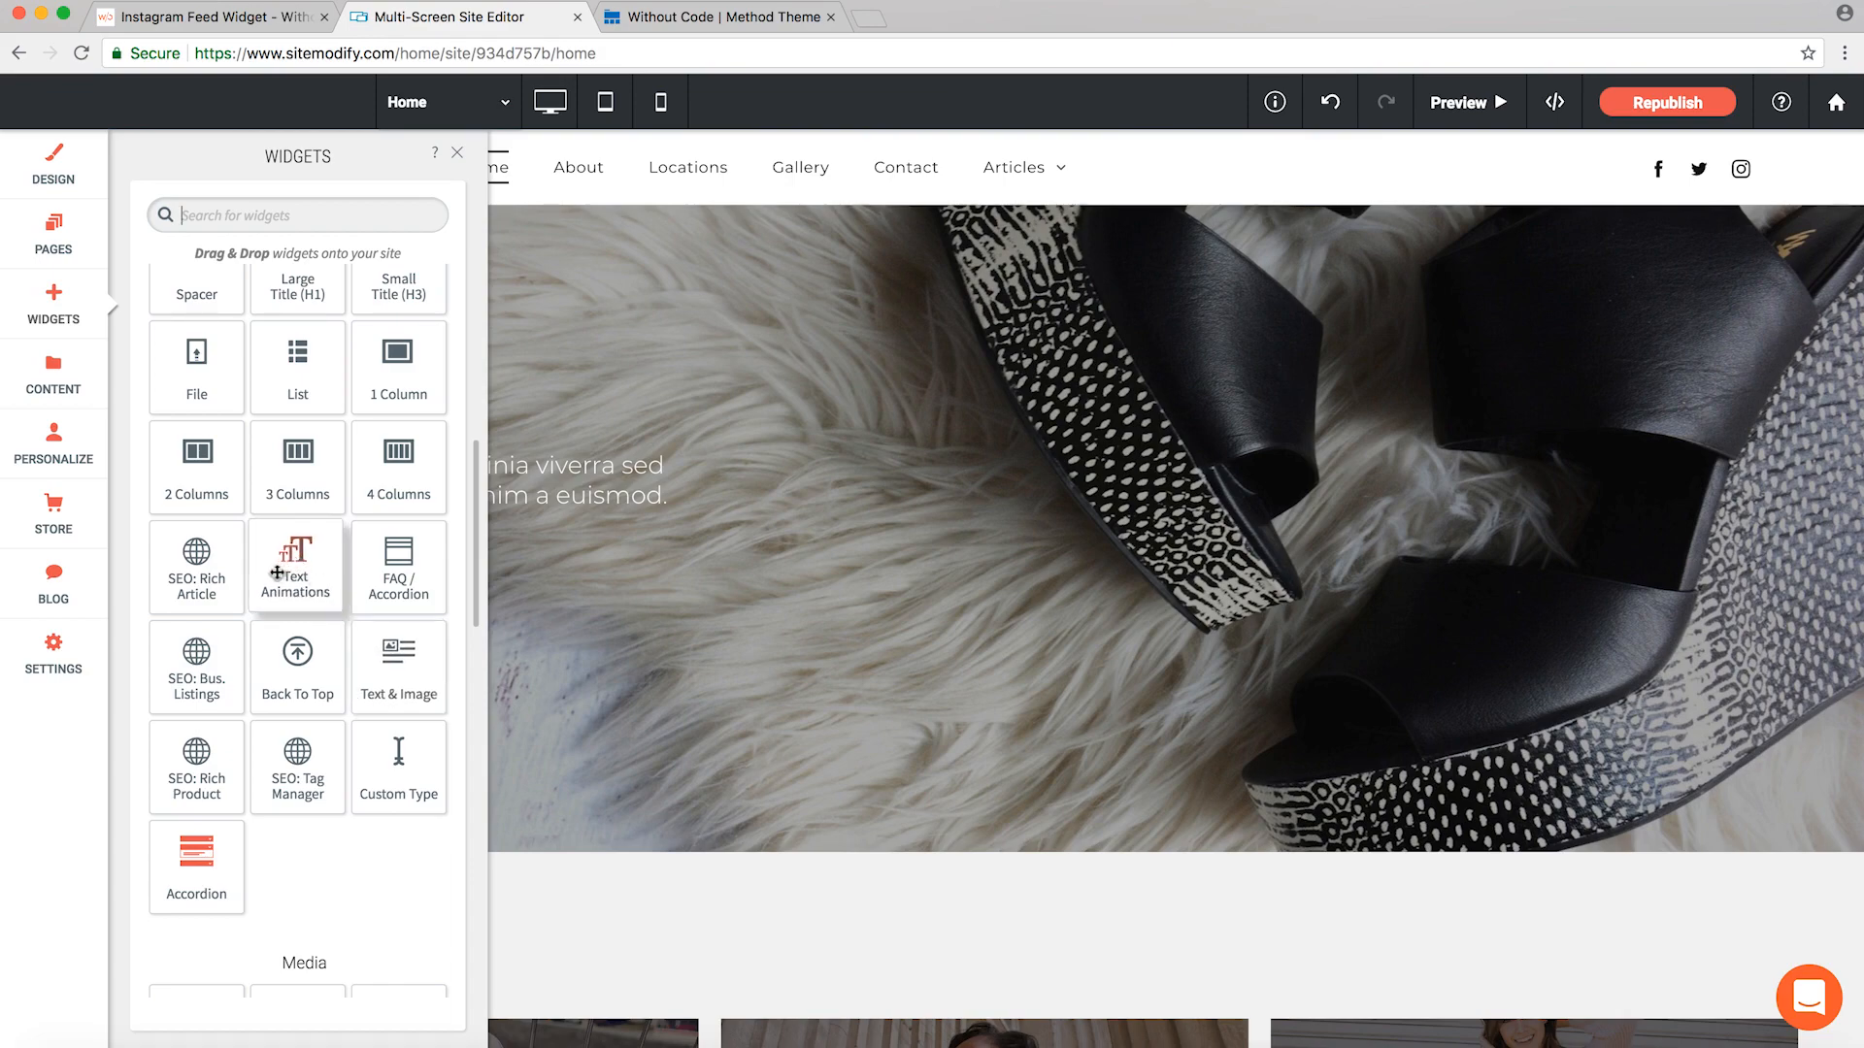
- Drop a Text Animations widget into the hero section above the paragraph
{"action": "left_click_drag", "start_coordinate": [295, 559], "coordinate": [496, 434]}
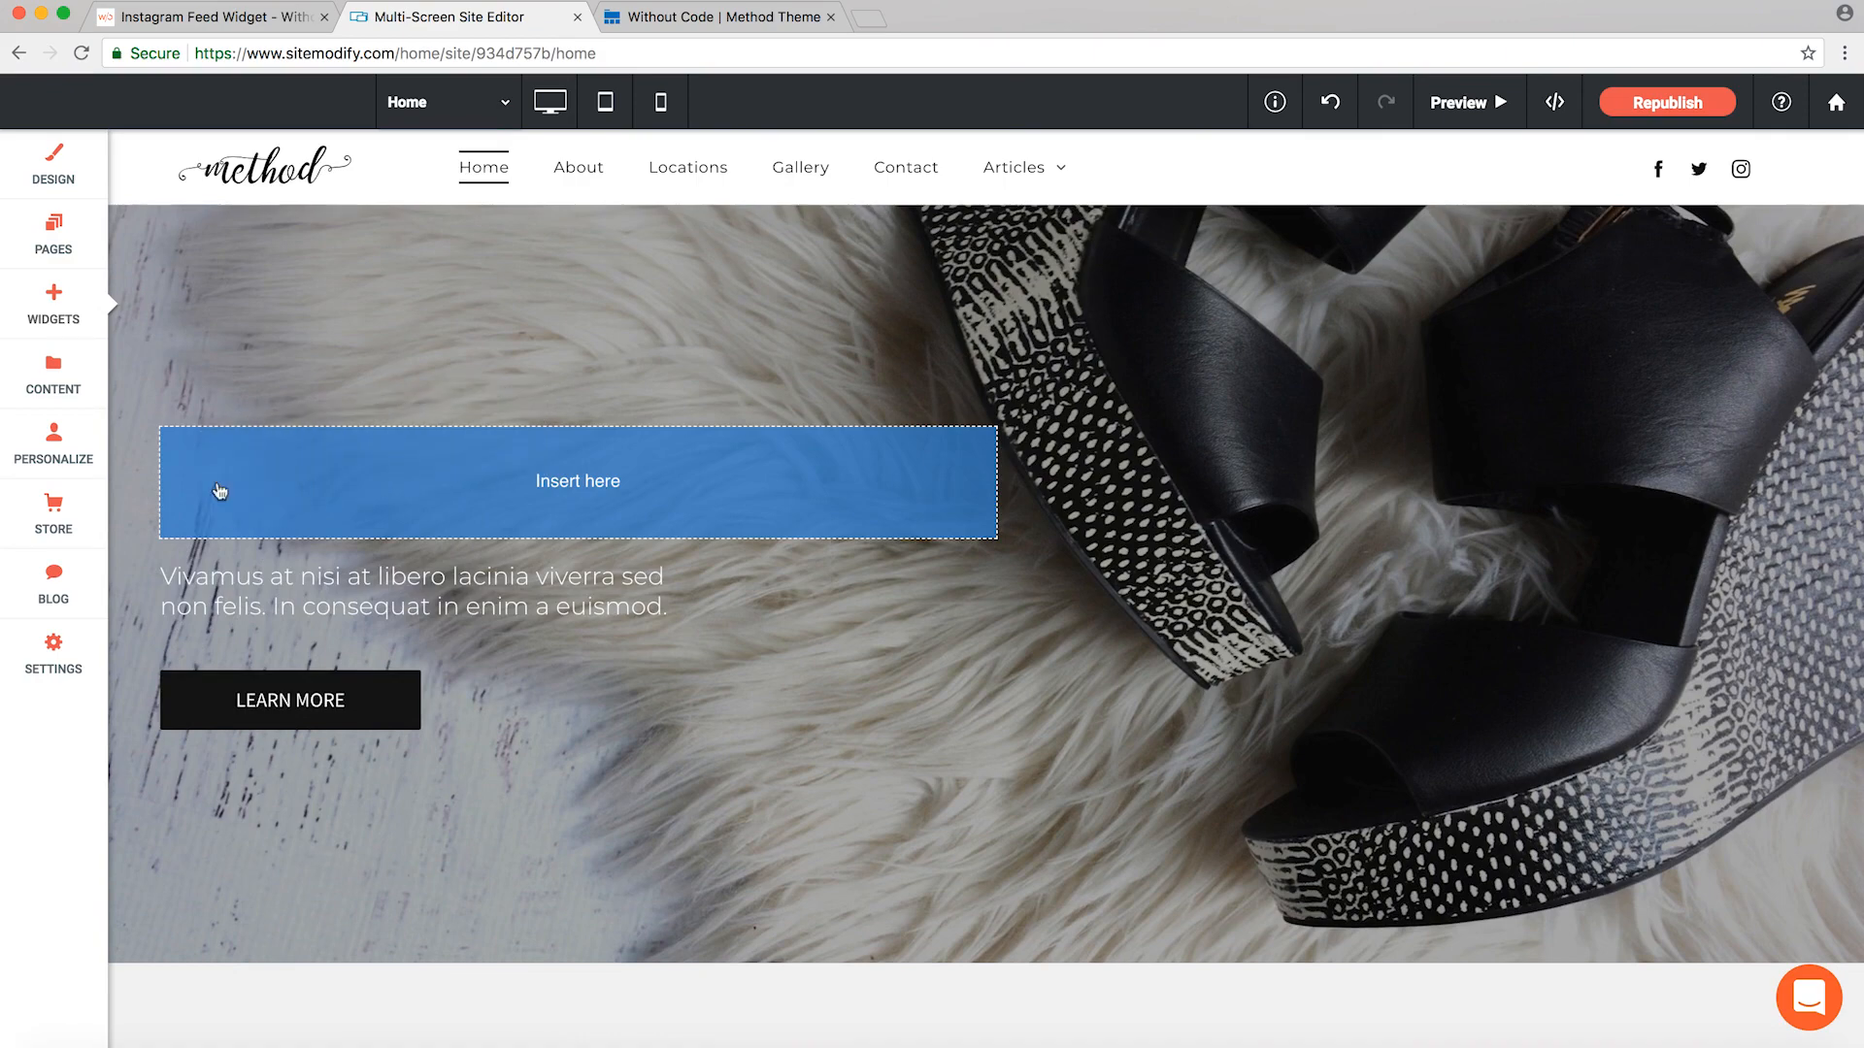
{"action": "left_click", "coordinate": [578, 480]}
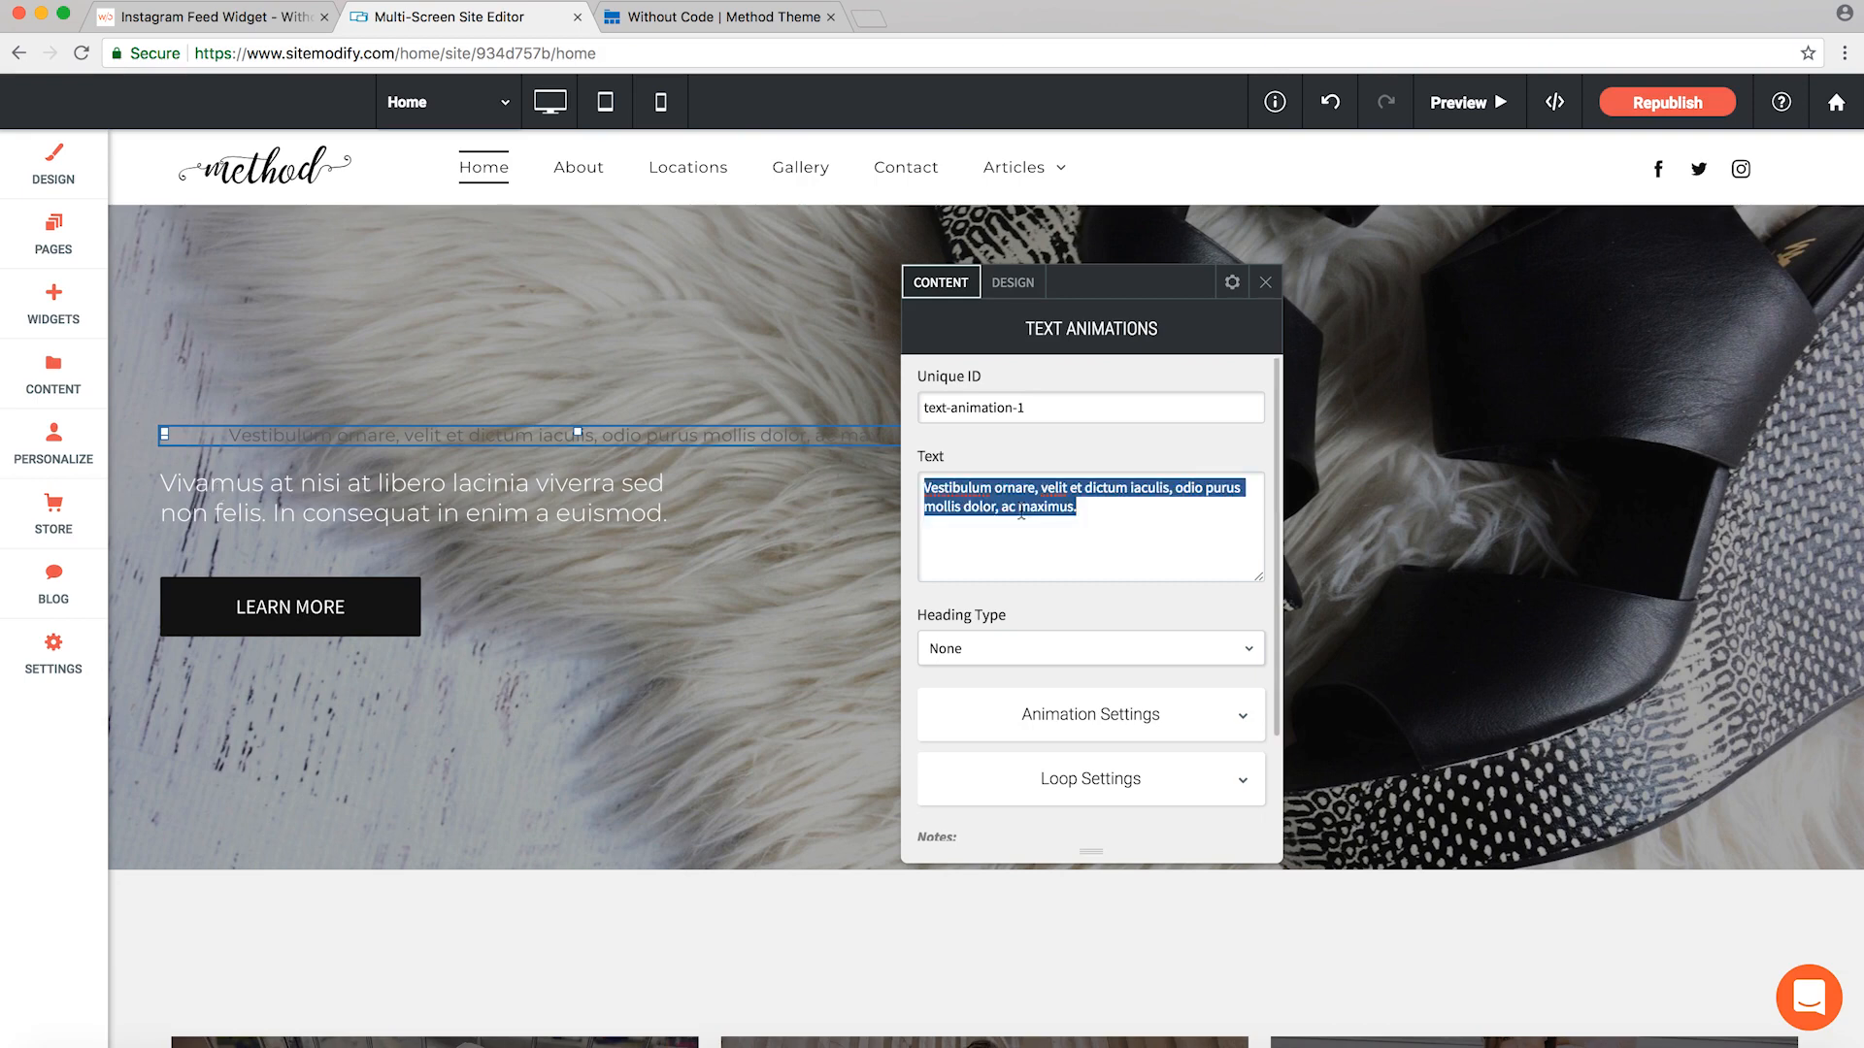
- Replace the widget's placeholder text with 'Summer Collection'
{"action": "type", "text": "Summer Collection"}
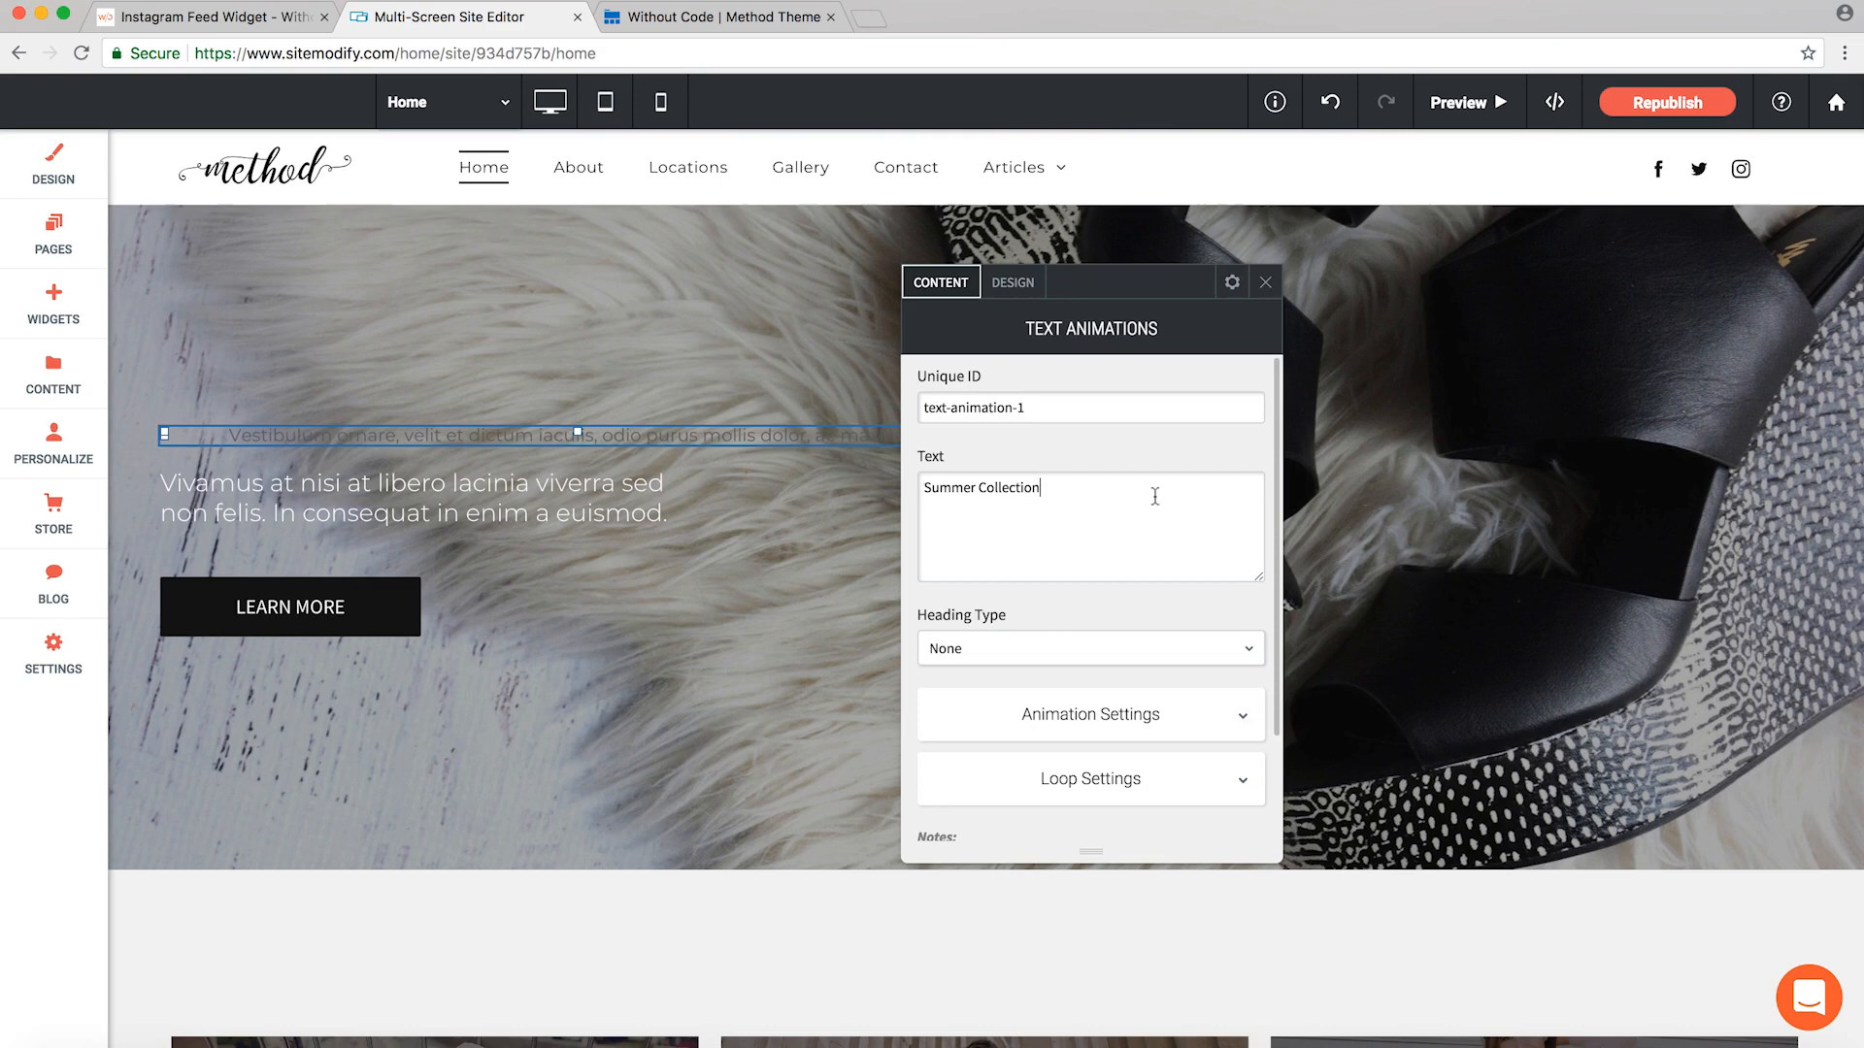
{"action": "mouse_move", "coordinate": [1046, 408]}
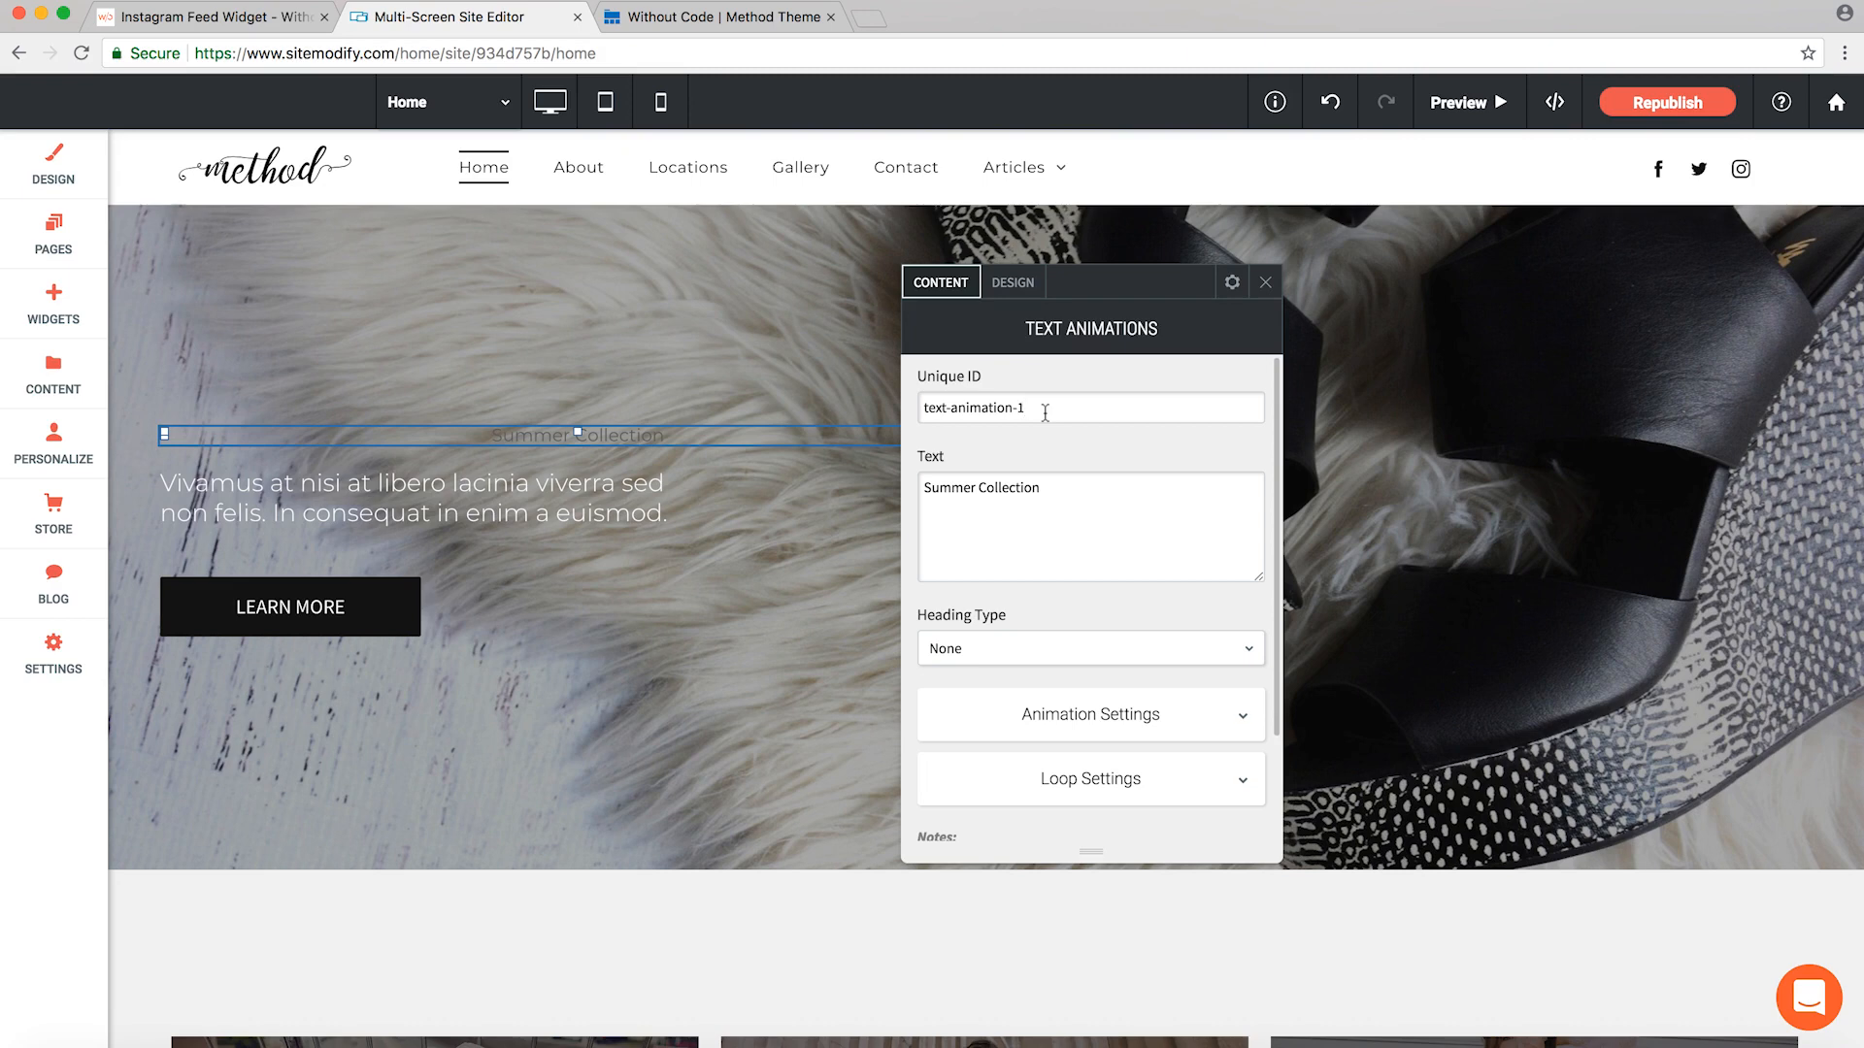
{"action": "mouse_move", "coordinate": [934, 624]}
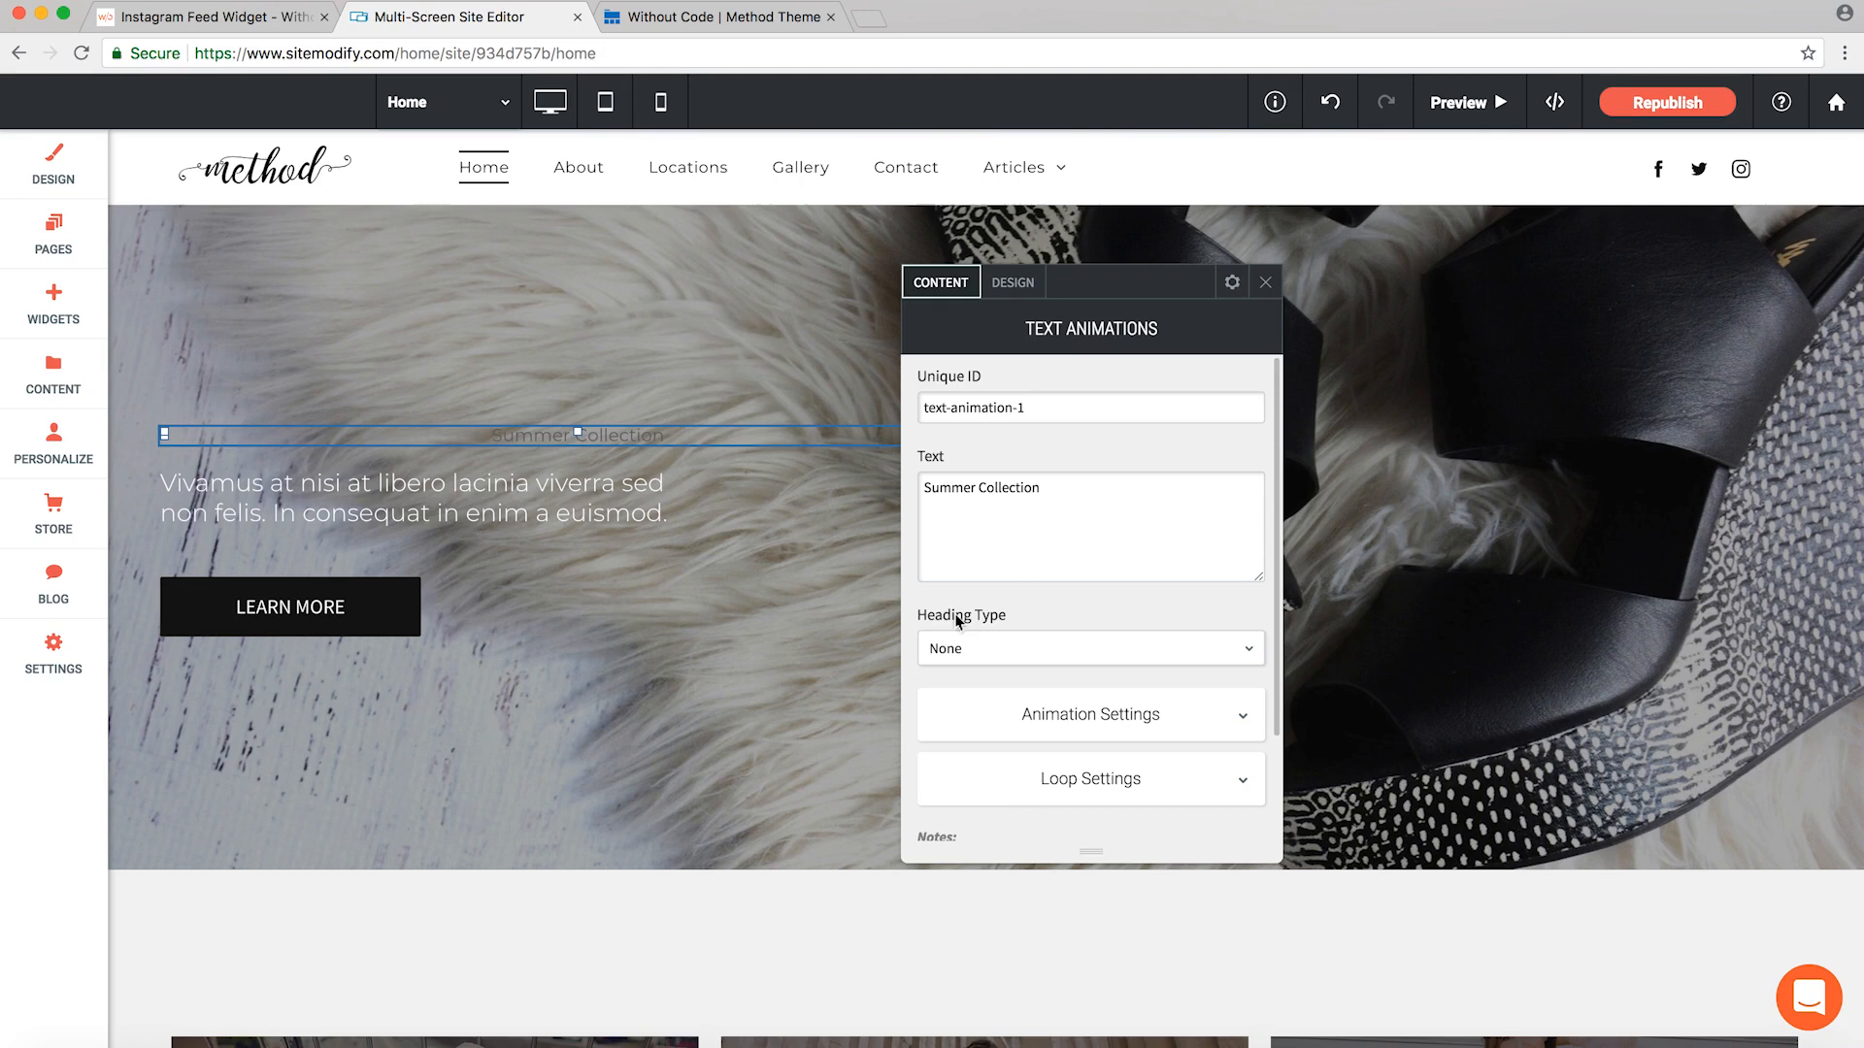
- Set the Summer Collection text's Heading Type to H1
{"action": "left_click", "coordinate": [1090, 649]}
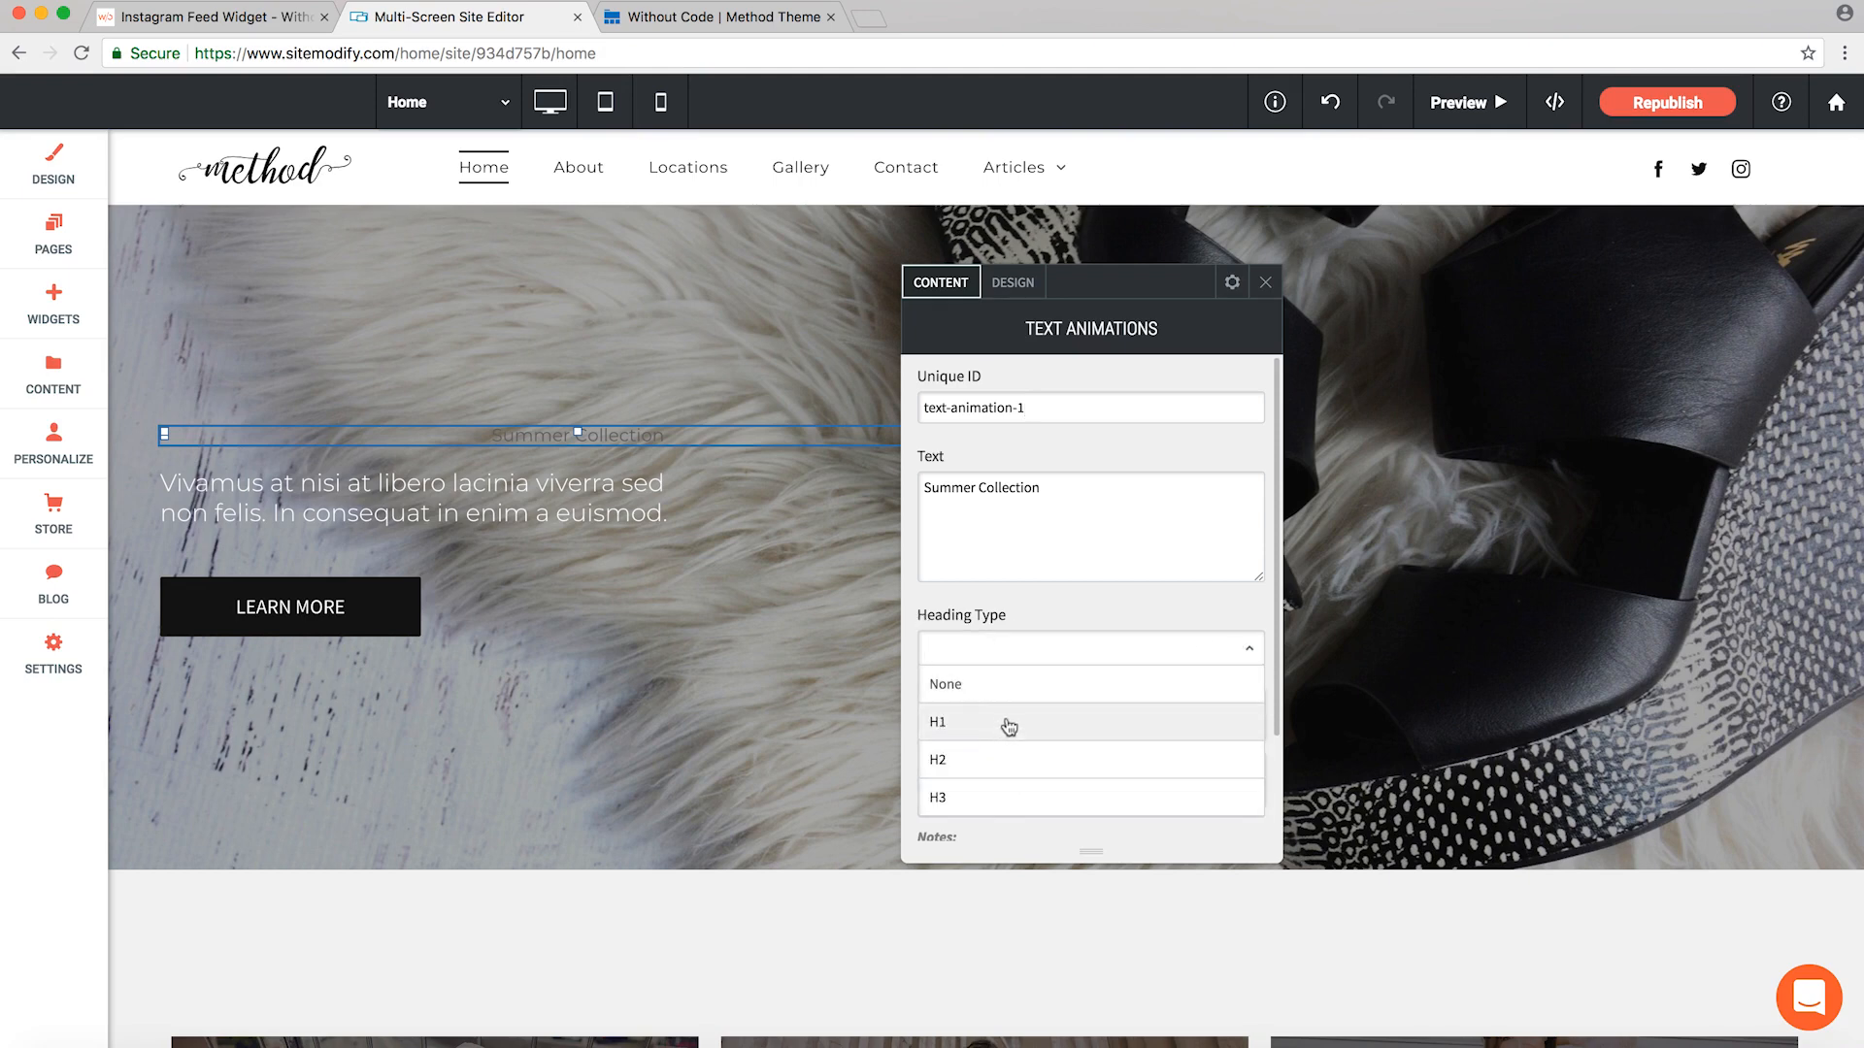
{"action": "mouse_move", "coordinate": [980, 801]}
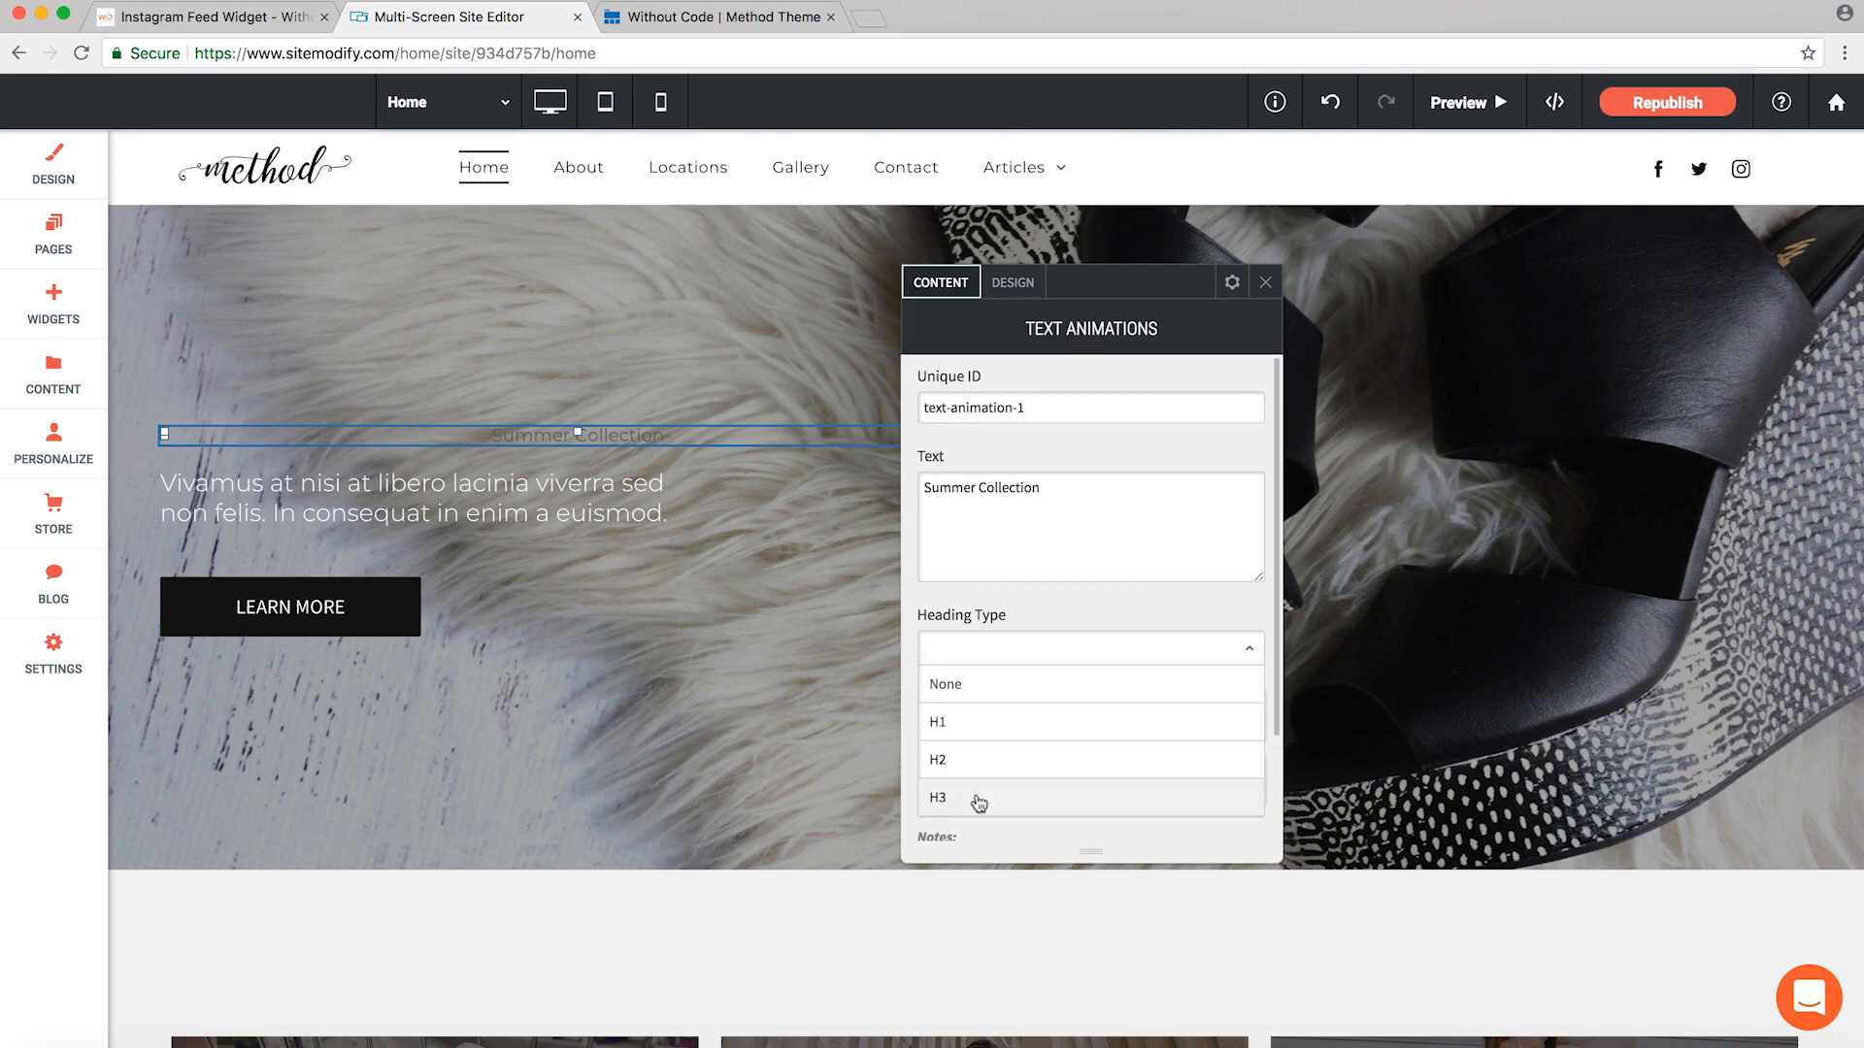
{"action": "mouse_move", "coordinate": [969, 746]}
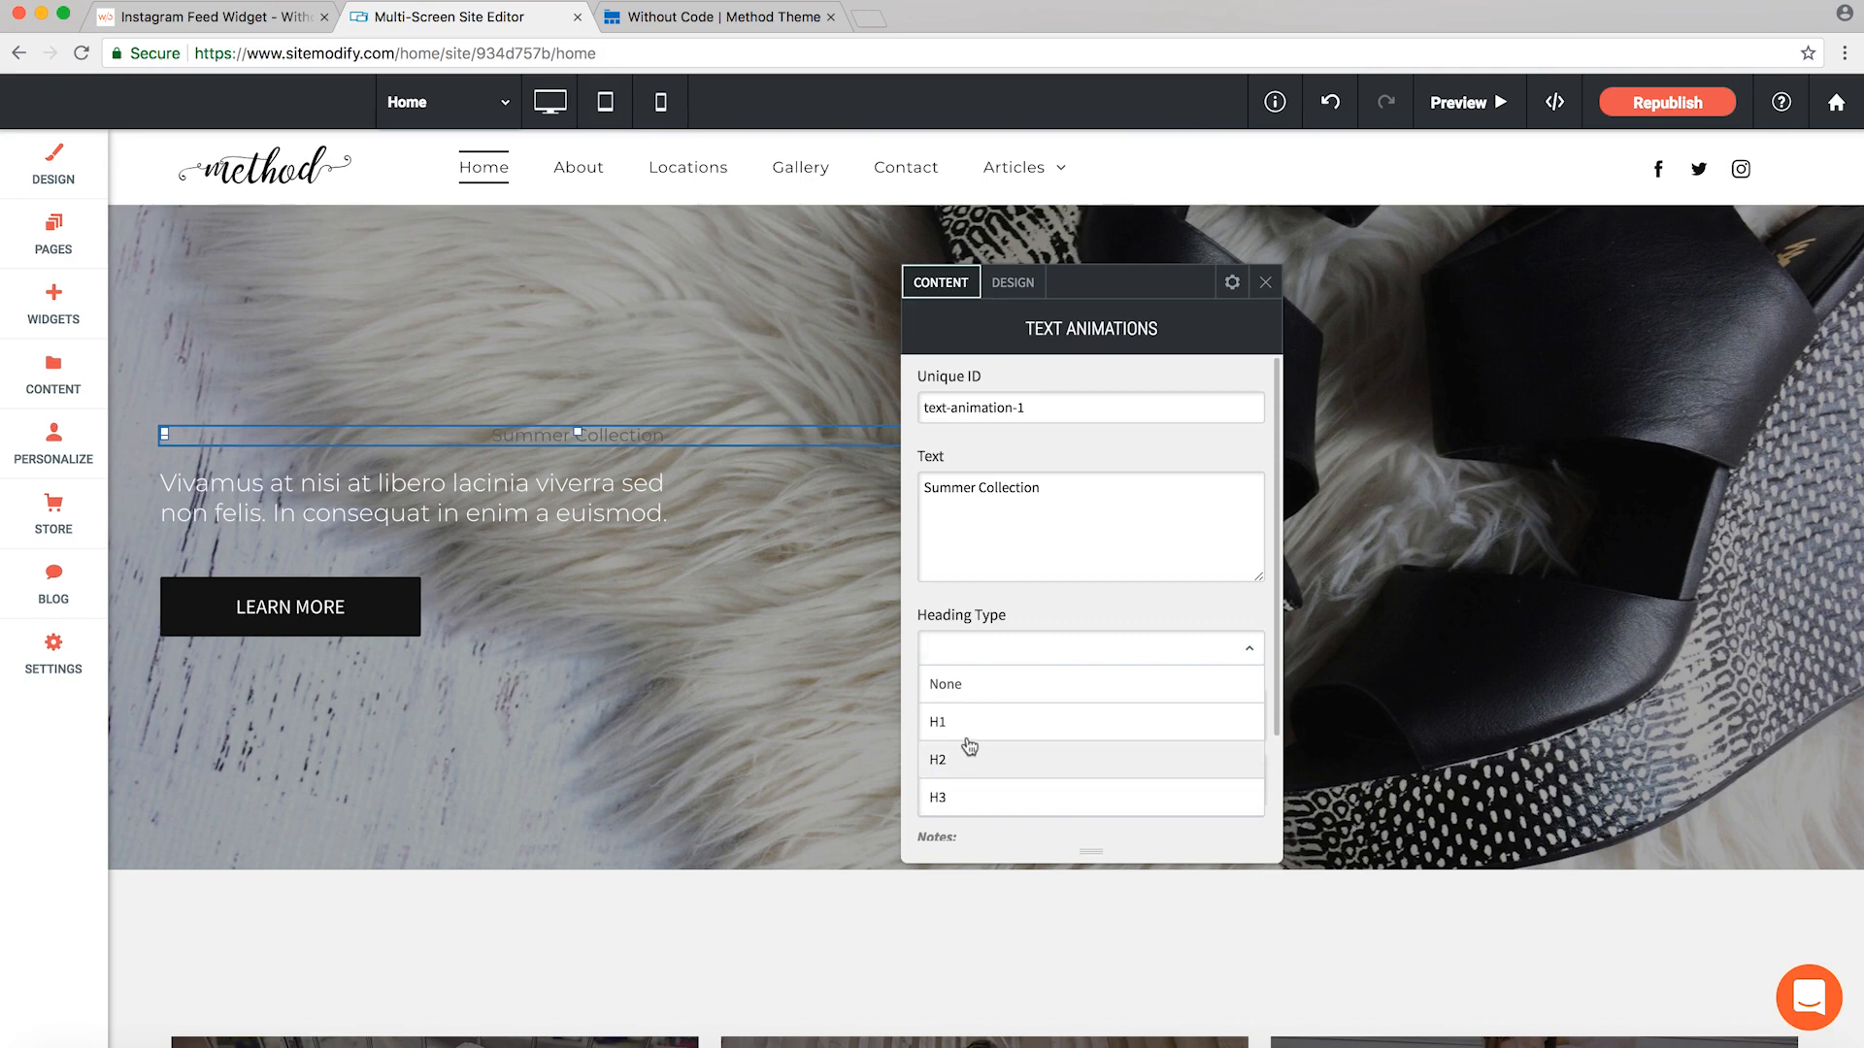
{"action": "left_click", "coordinate": [940, 723]}
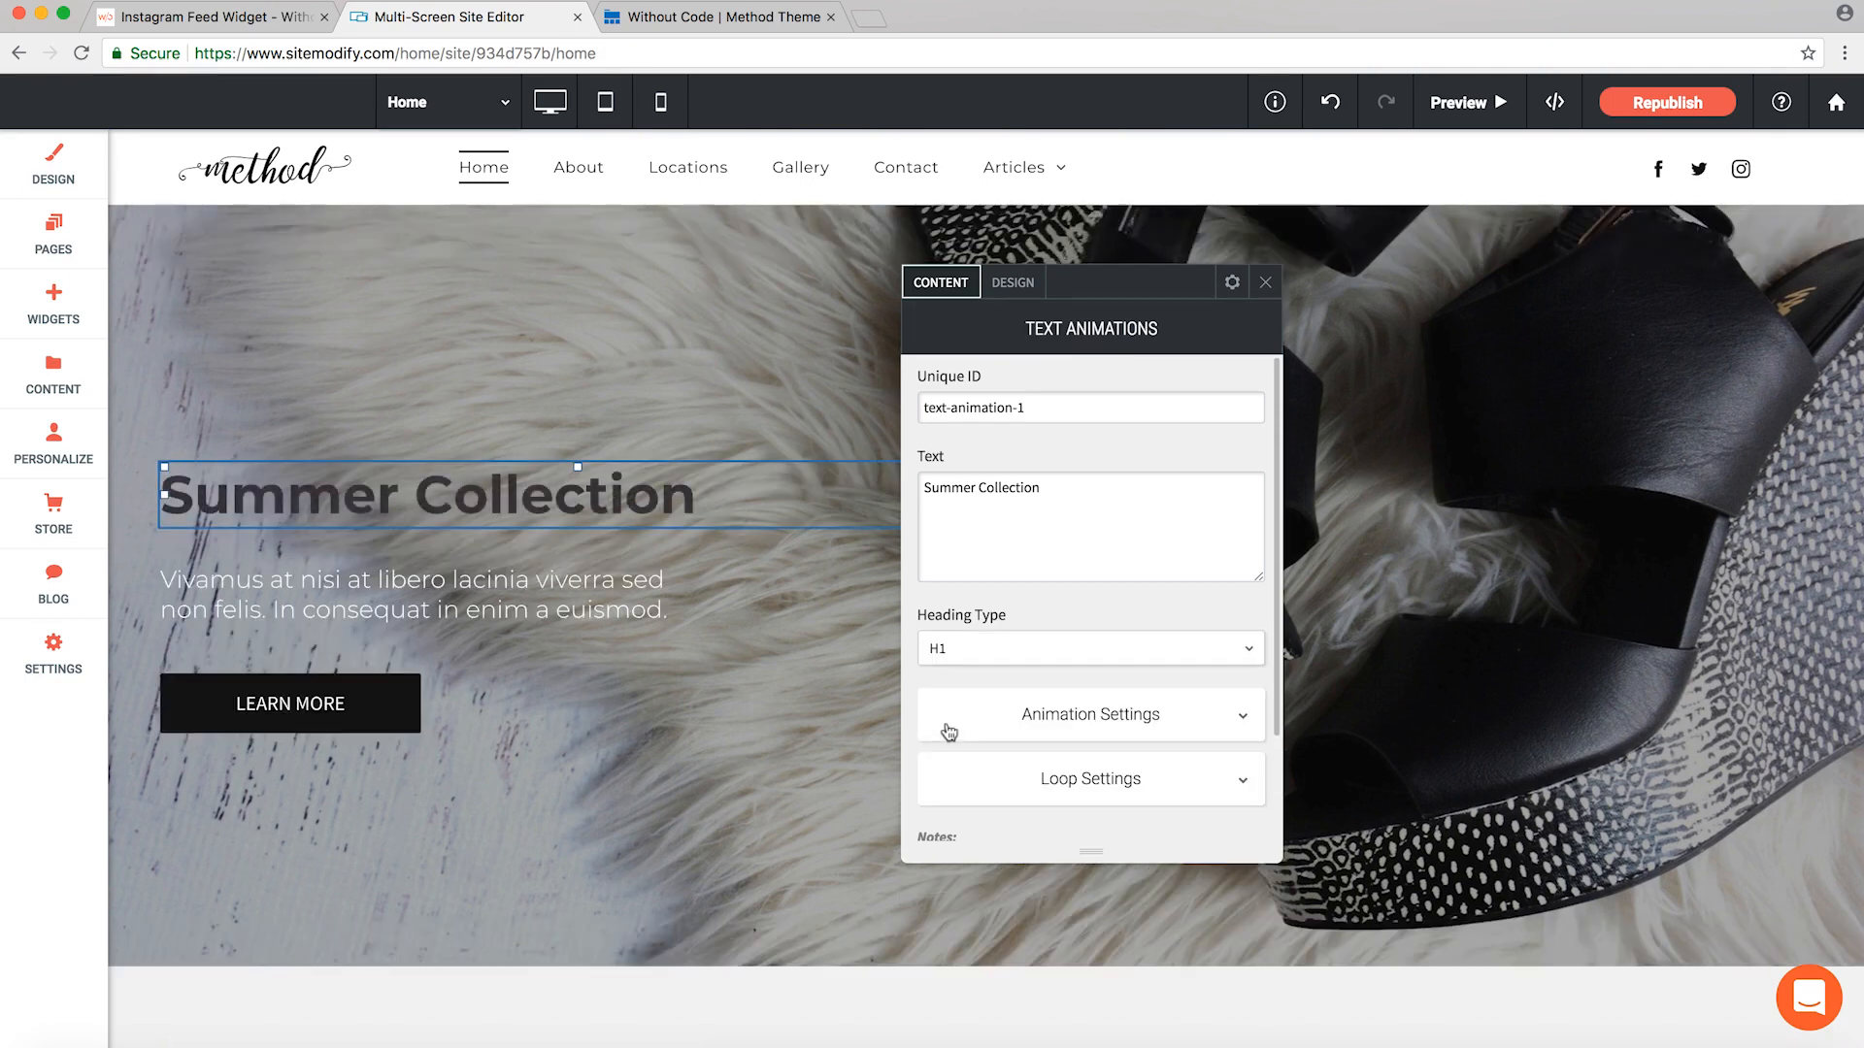
{"action": "scroll", "scroll_direction": "down", "scroll_amount": 3}
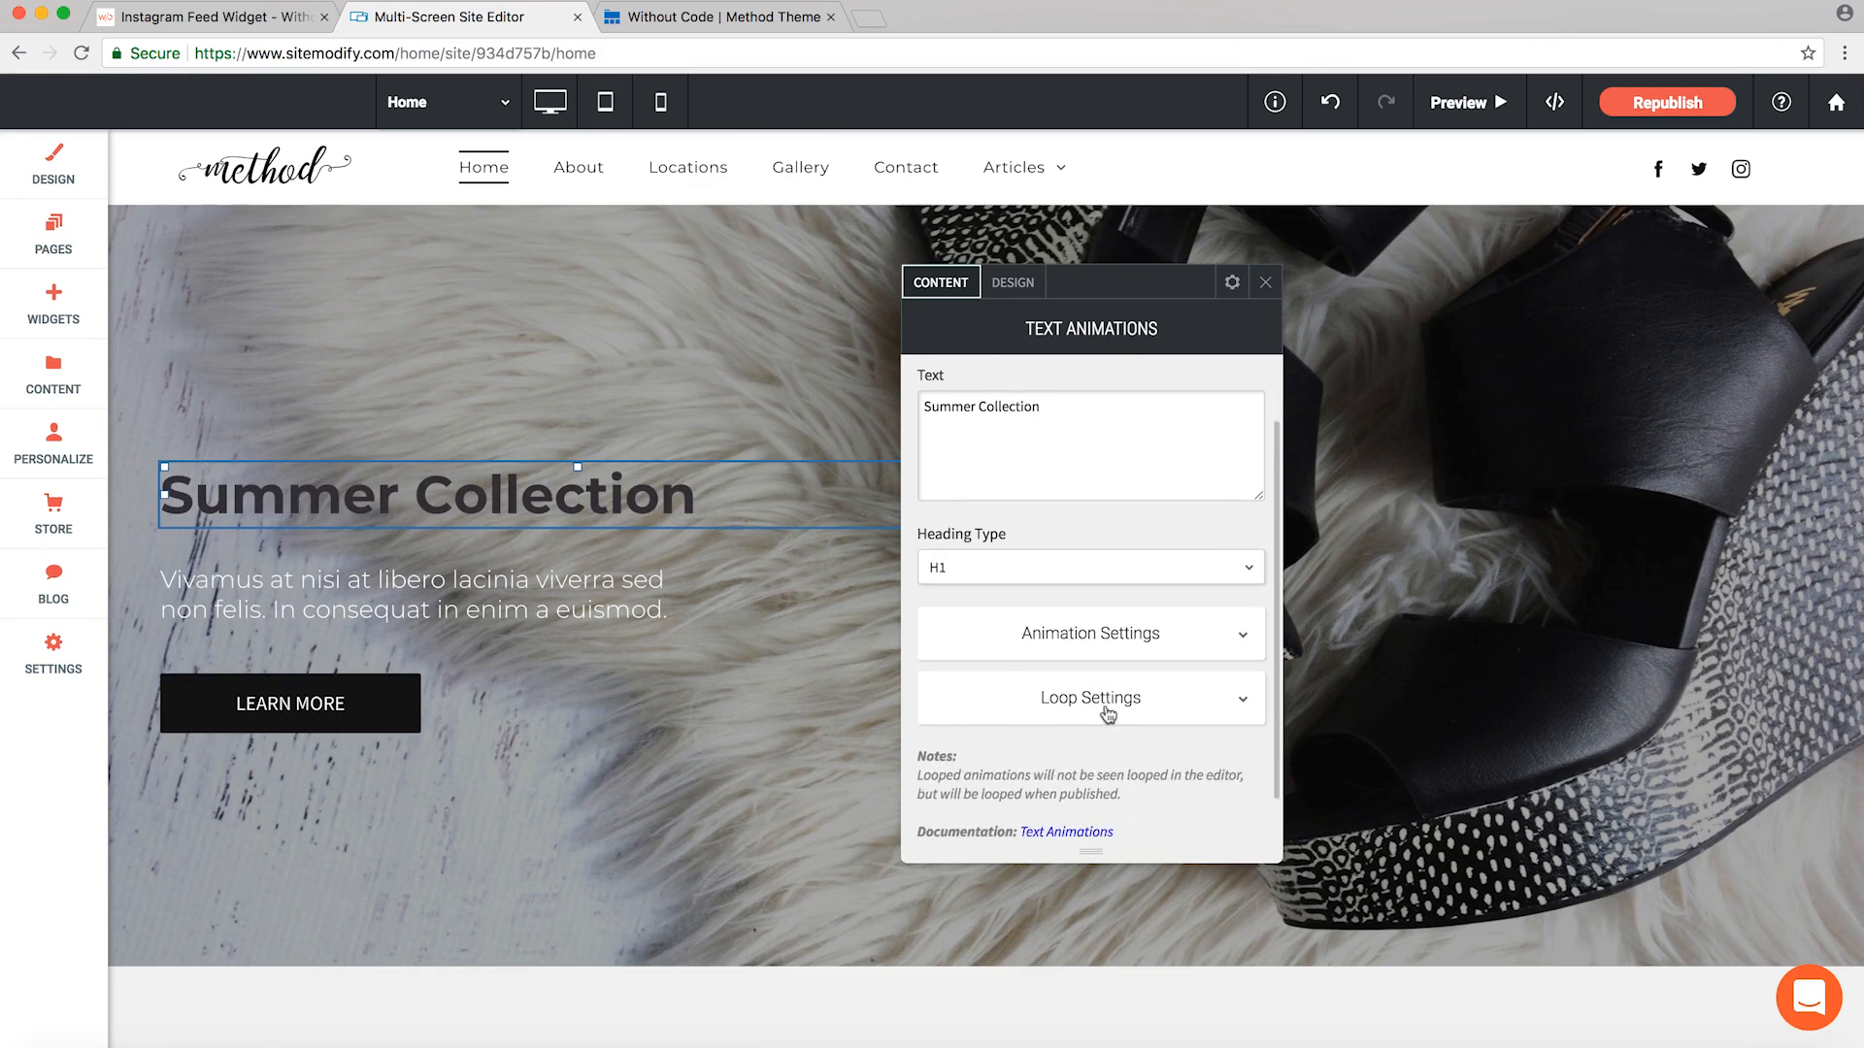
- Change the Animation Style from Fade In to Fade In (Left)
{"action": "left_click", "coordinate": [1090, 633]}
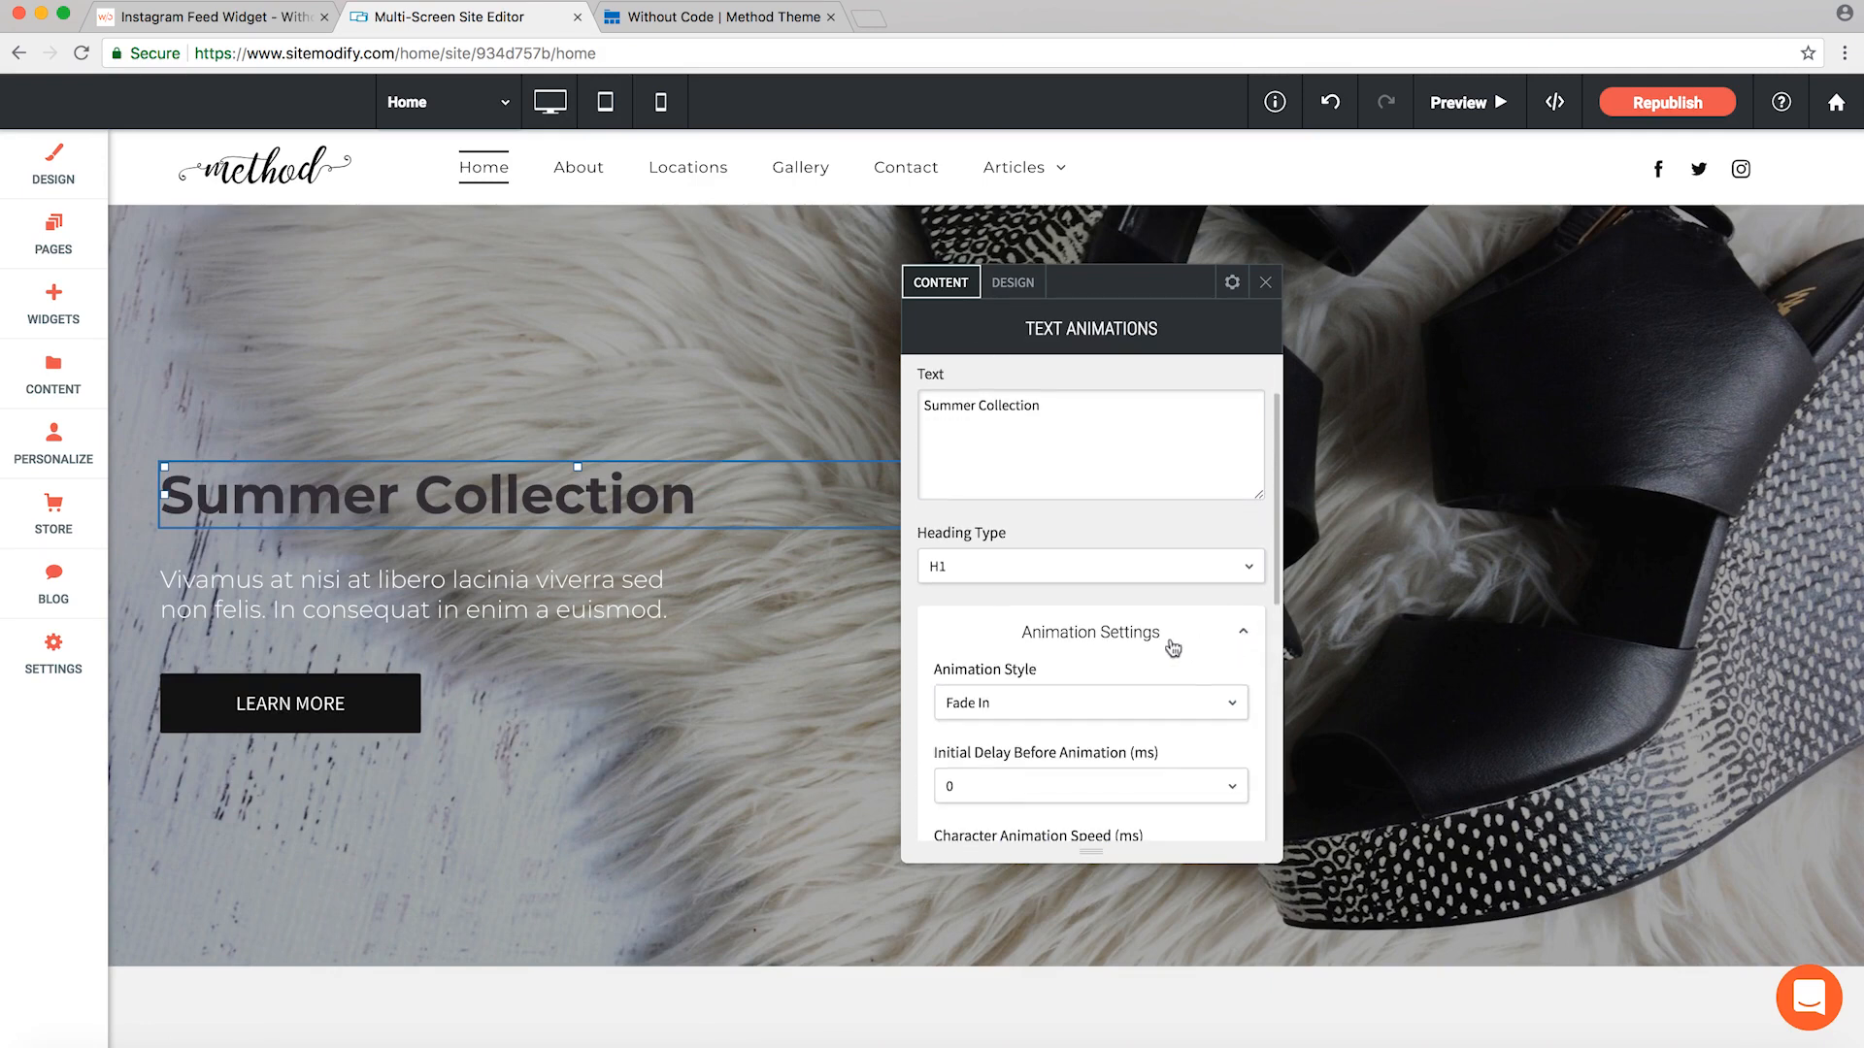
{"action": "scroll", "scroll_direction": "down", "scroll_amount": 3}
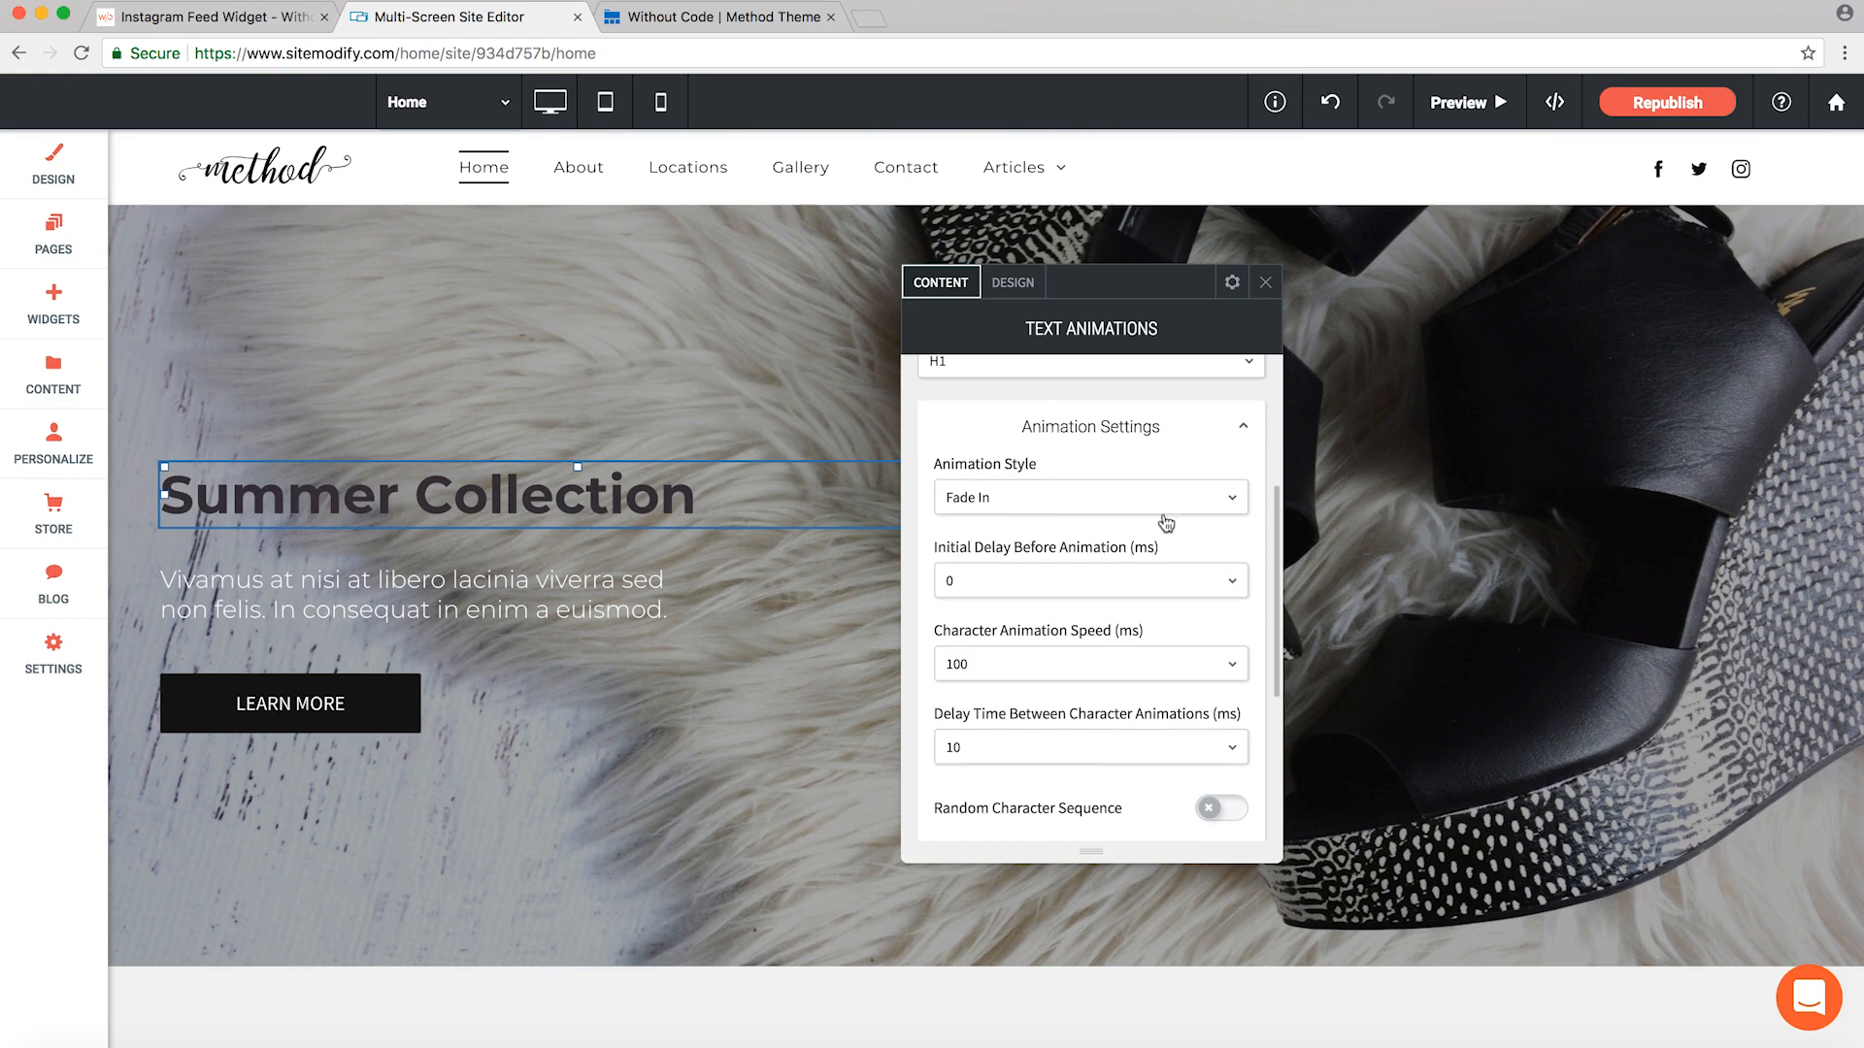
{"action": "left_click", "coordinate": [1091, 497]}
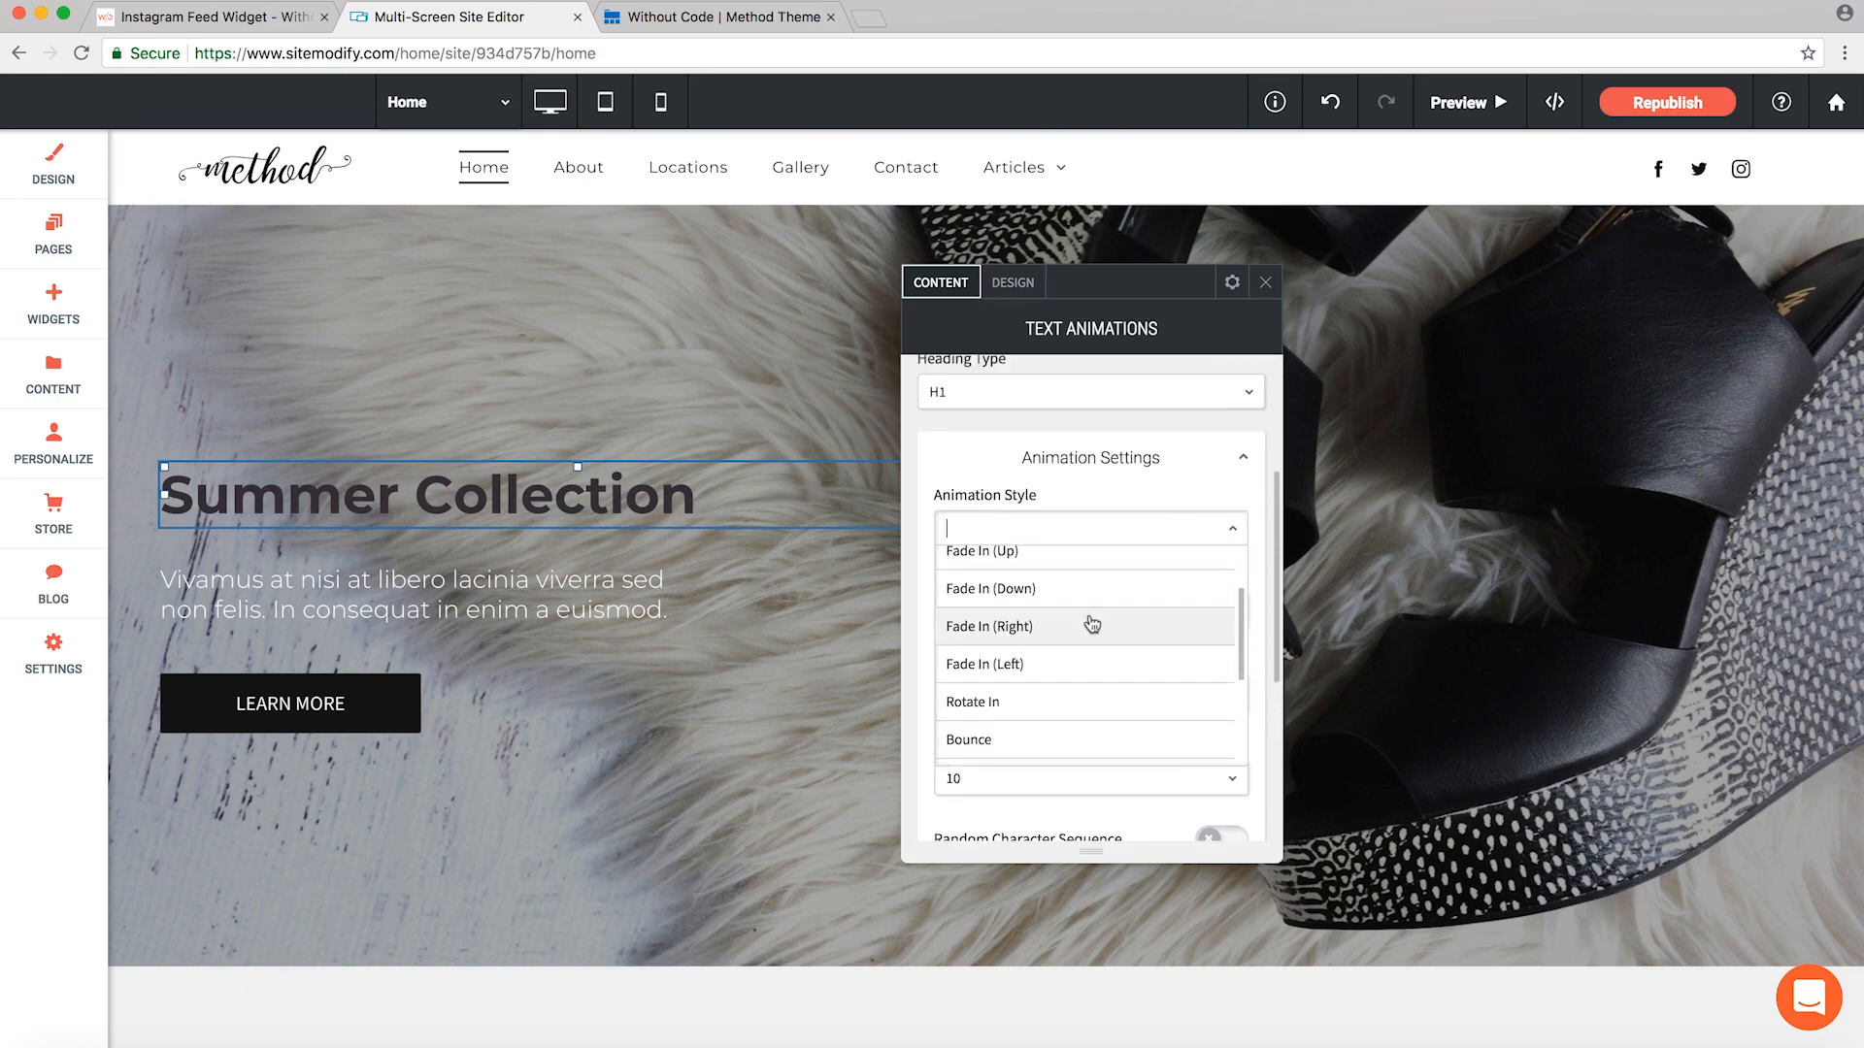
{"action": "left_click", "coordinate": [983, 664]}
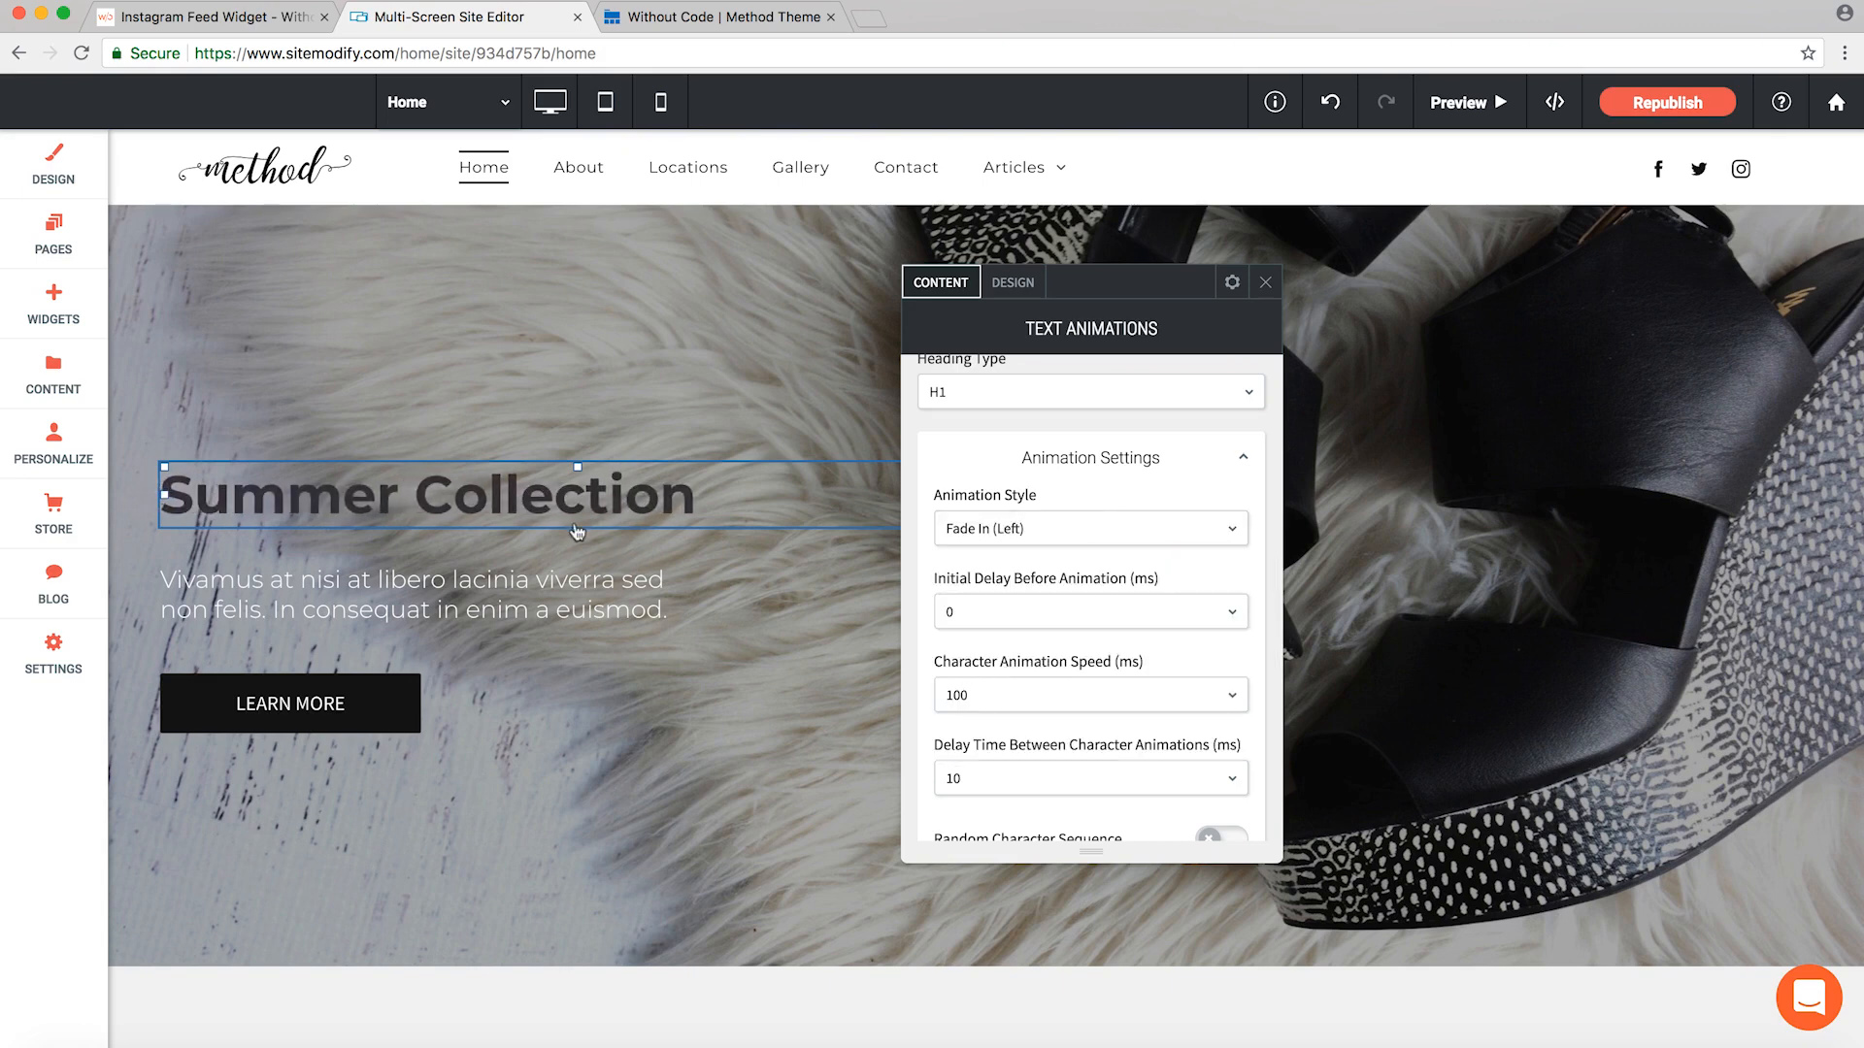
{"action": "mouse_move", "coordinate": [860, 594]}
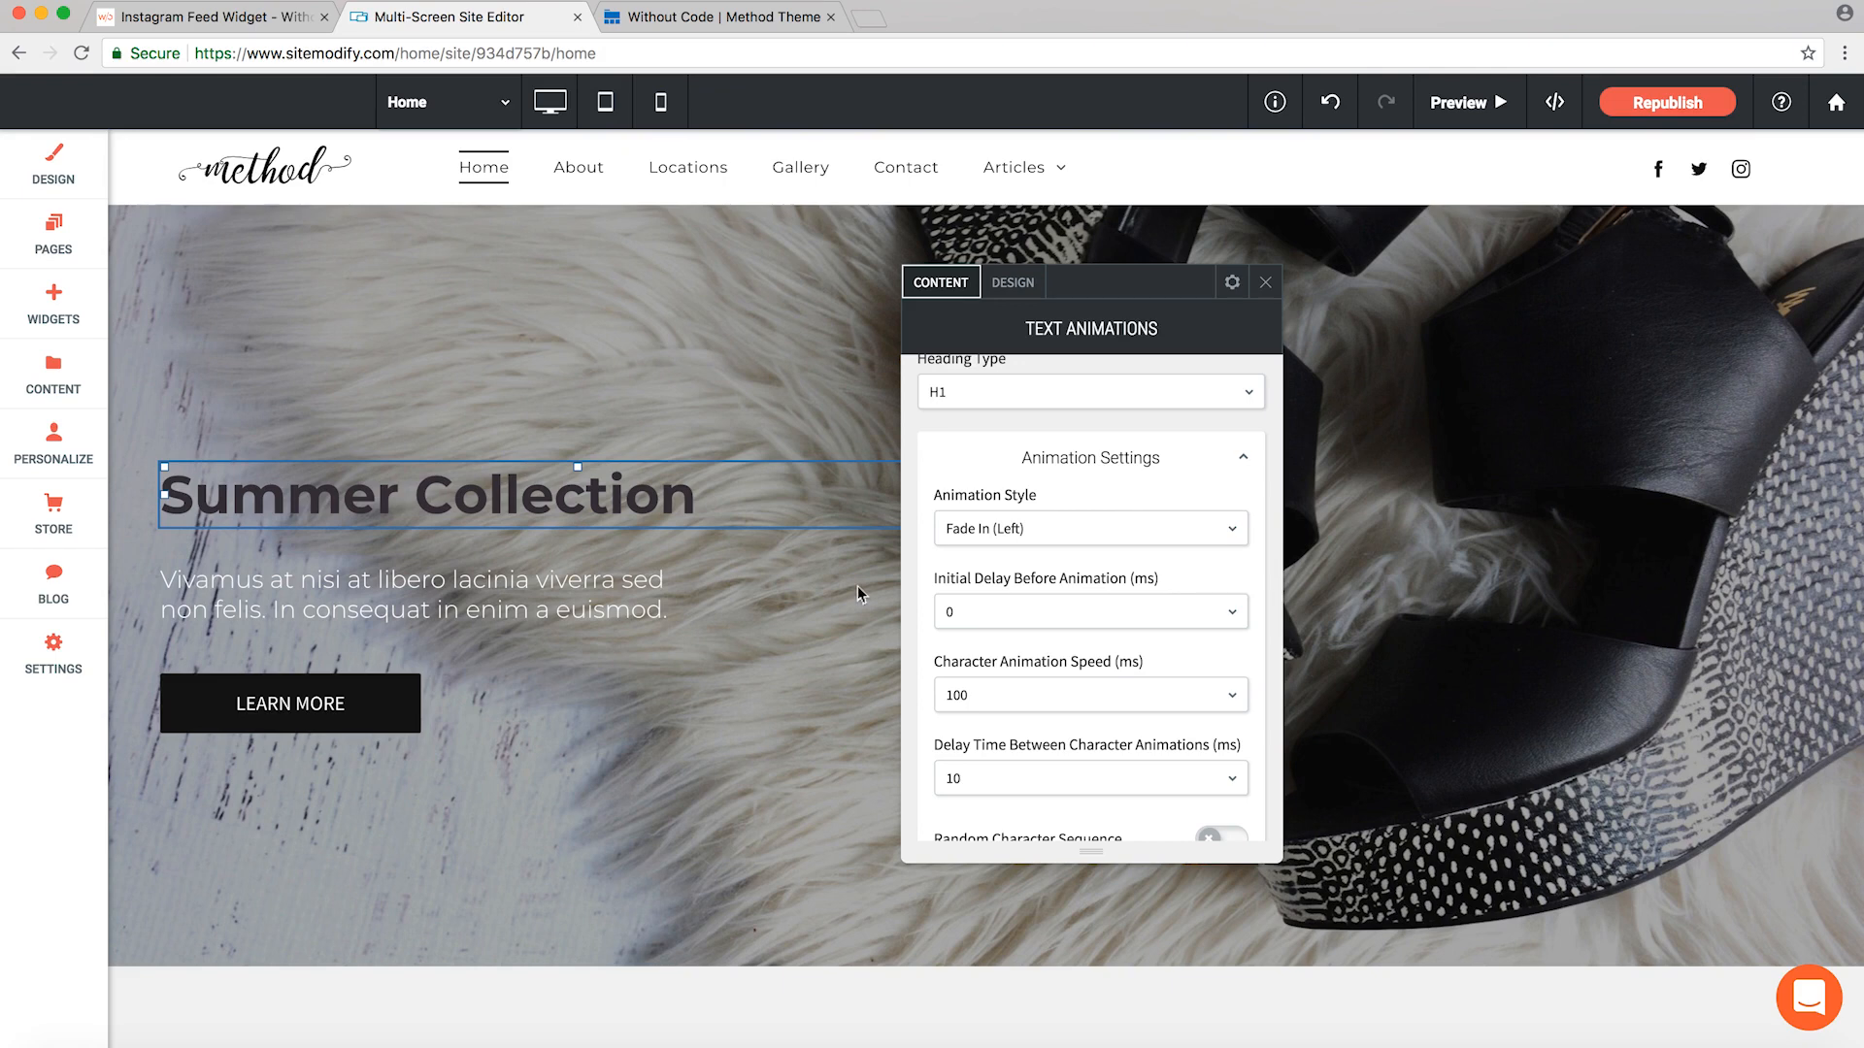
{"action": "mouse_move", "coordinate": [875, 577]}
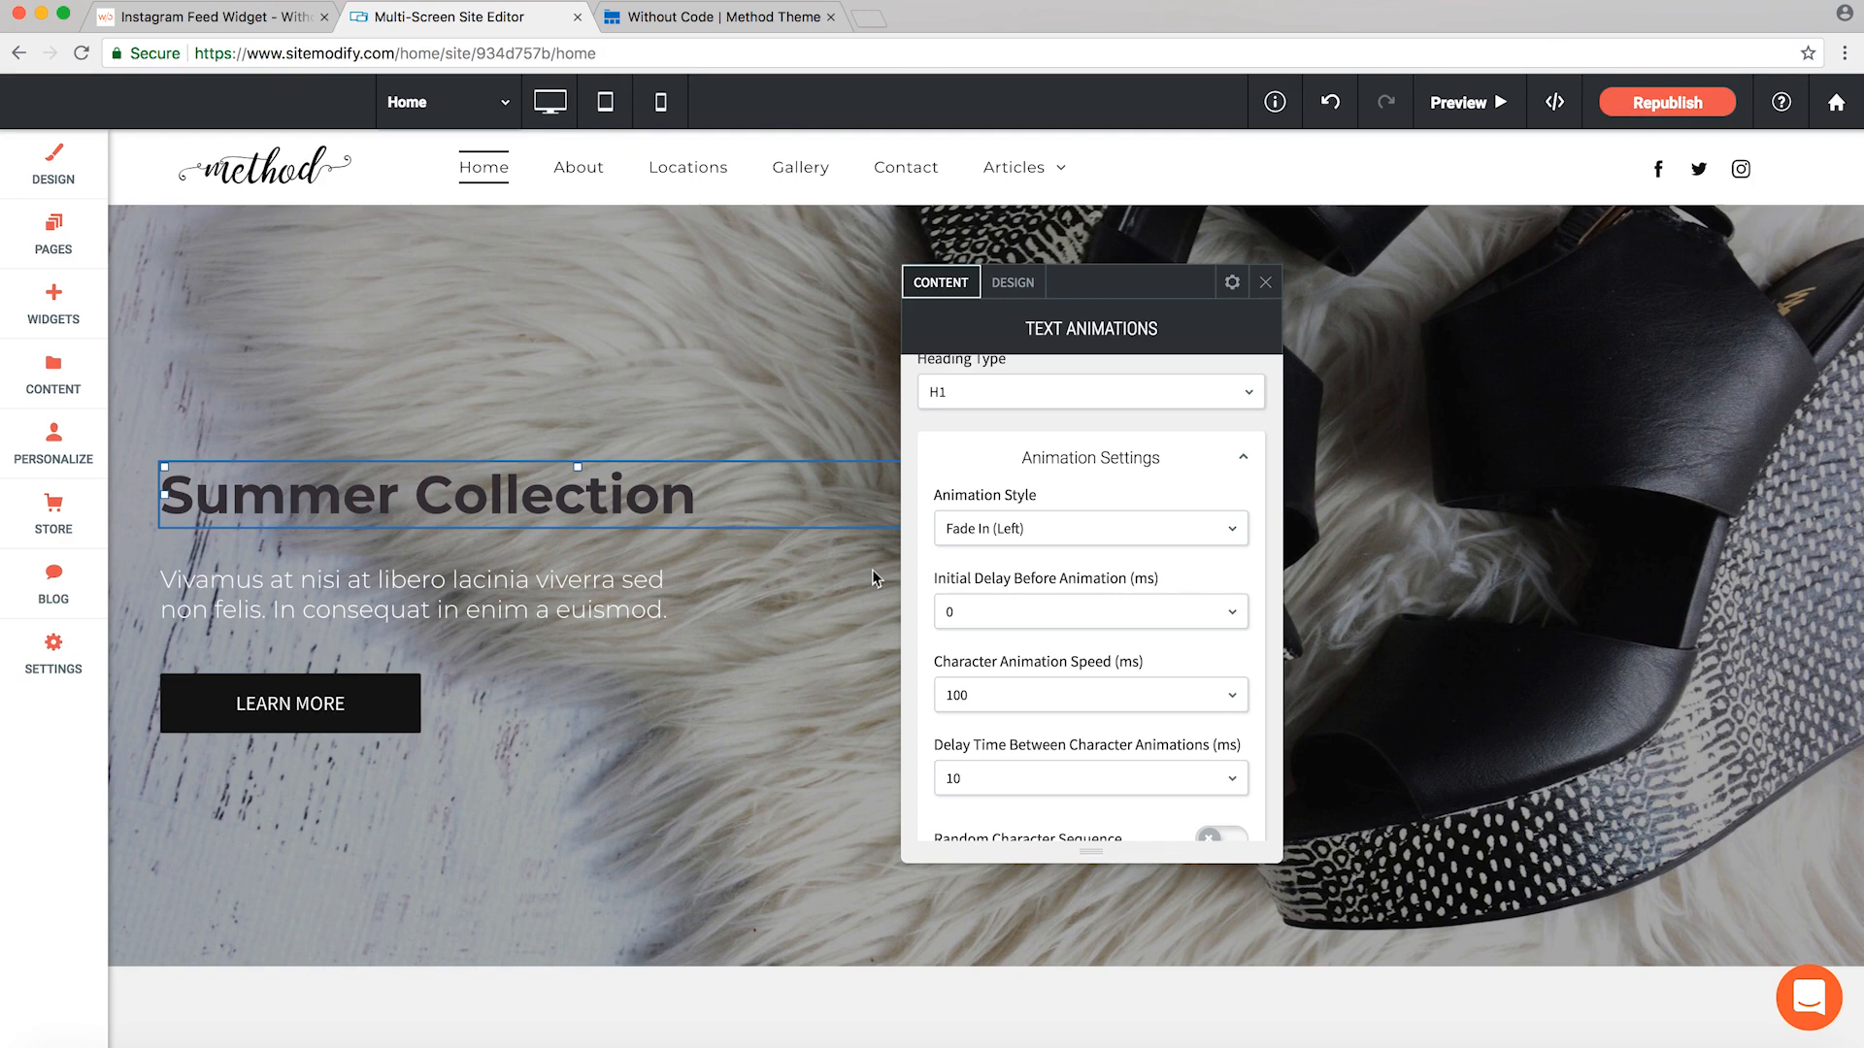
- Set initial delay 1000 ms, character speed 200 ms, and 100 ms between characters
{"action": "scroll", "scroll_direction": "down", "scroll_amount": 3}
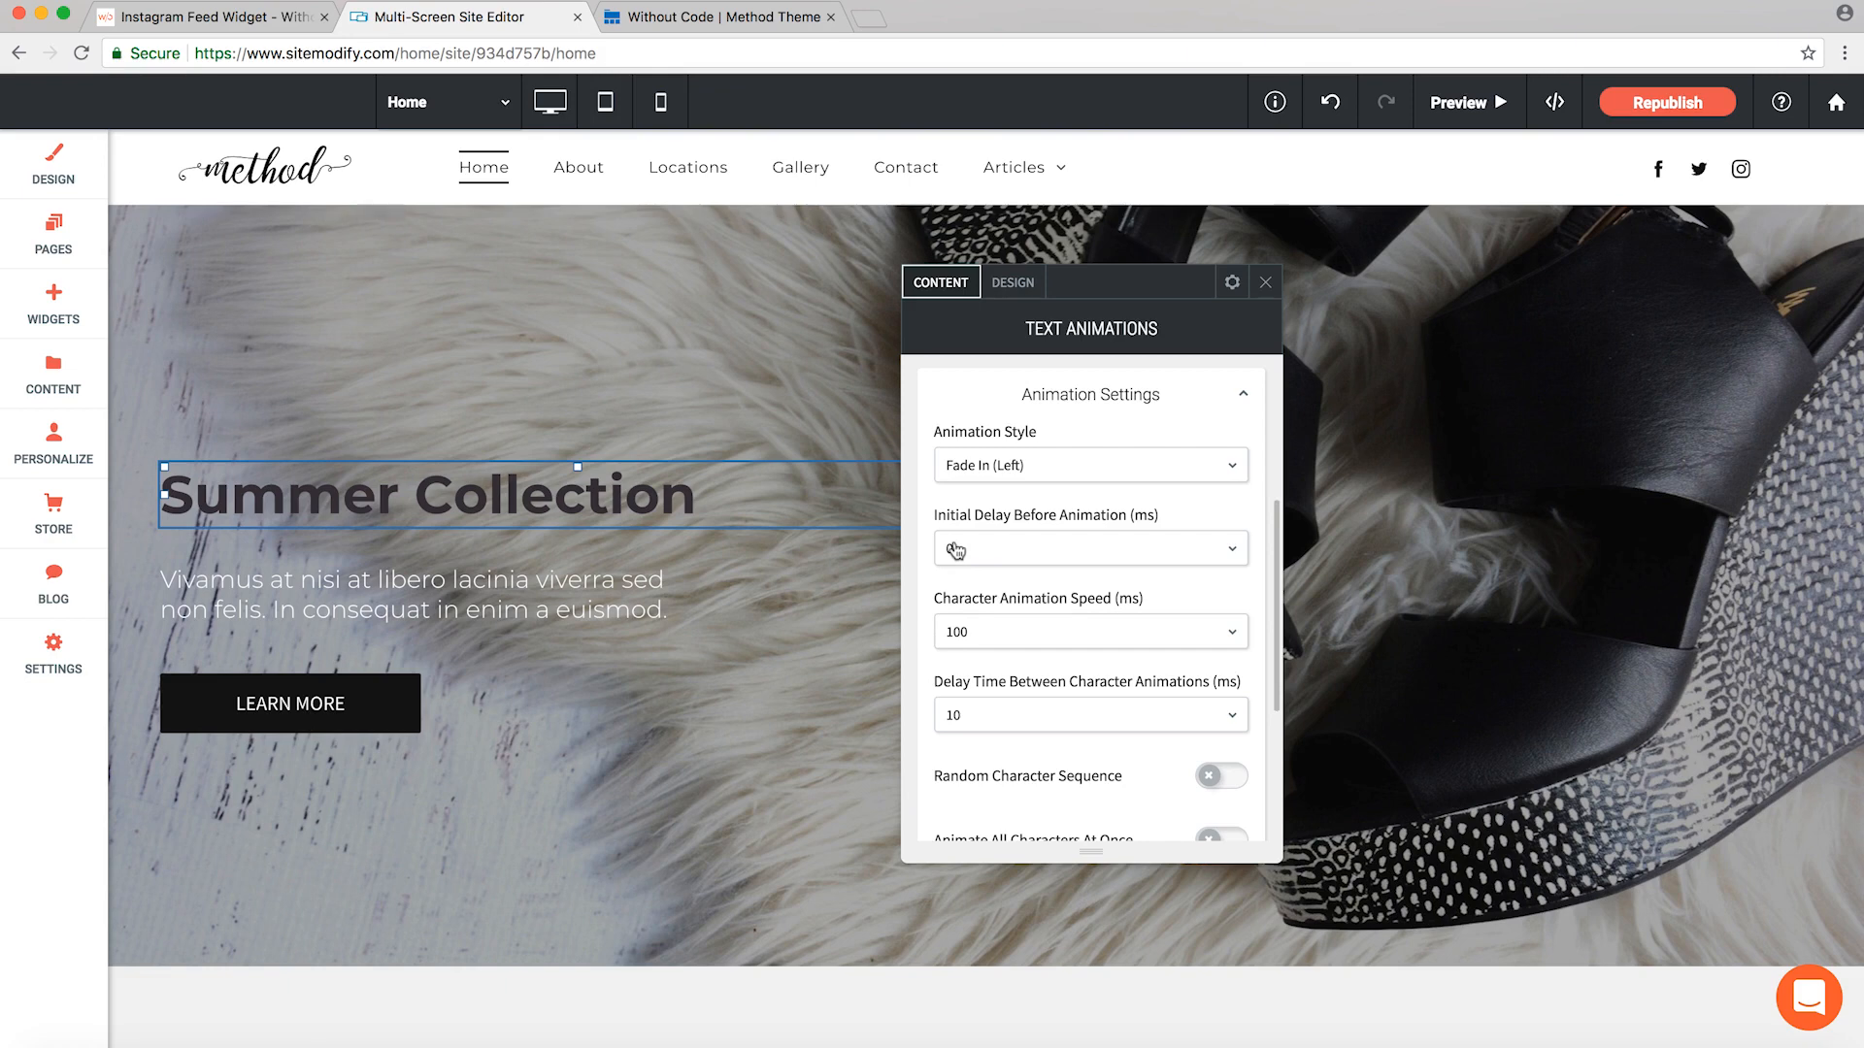
{"action": "left_click", "coordinate": [1090, 549]}
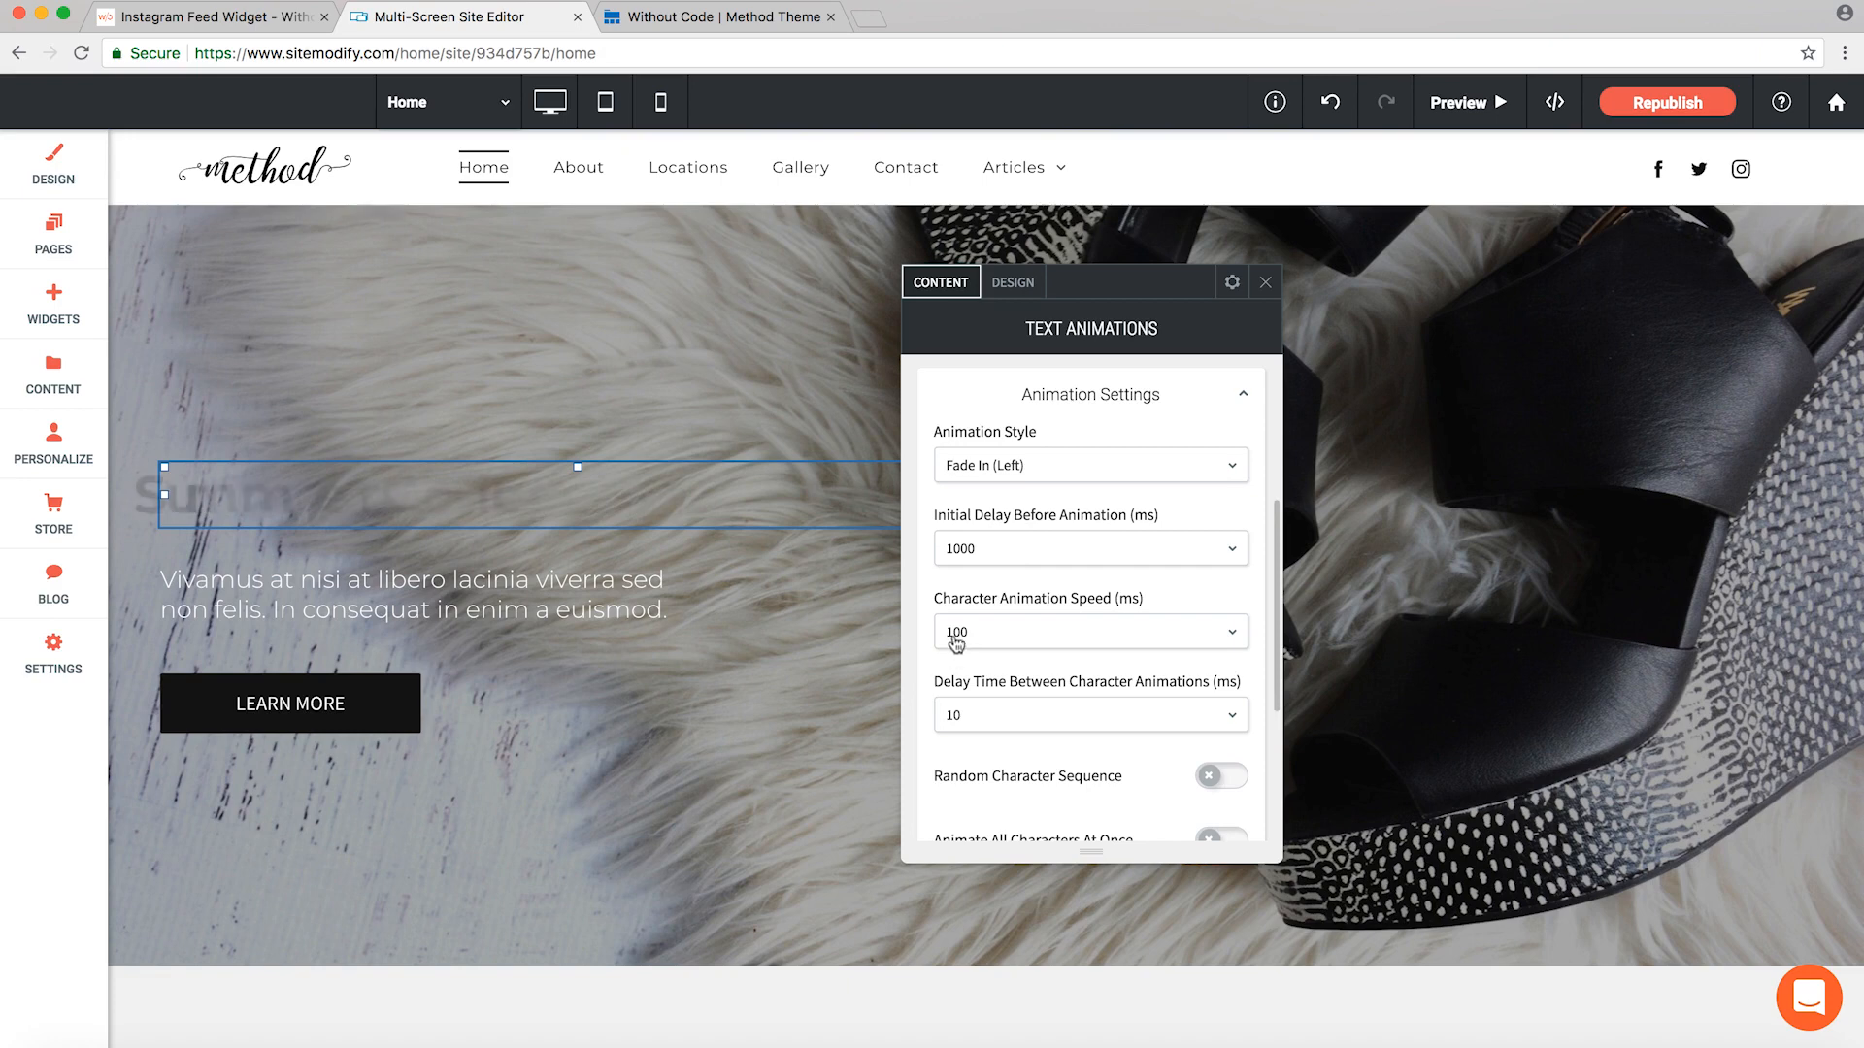
{"action": "left_click", "coordinate": [1090, 631]}
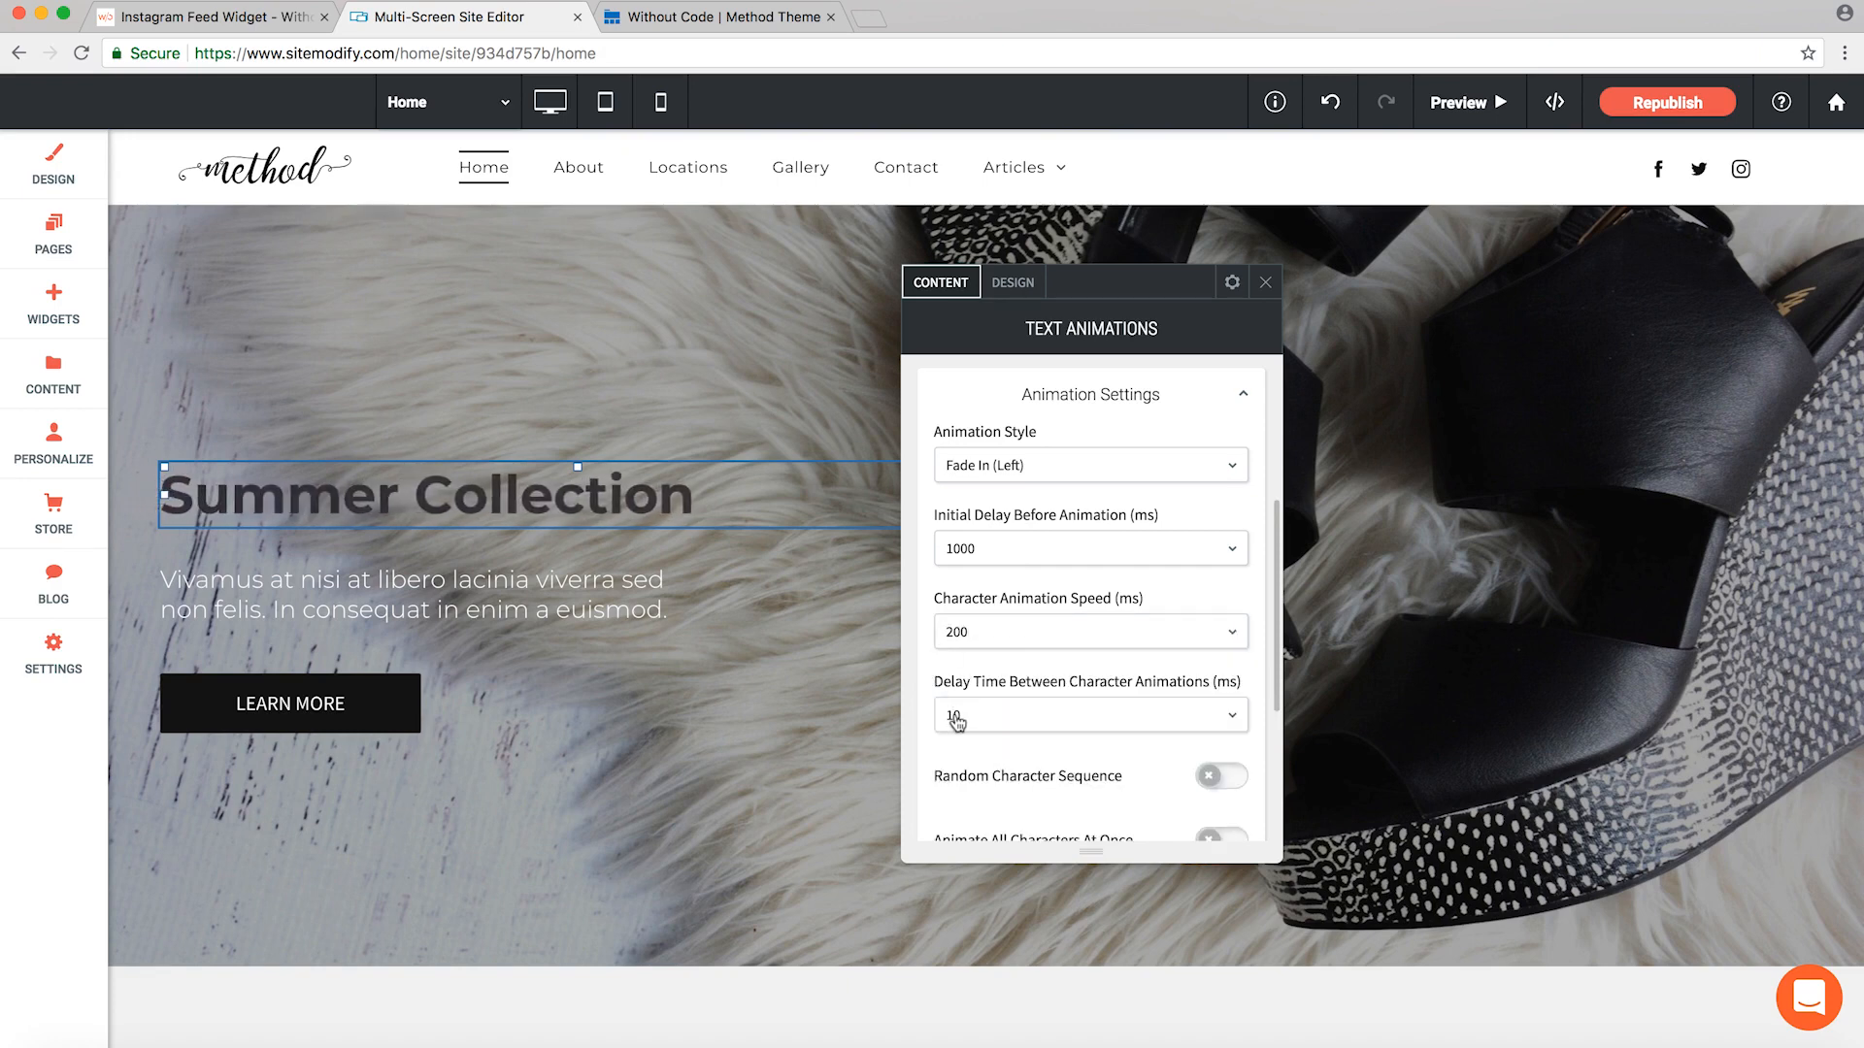
{"action": "left_click", "coordinate": [1090, 715]}
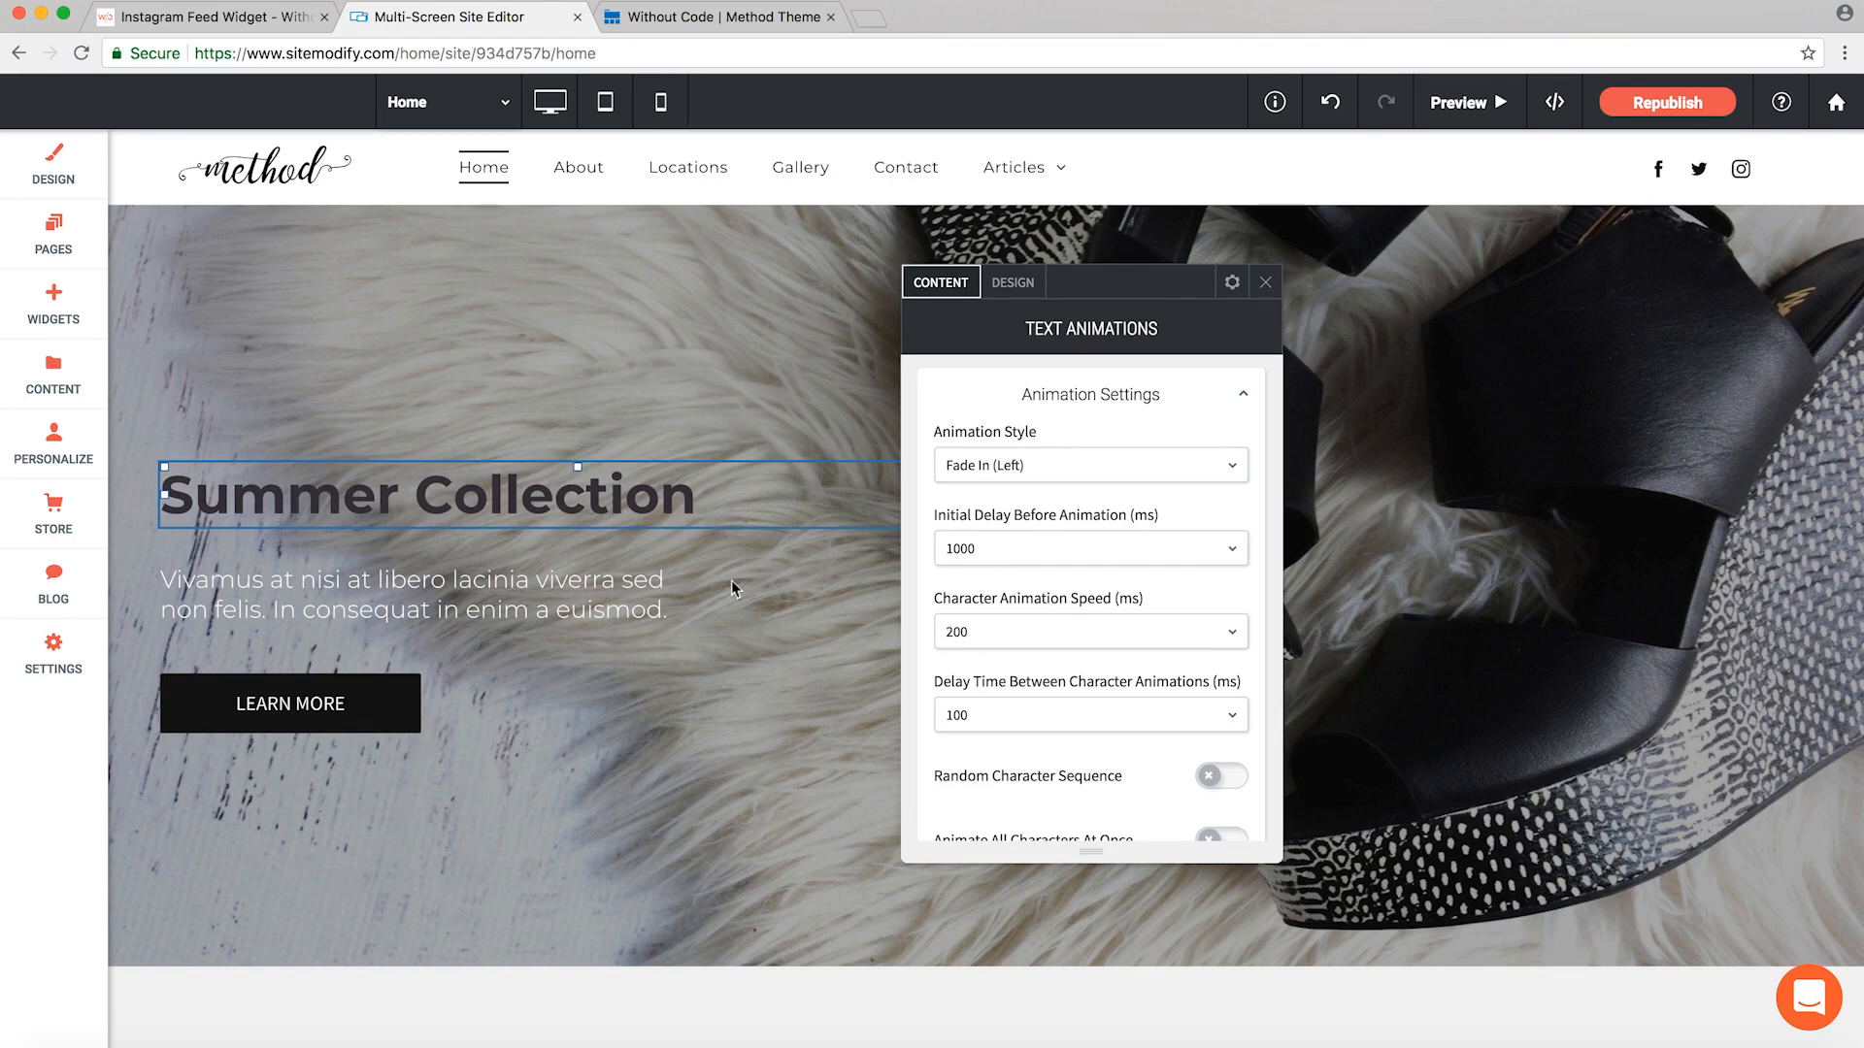
{"action": "scroll", "scroll_direction": "down", "scroll_amount": 3}
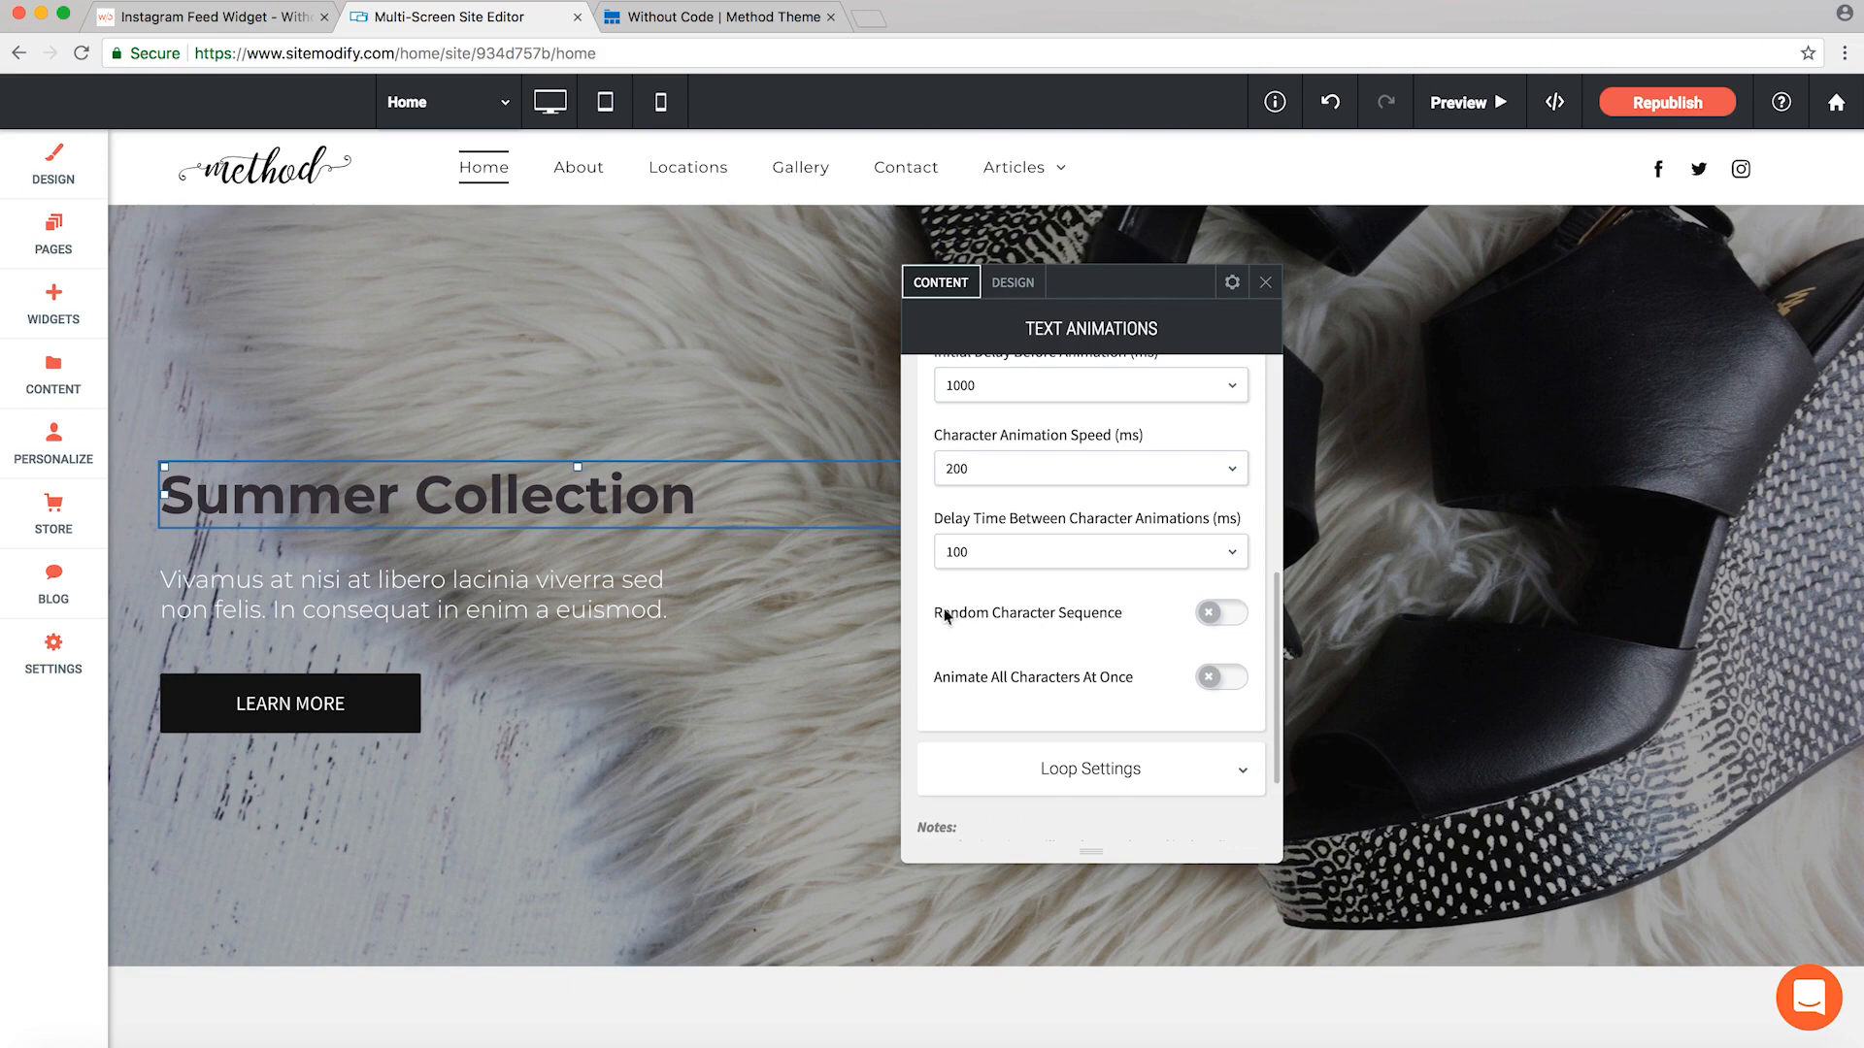
{"action": "mouse_move", "coordinate": [926, 618]}
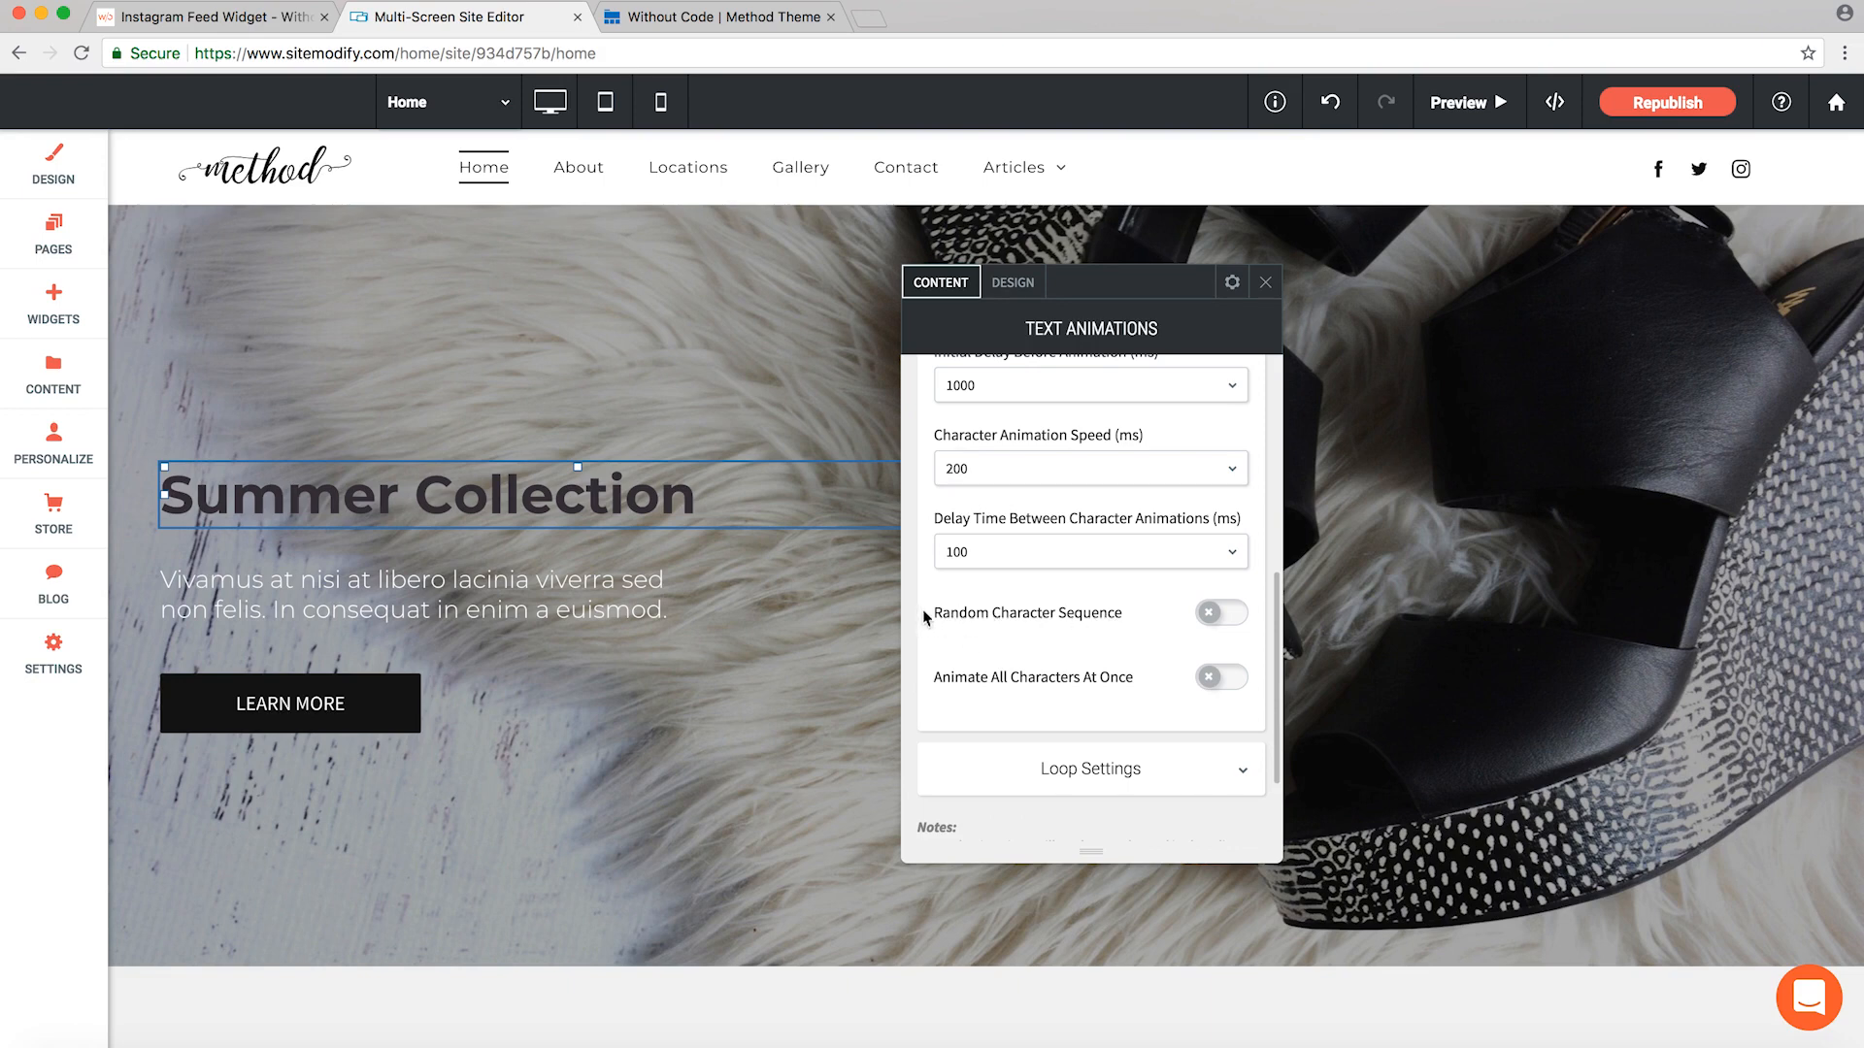
{"action": "mouse_move", "coordinate": [1116, 681]}
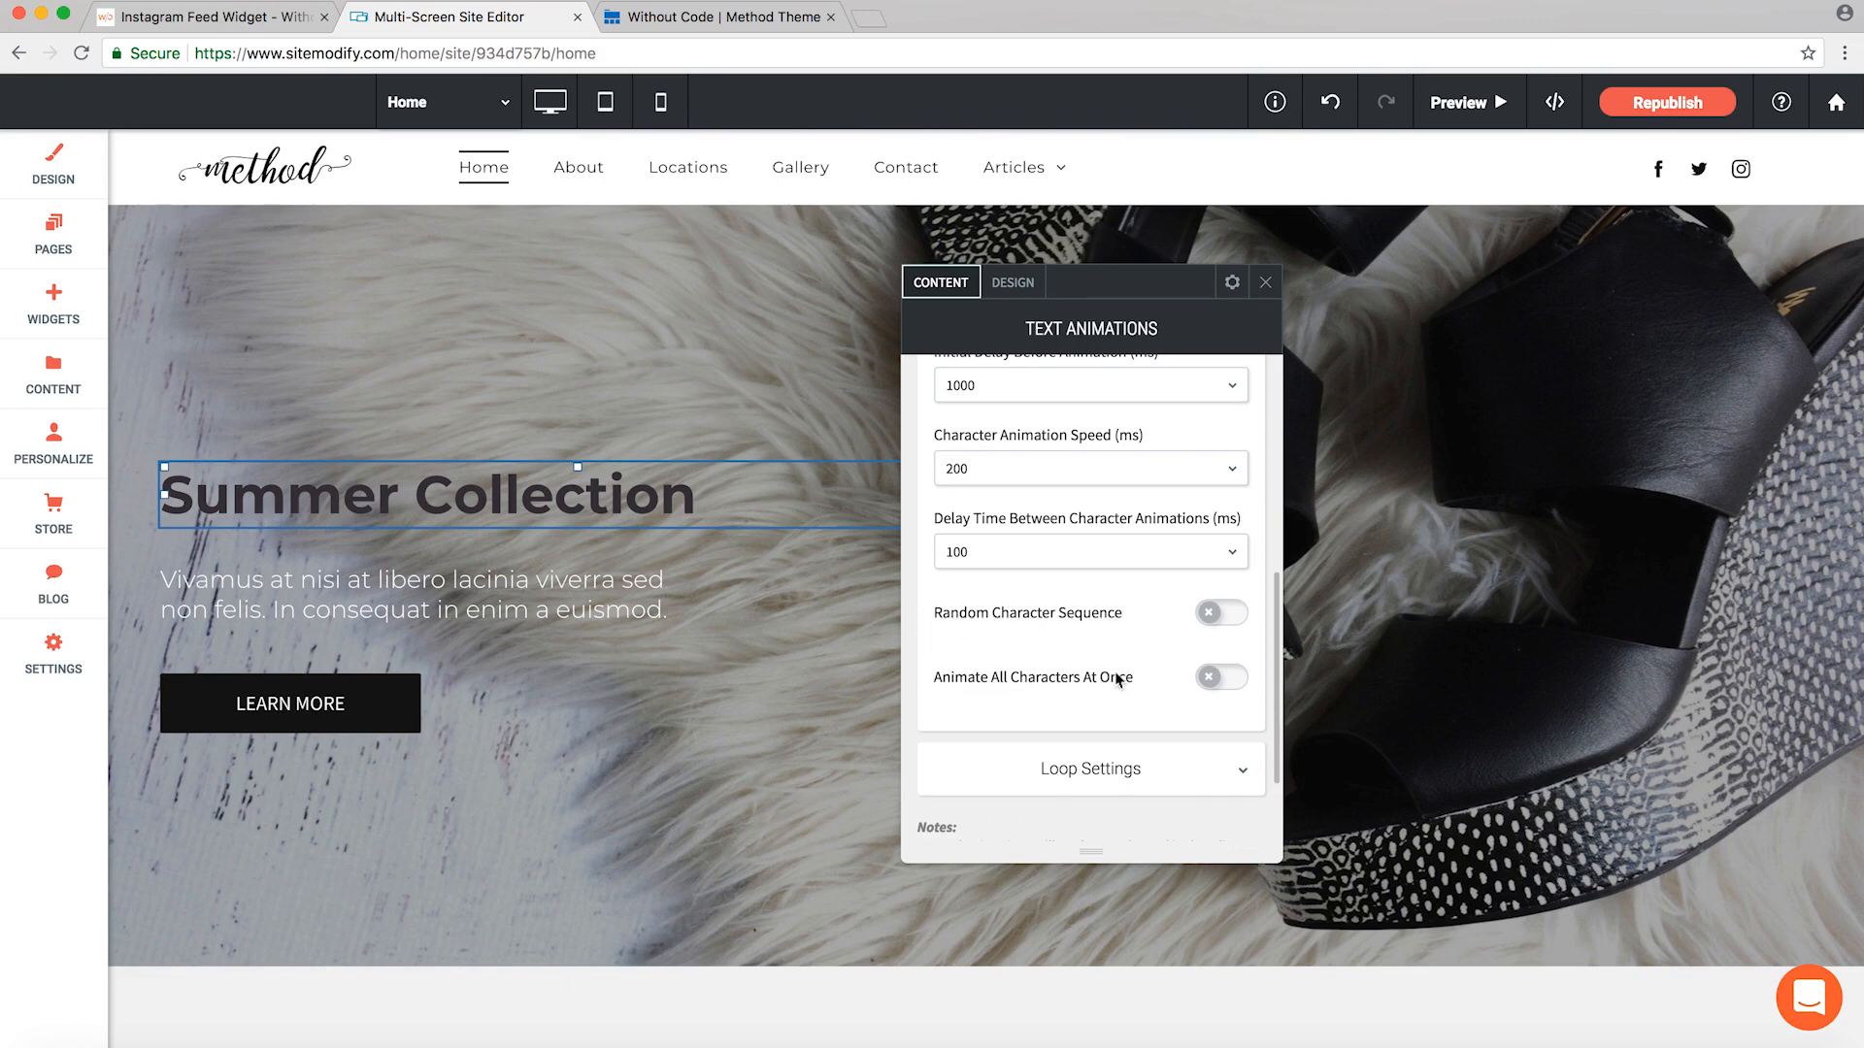
{"action": "mouse_move", "coordinate": [1151, 681]}
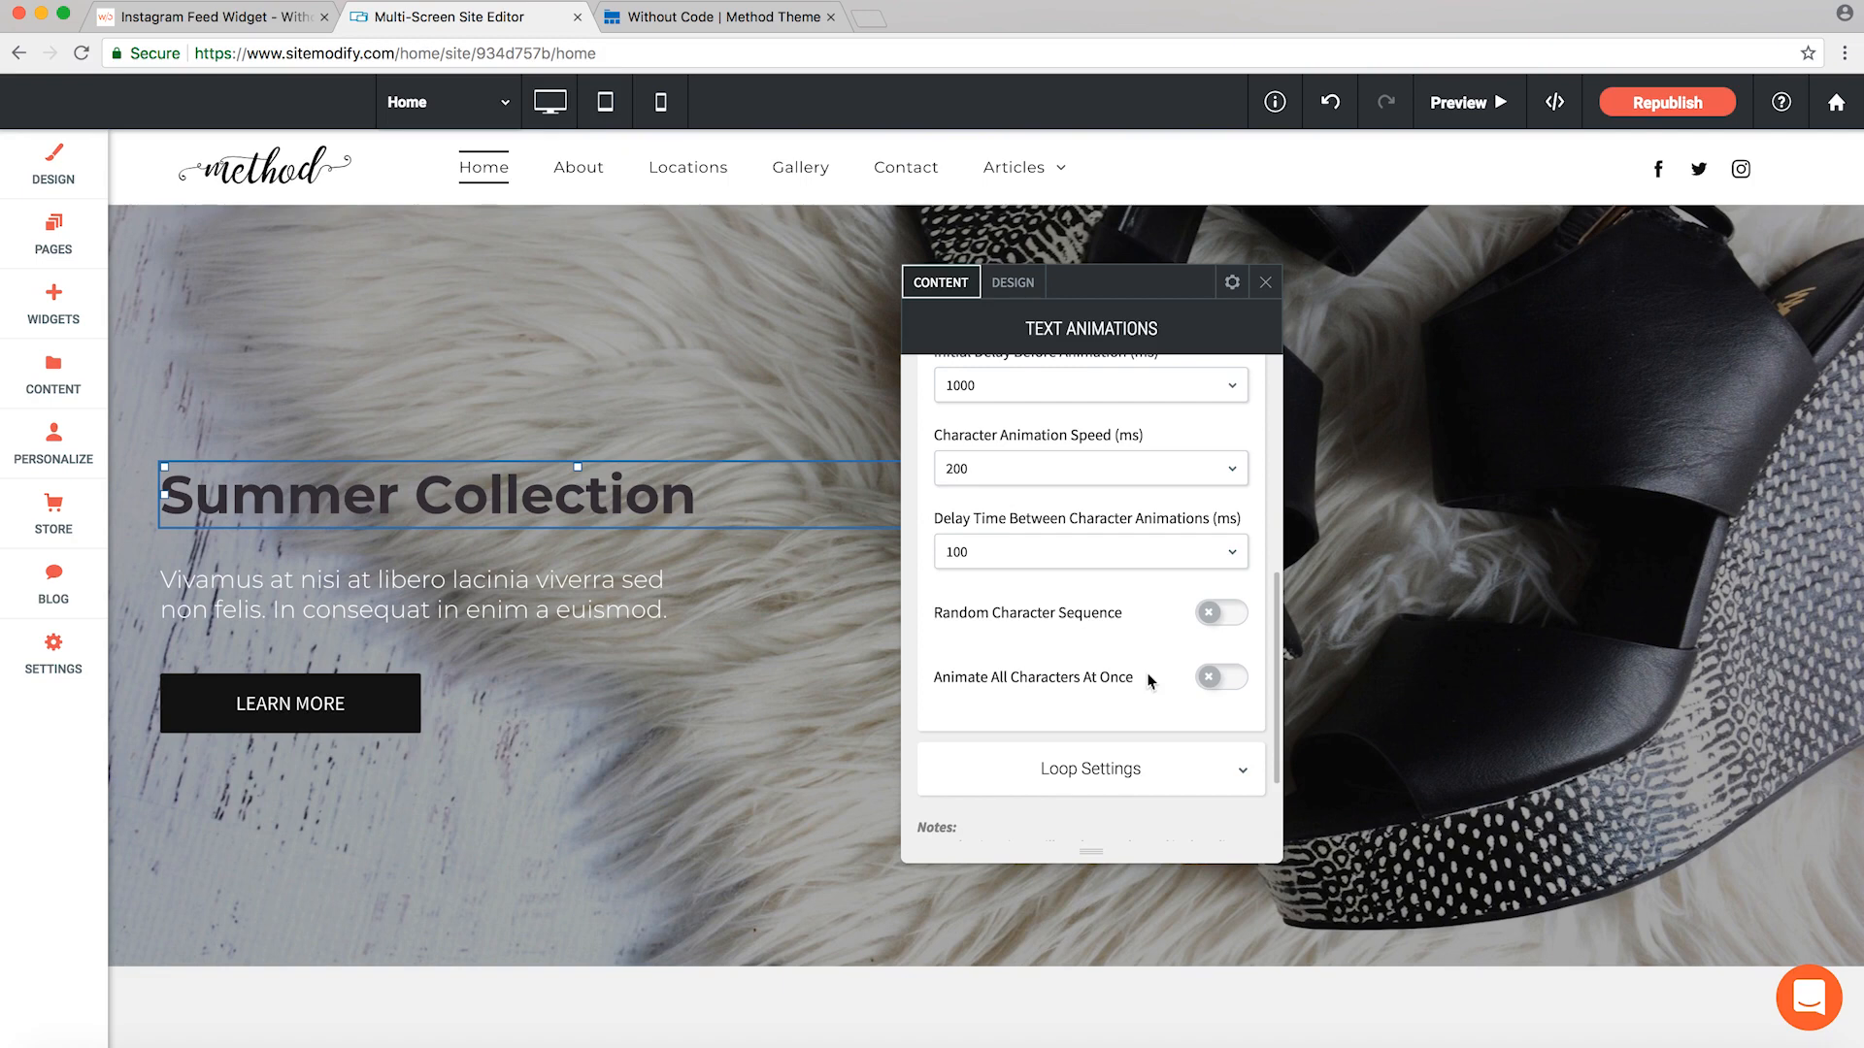
- Expand Loop Settings and confirm Loop Animation is on with Fade Out exit style
{"action": "scroll", "scroll_direction": "down", "scroll_amount": 3}
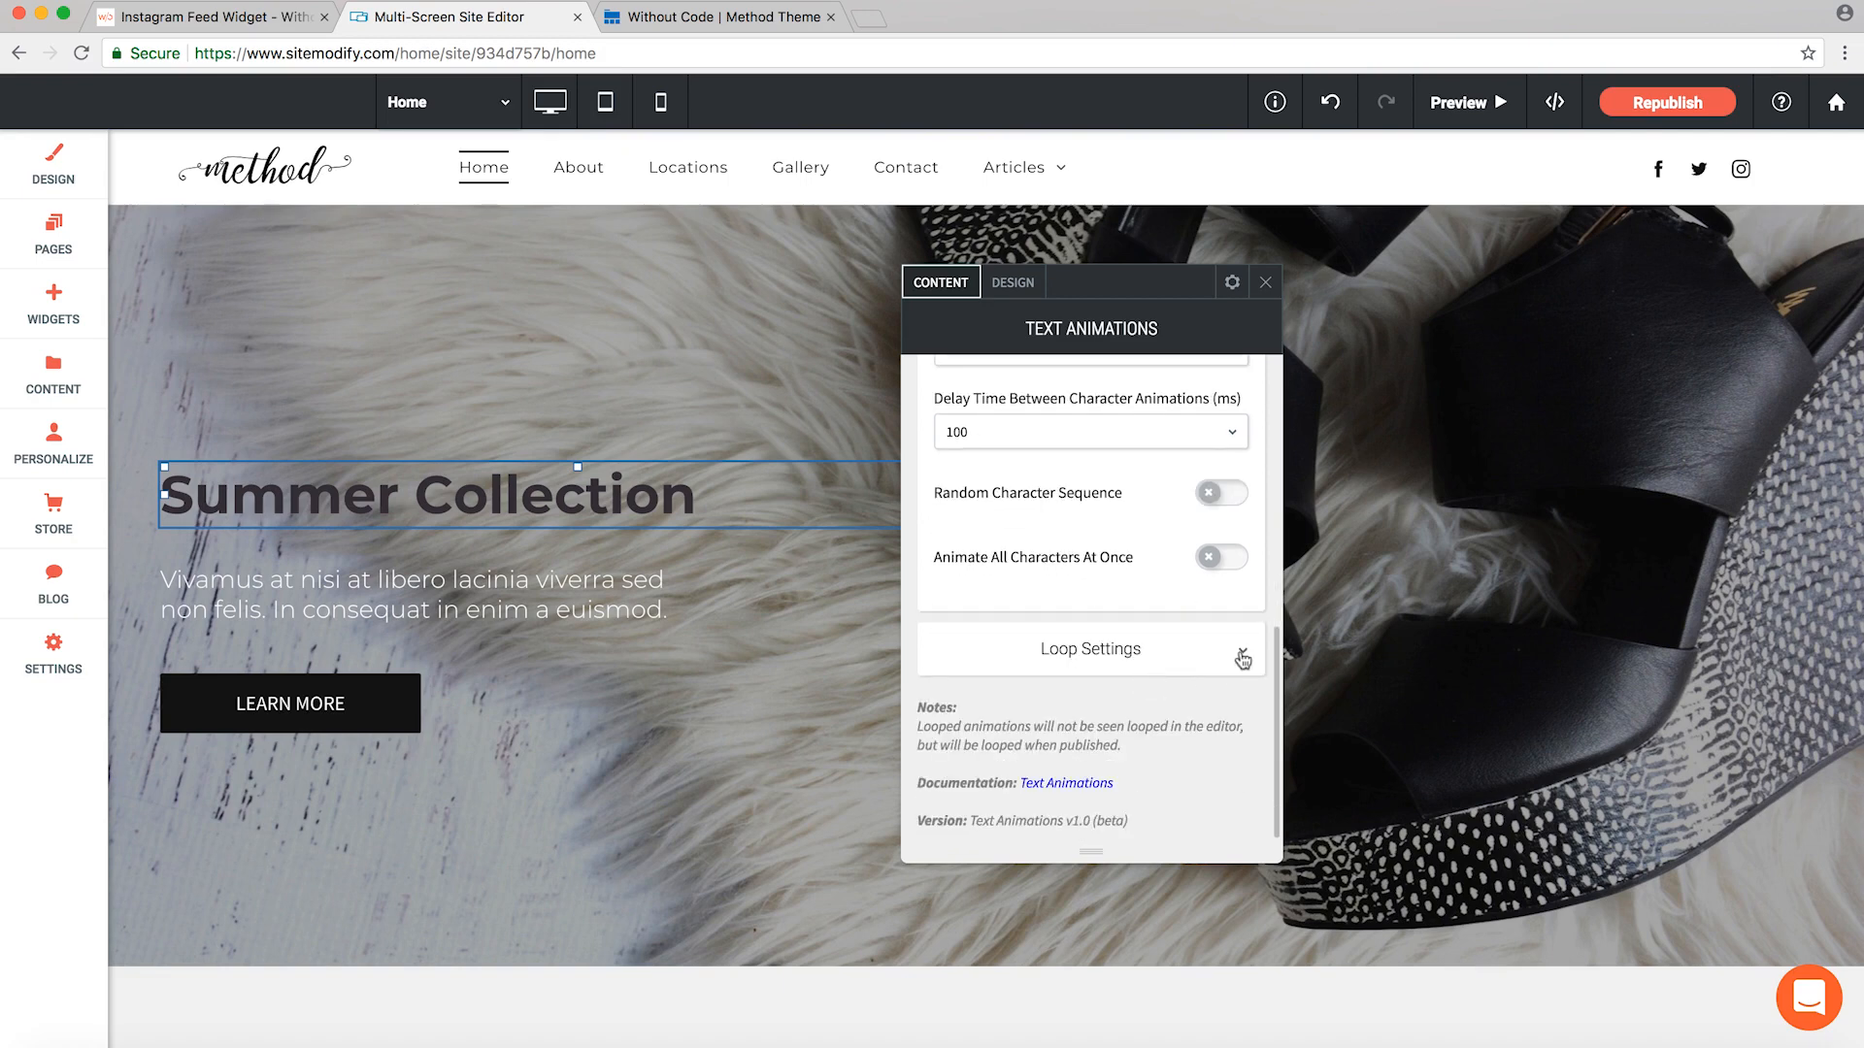
{"action": "left_click", "coordinate": [1242, 648]}
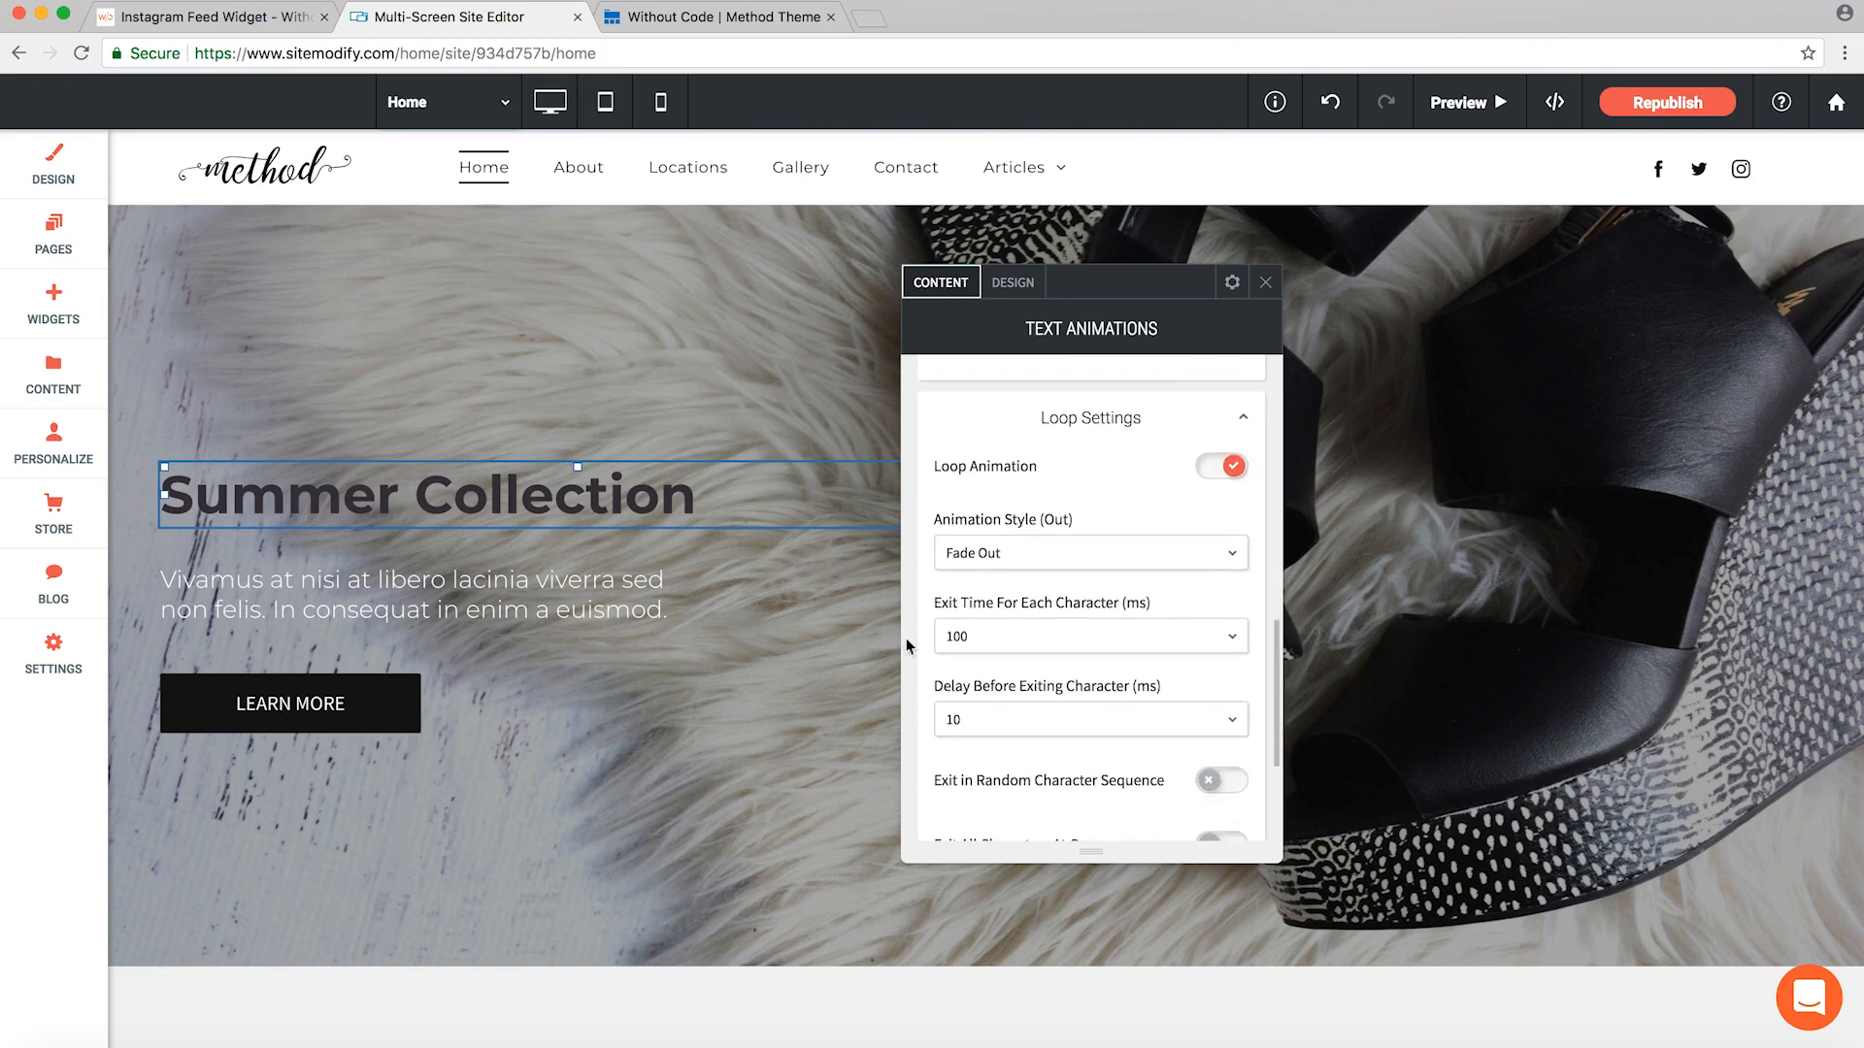
{"action": "mouse_move", "coordinate": [1177, 481]}
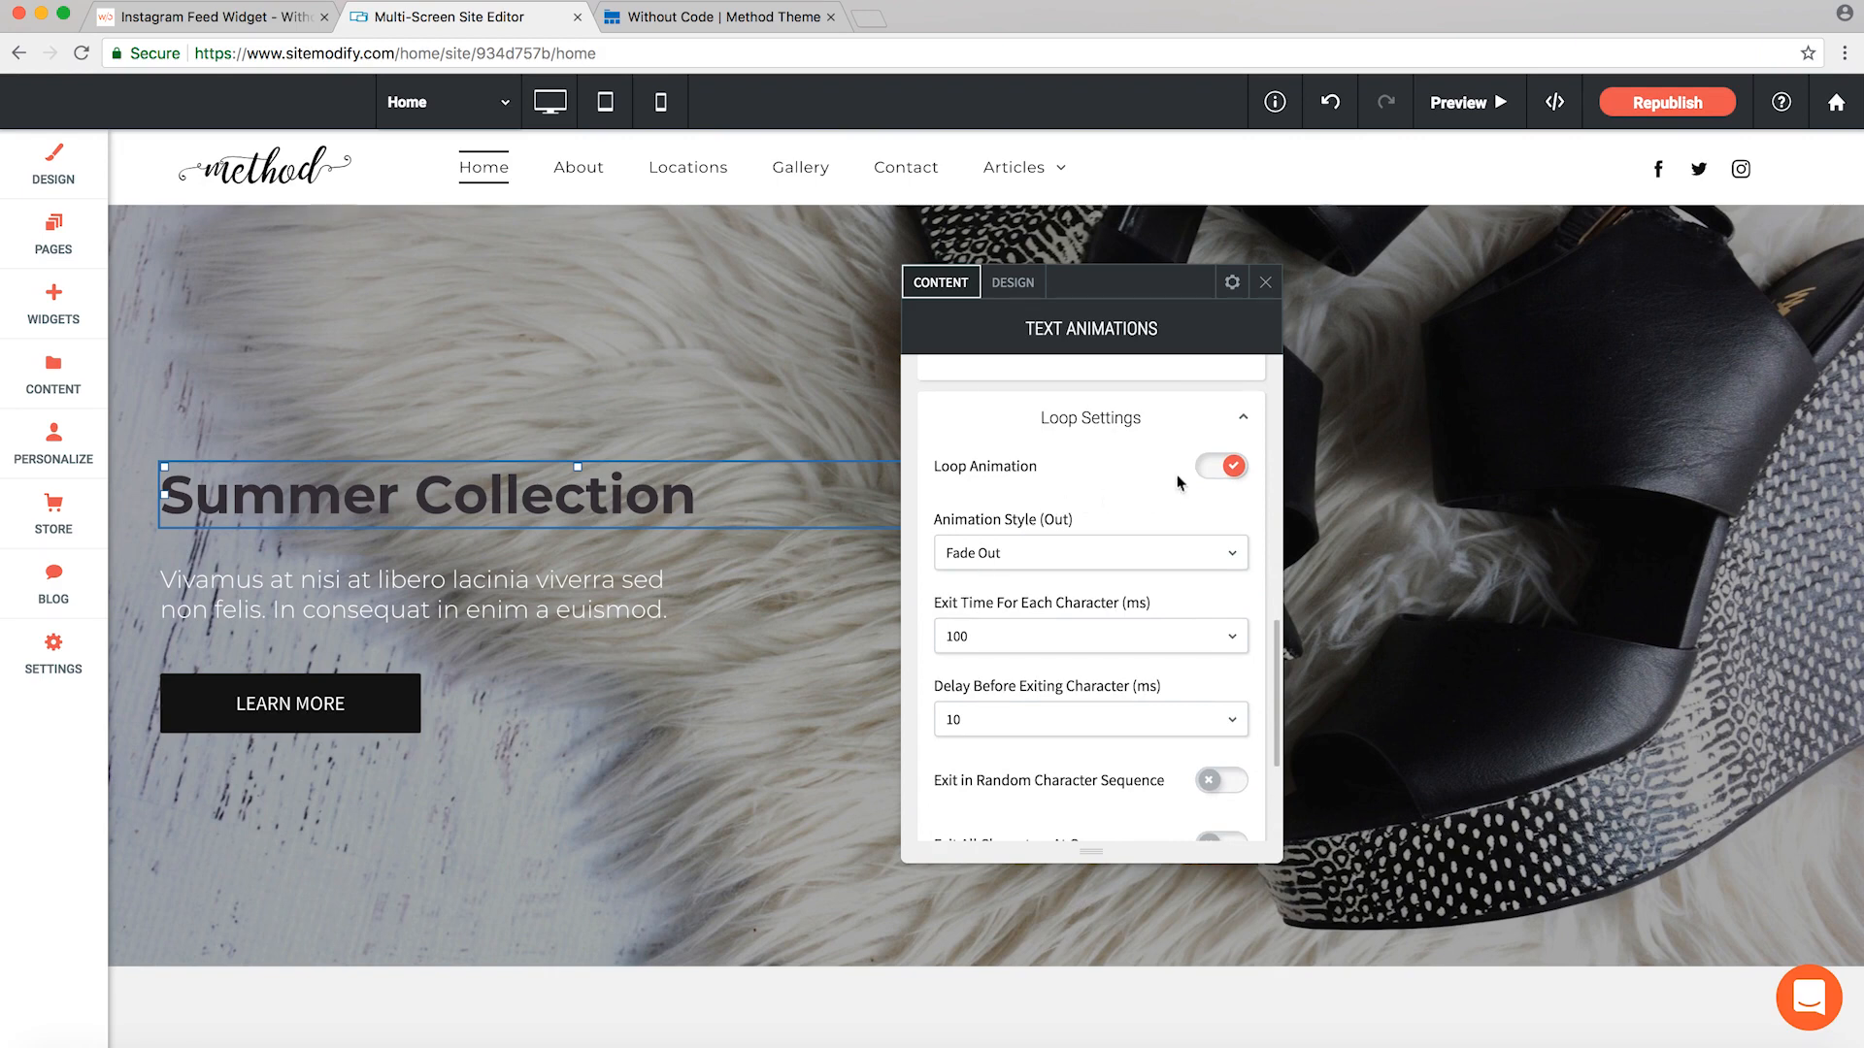
{"action": "scroll", "scroll_direction": "down", "scroll_amount": 3}
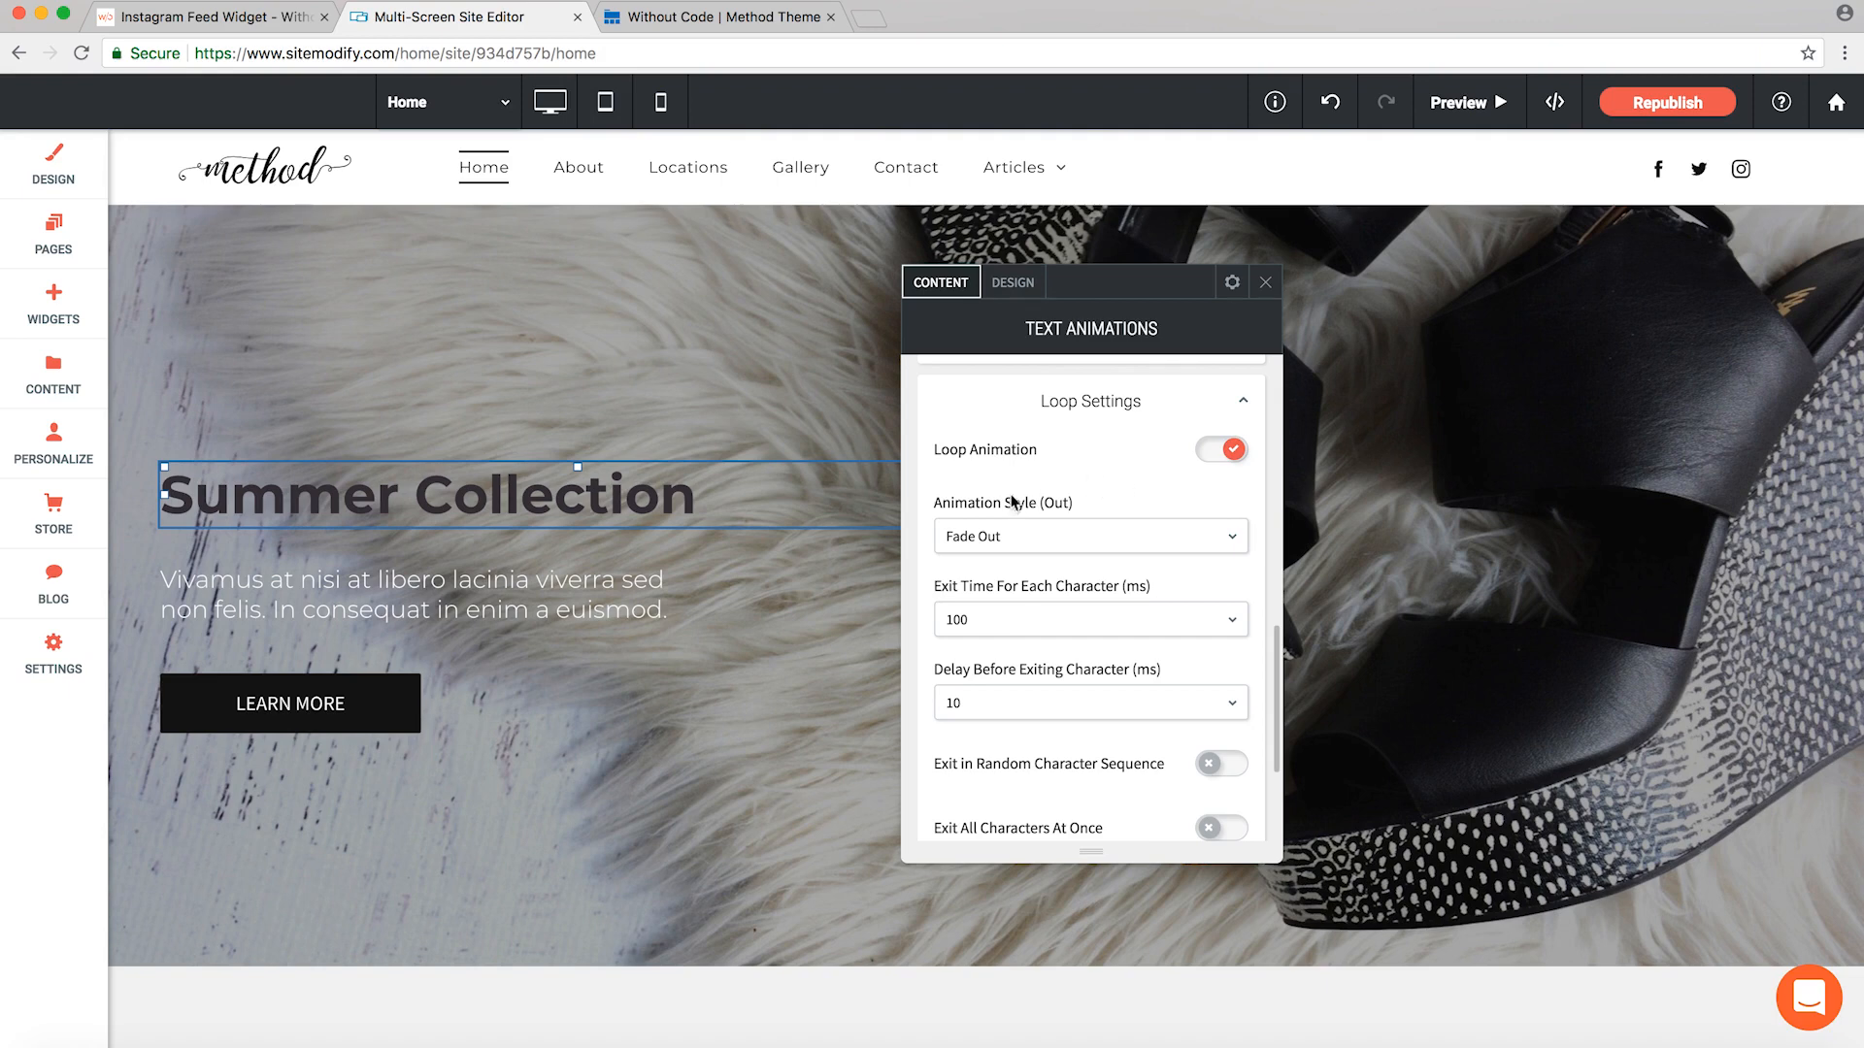
{"action": "mouse_move", "coordinate": [1041, 517]}
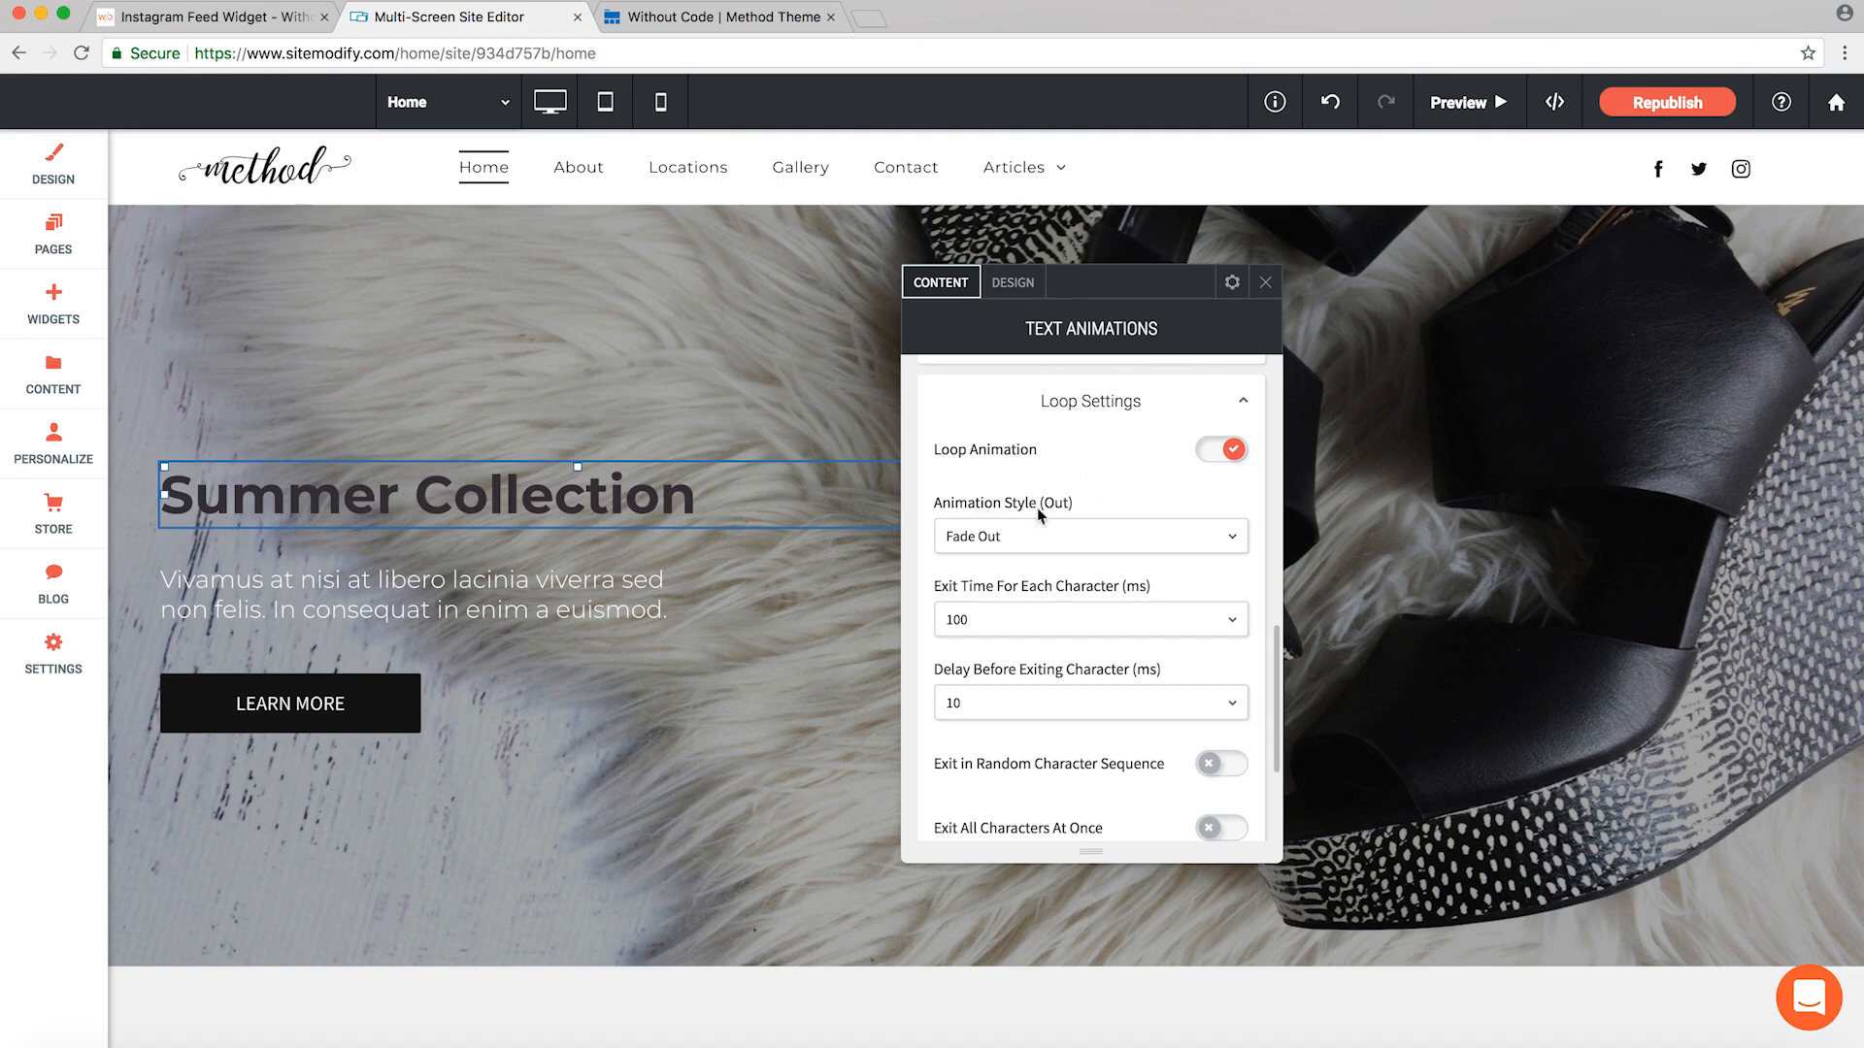
{"action": "left_click", "coordinate": [1091, 536]}
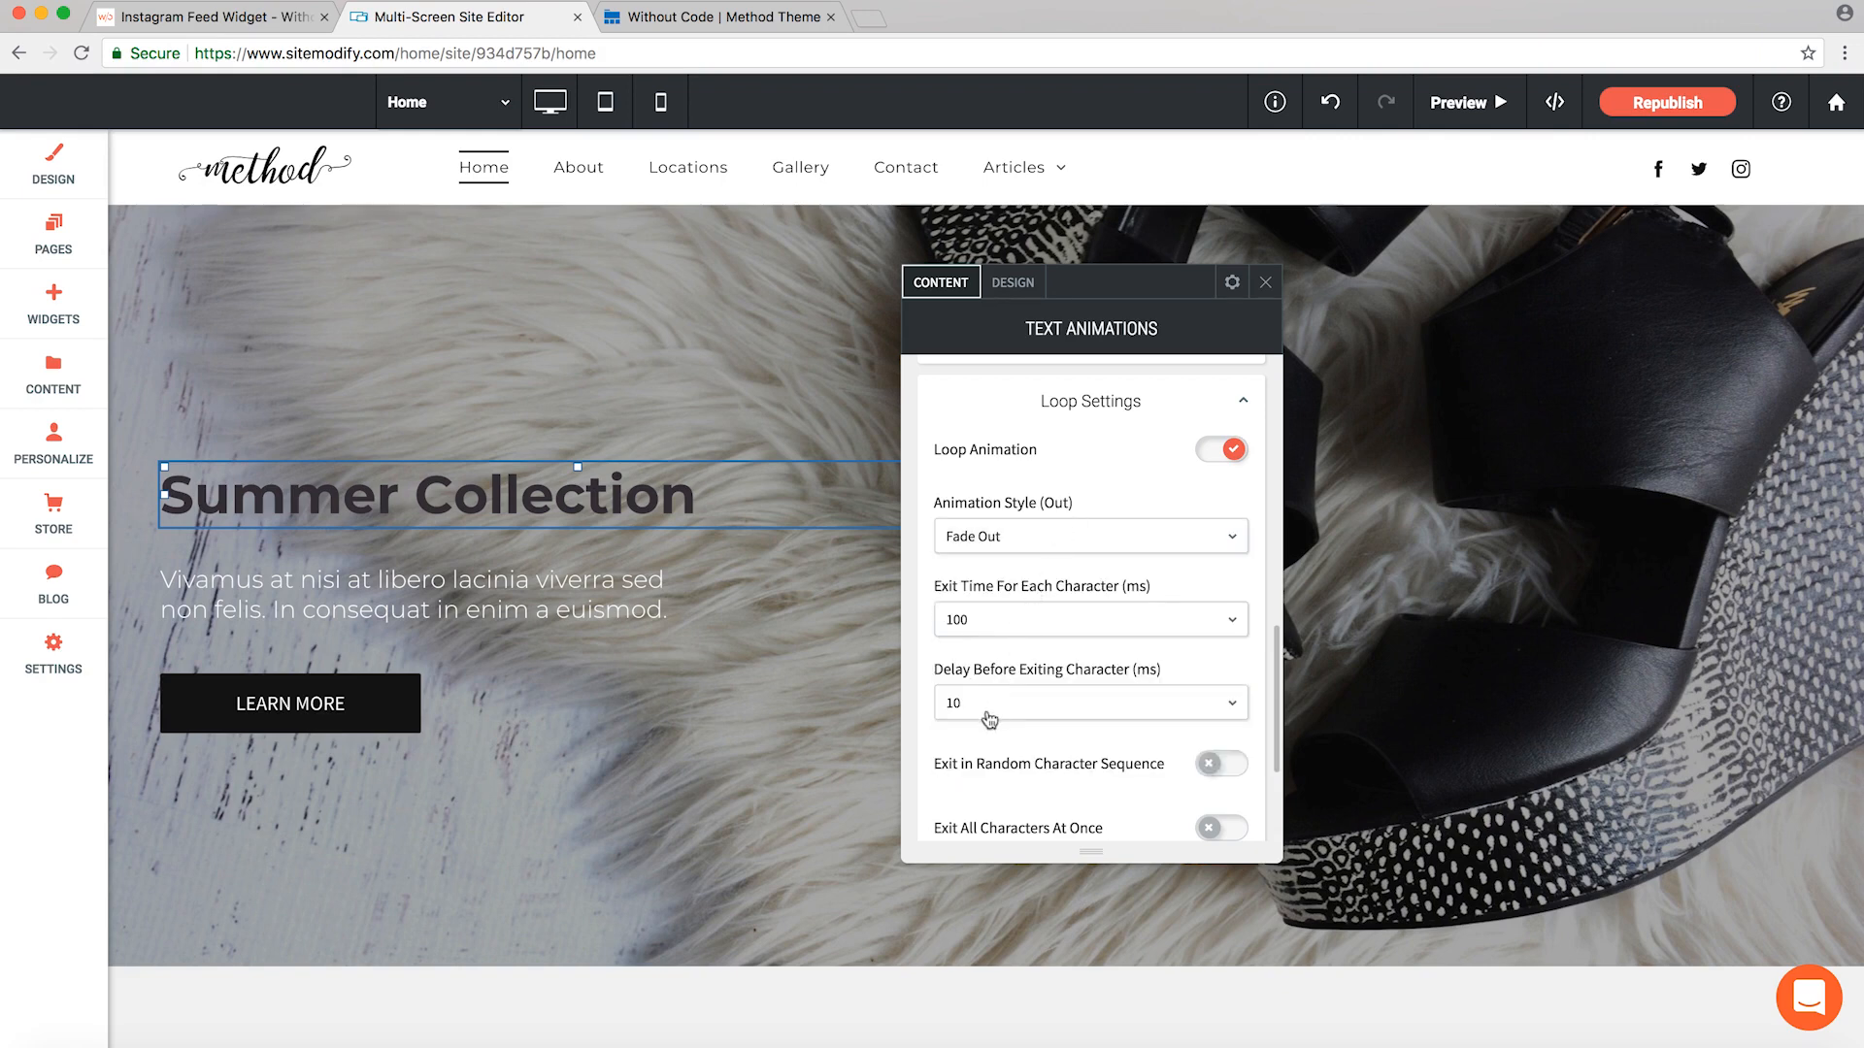
{"action": "scroll", "scroll_direction": "down", "scroll_amount": 3}
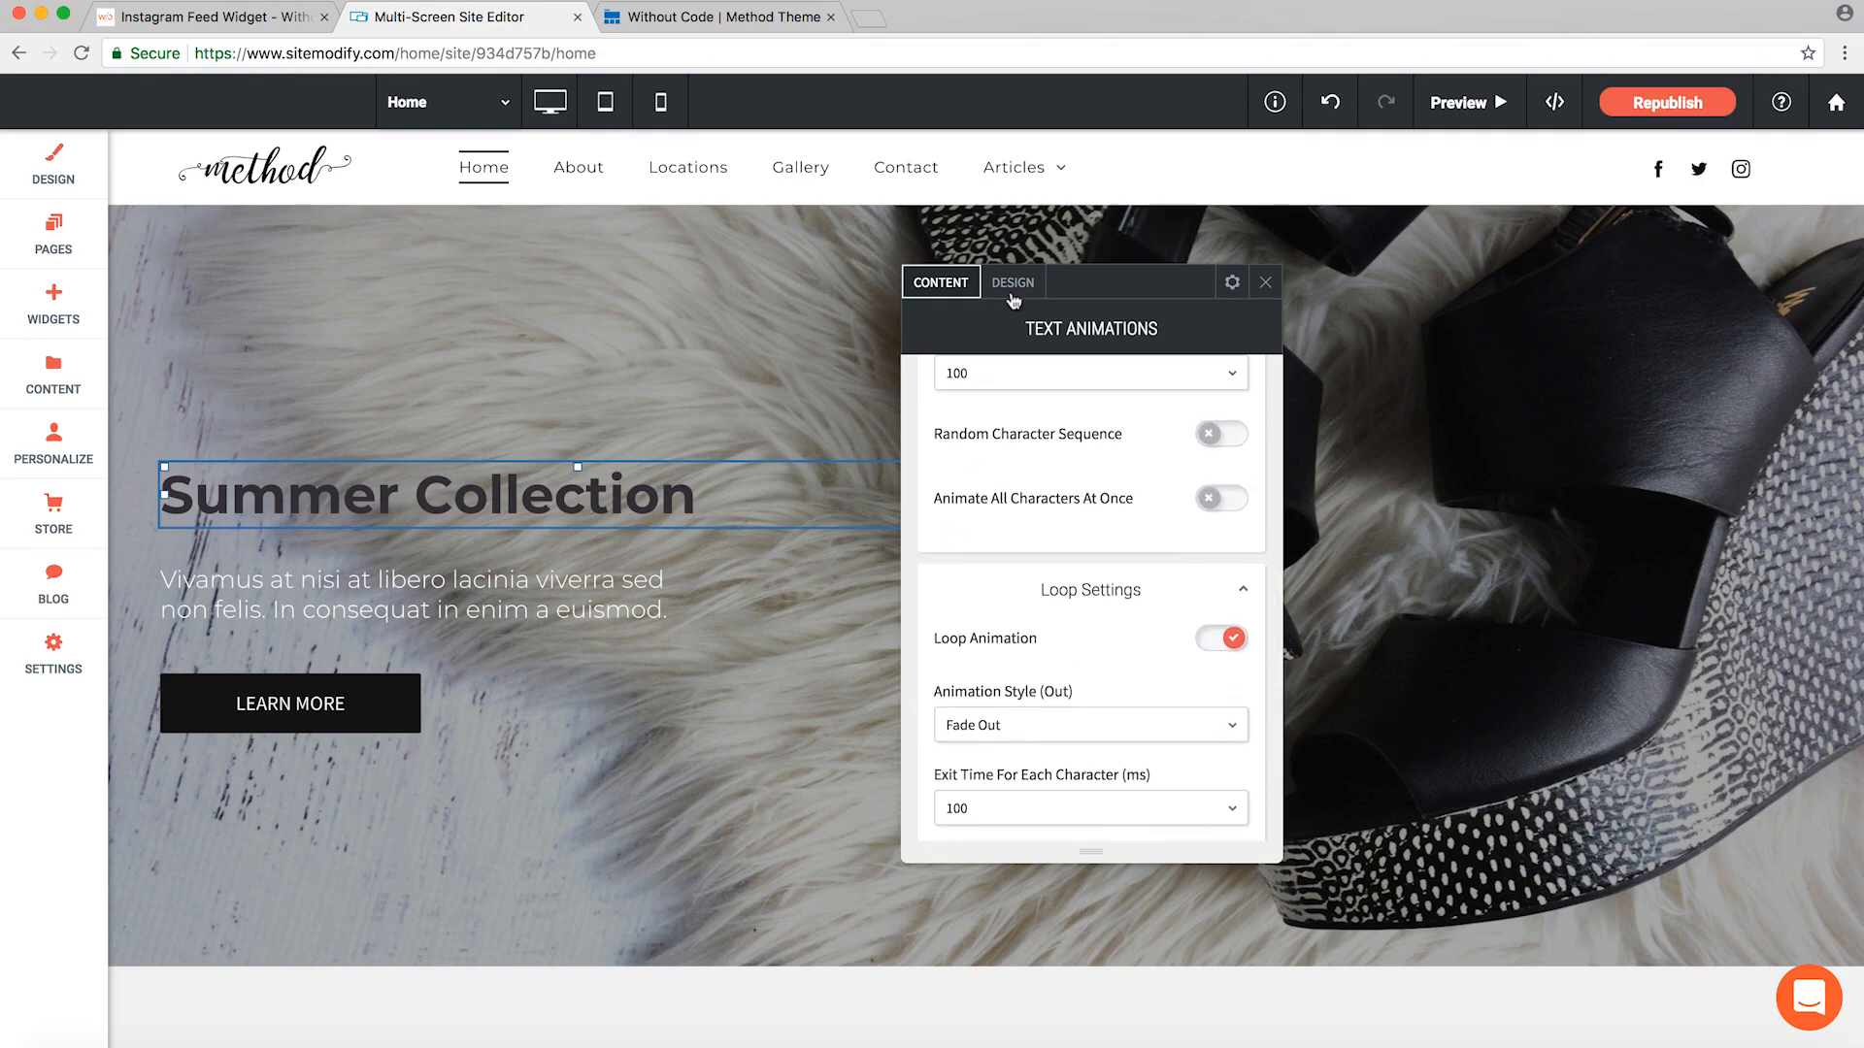
- Set the Summer Collection heading's font color to white under Design > Text Styling
{"action": "left_click", "coordinate": [1012, 283]}
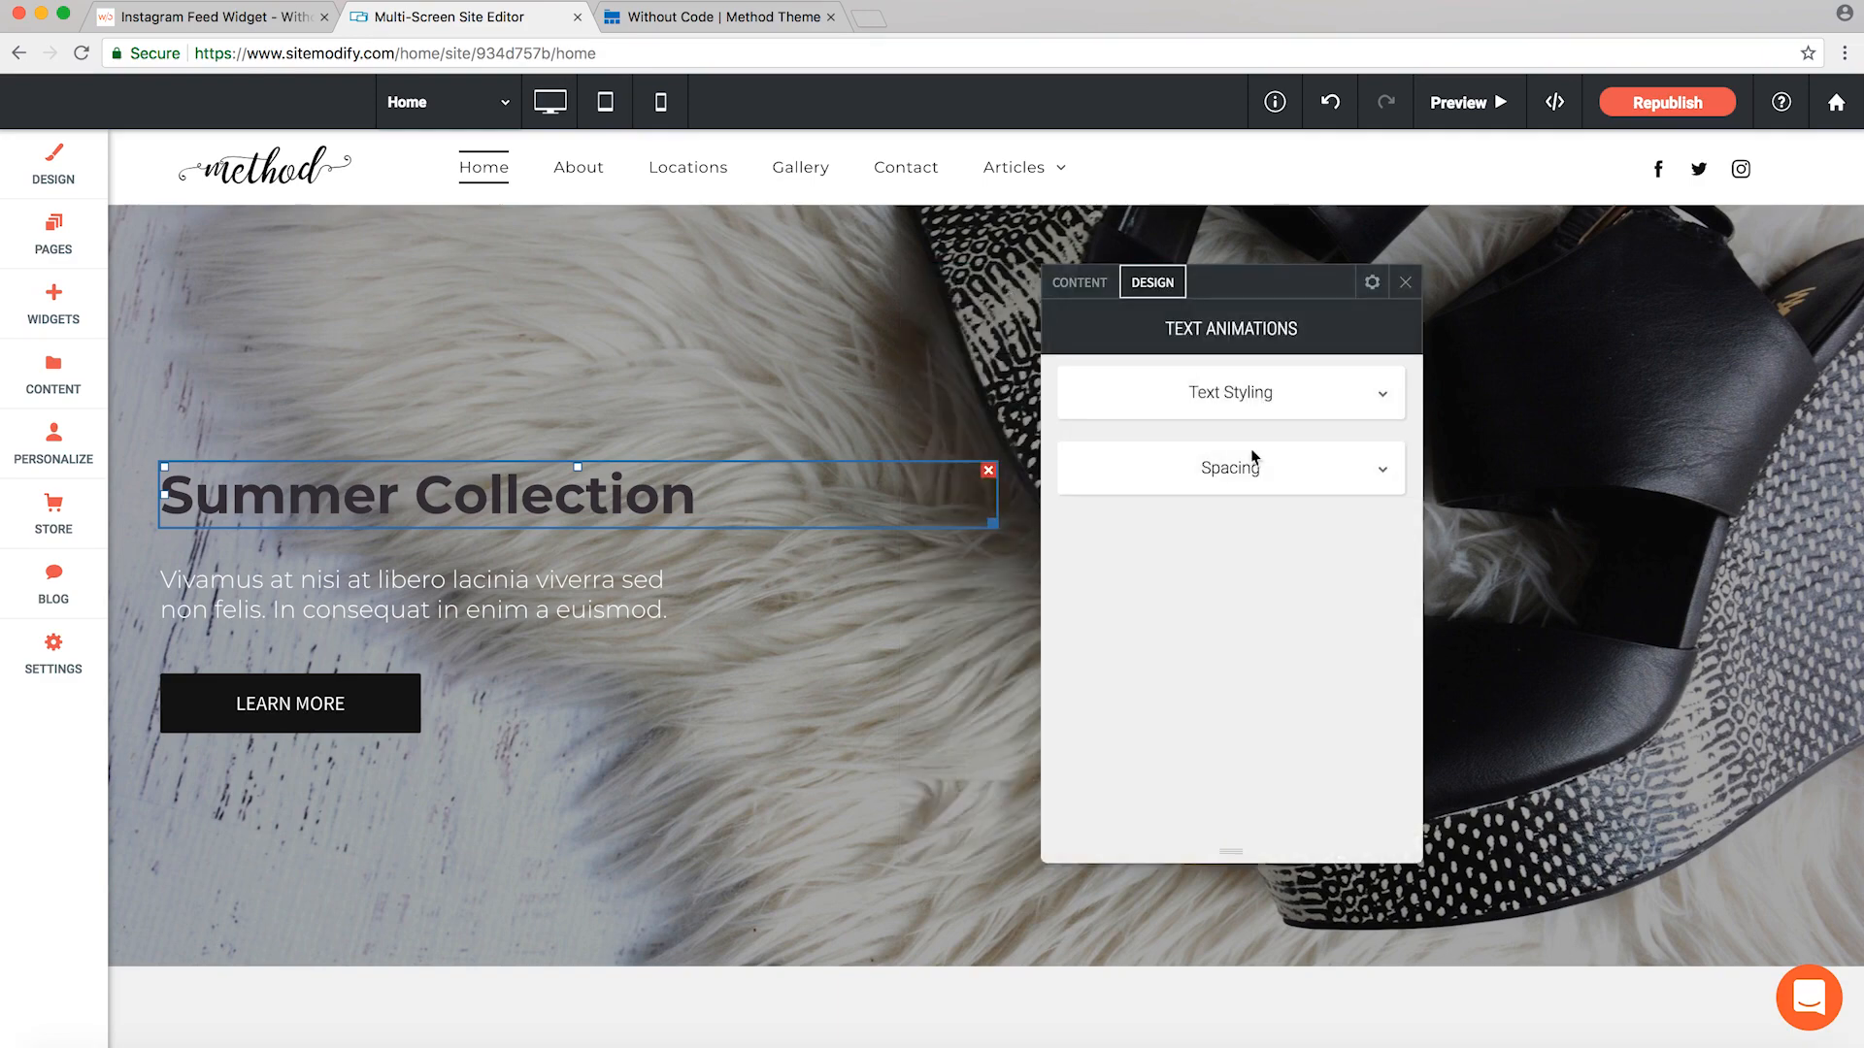
{"action": "left_click", "coordinate": [1230, 392]}
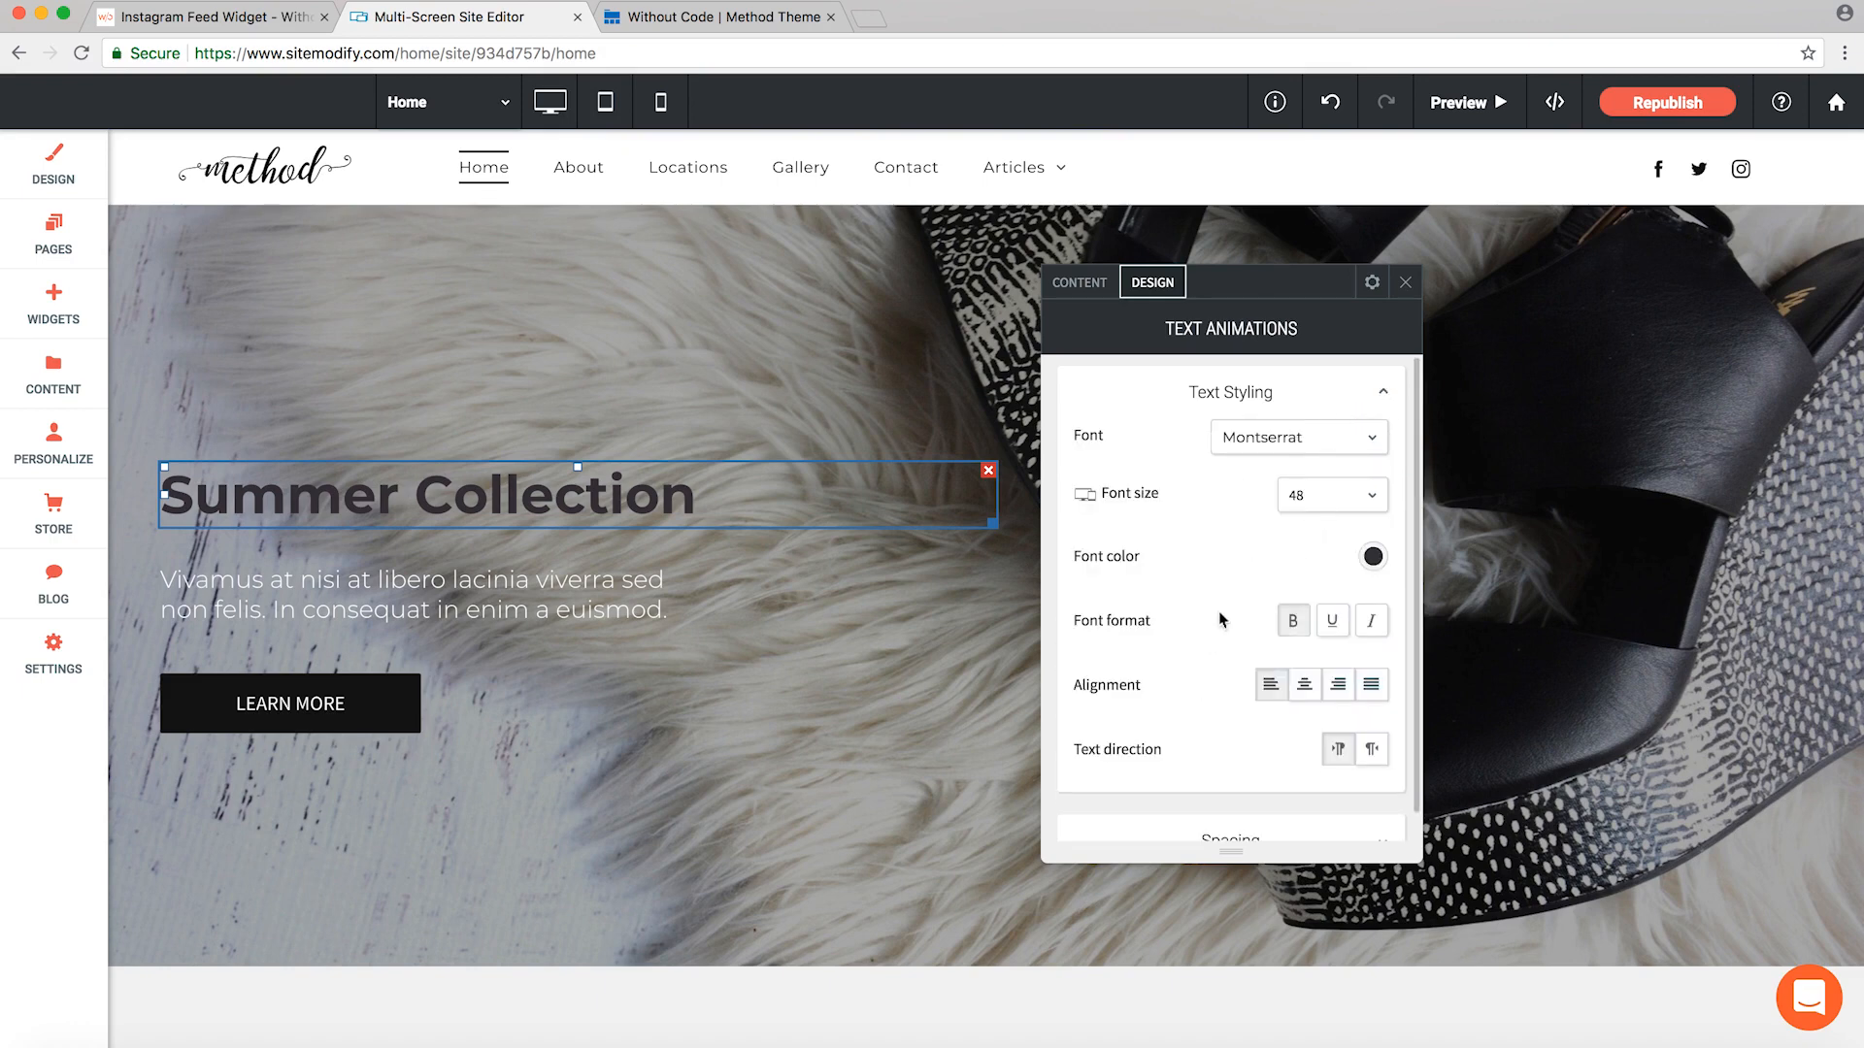
{"action": "mouse_move", "coordinate": [1225, 546]}
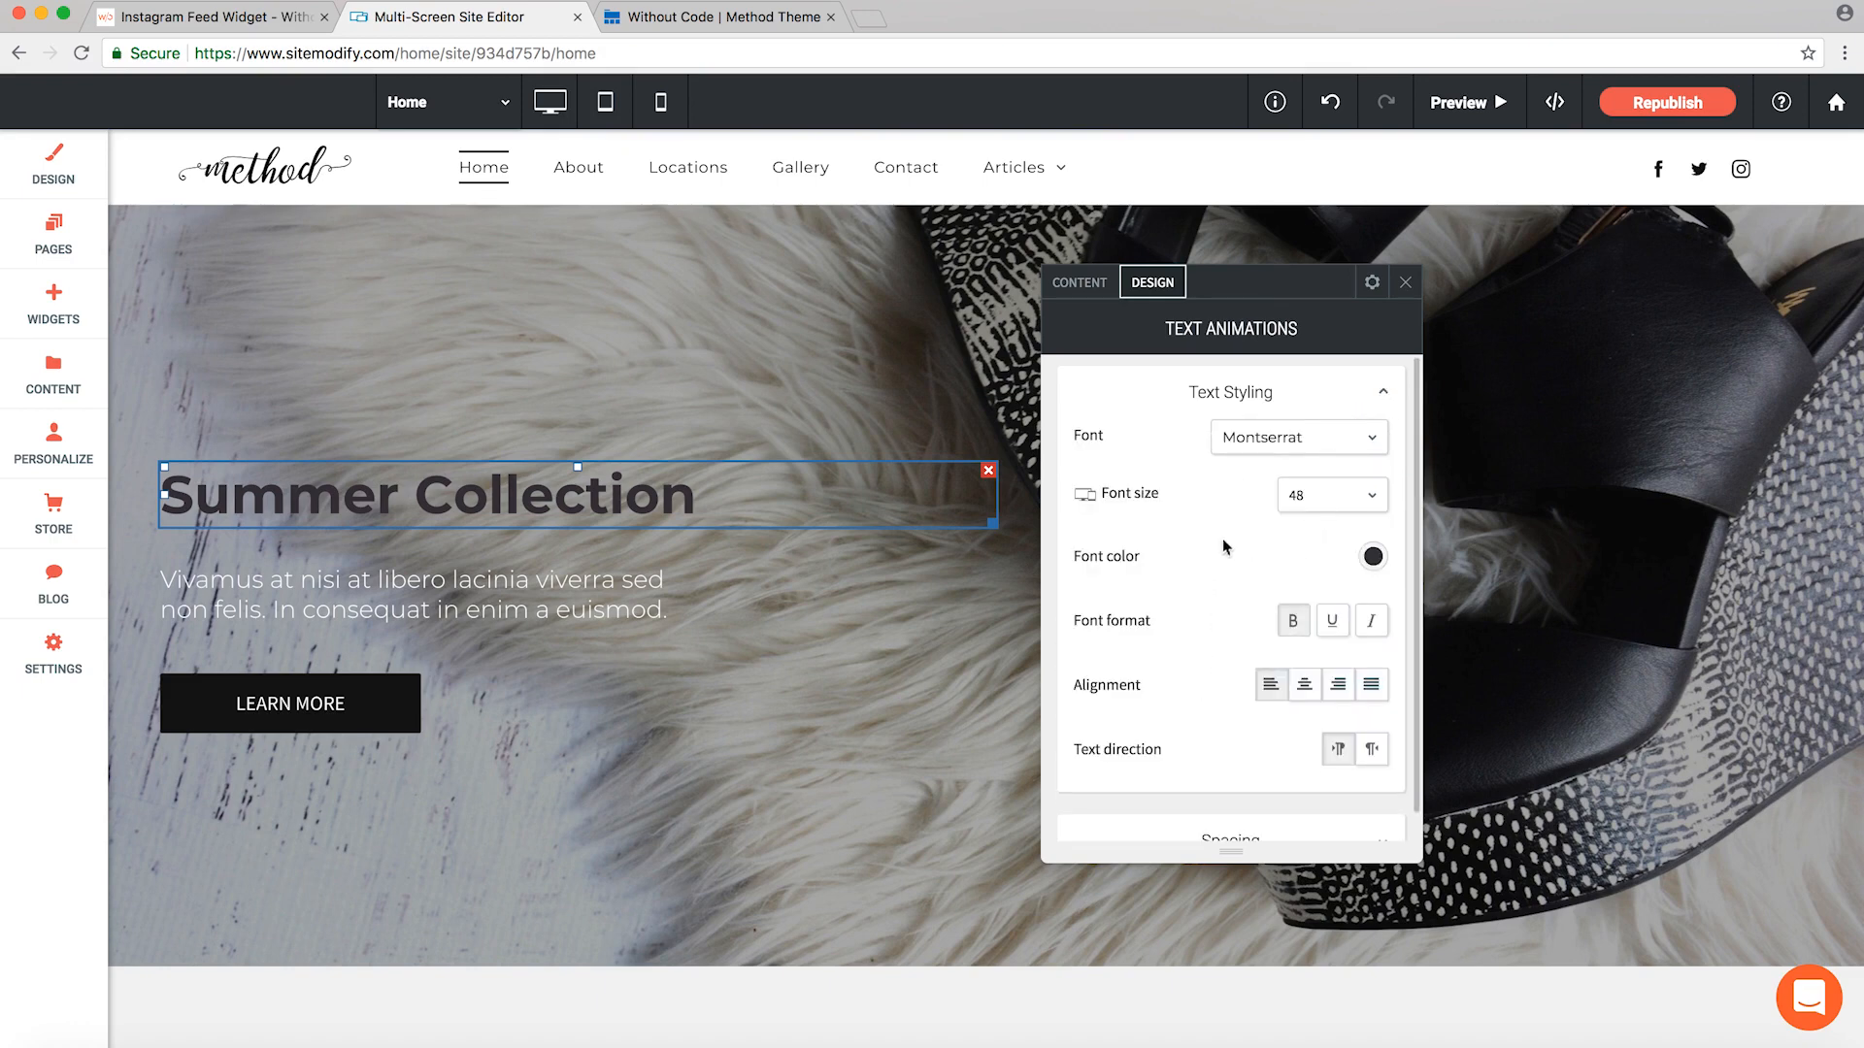
{"action": "mouse_move", "coordinate": [1351, 570]}
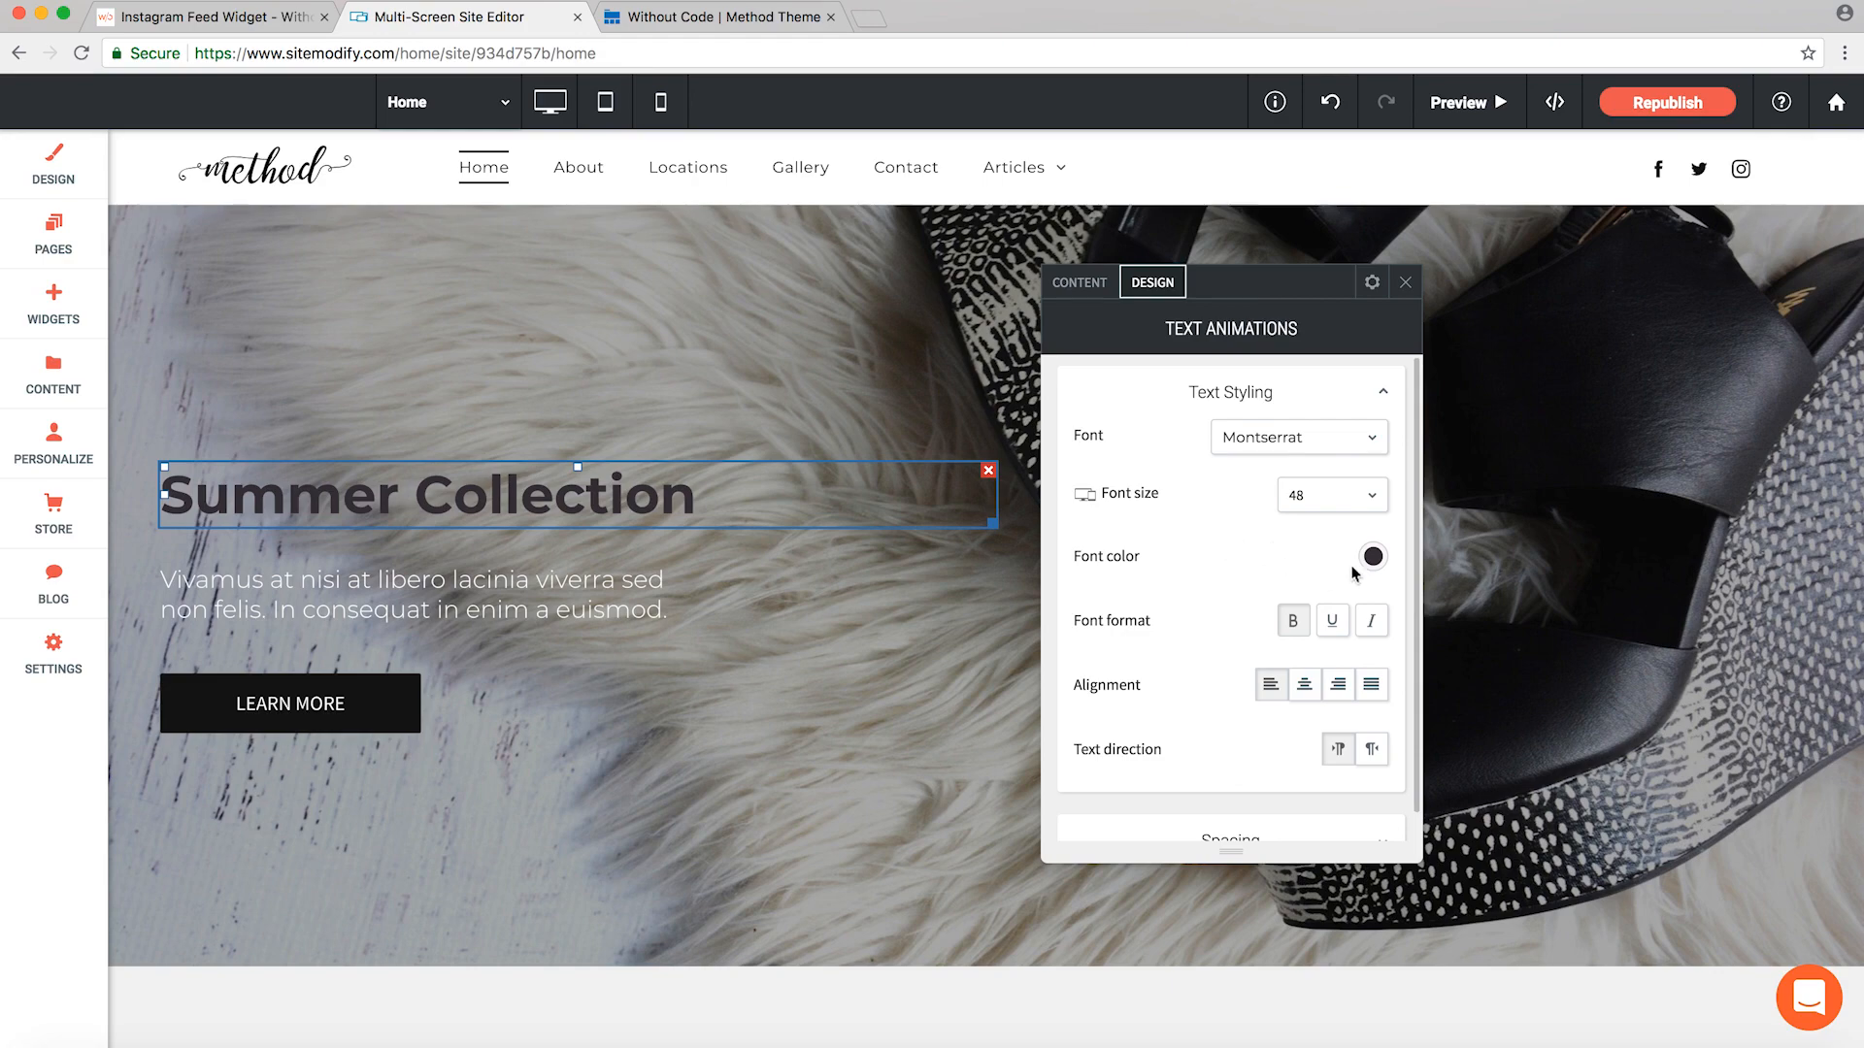
{"action": "left_click", "coordinate": [1373, 557]}
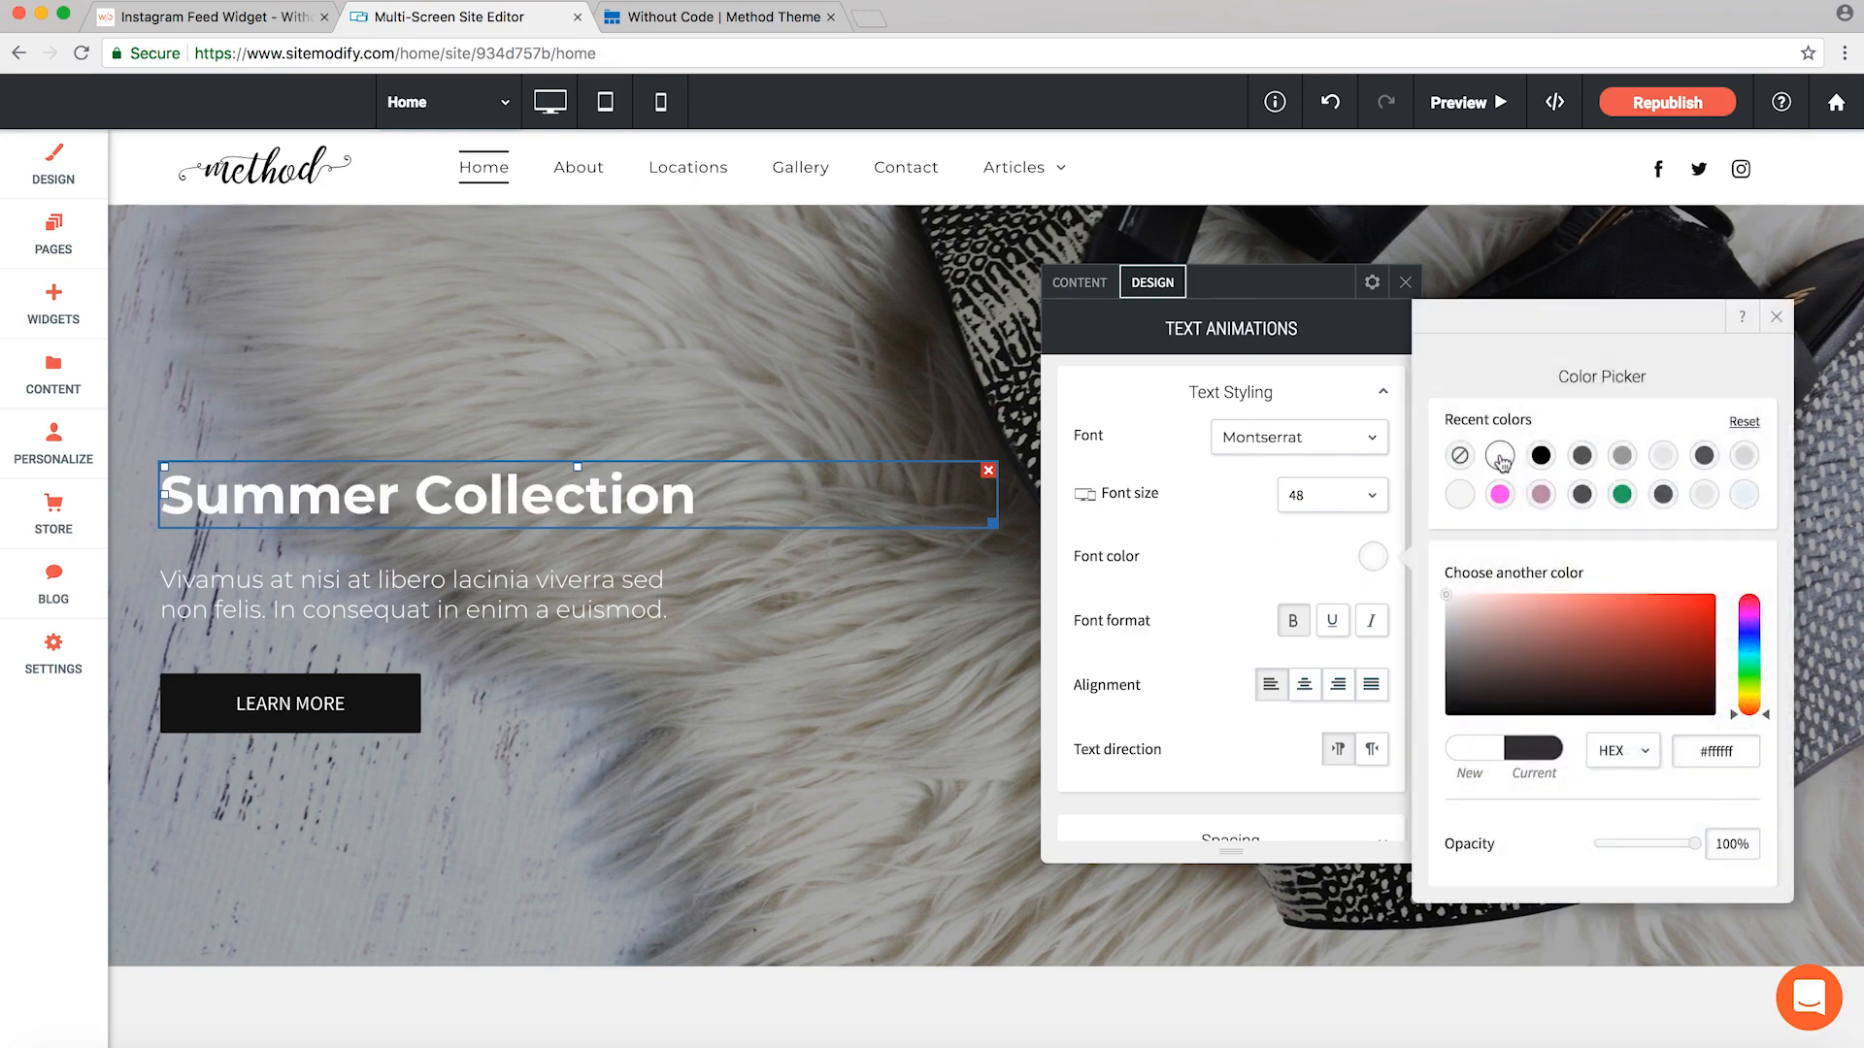
{"action": "left_click", "coordinate": [1773, 317]}
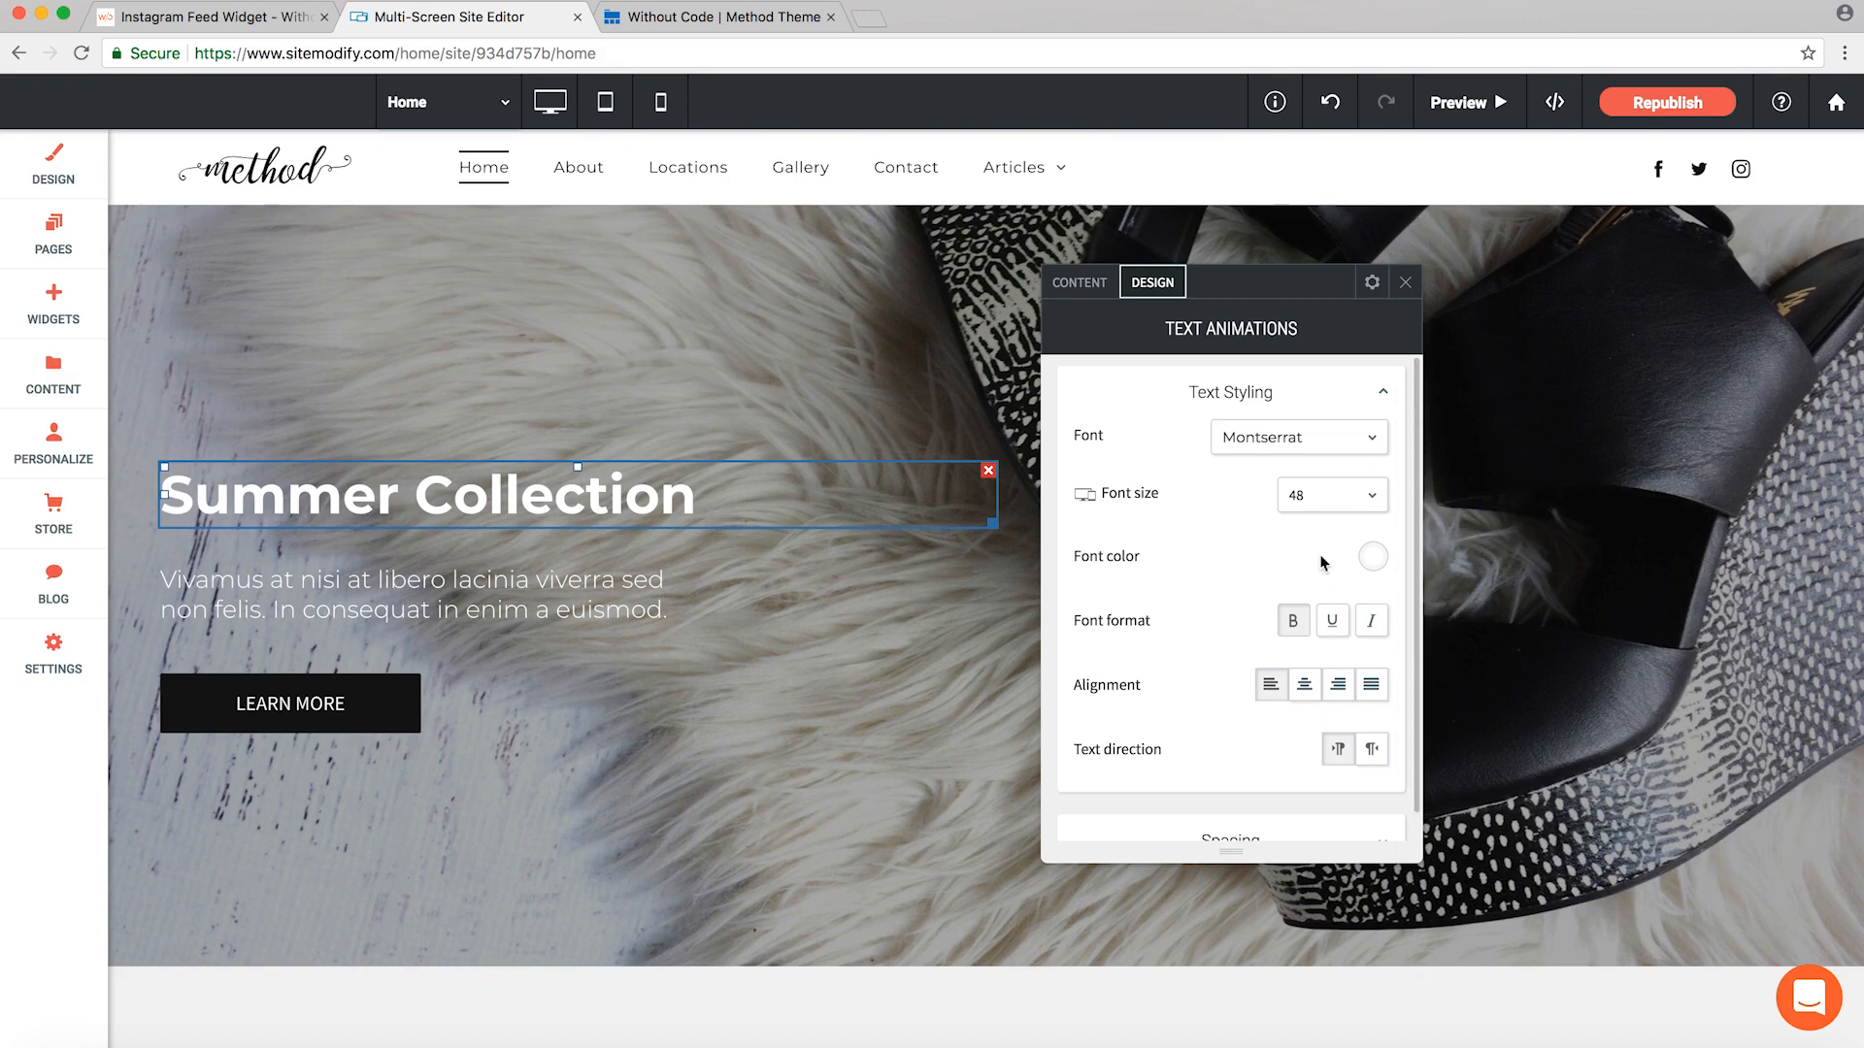
{"action": "mouse_move", "coordinate": [1253, 557]}
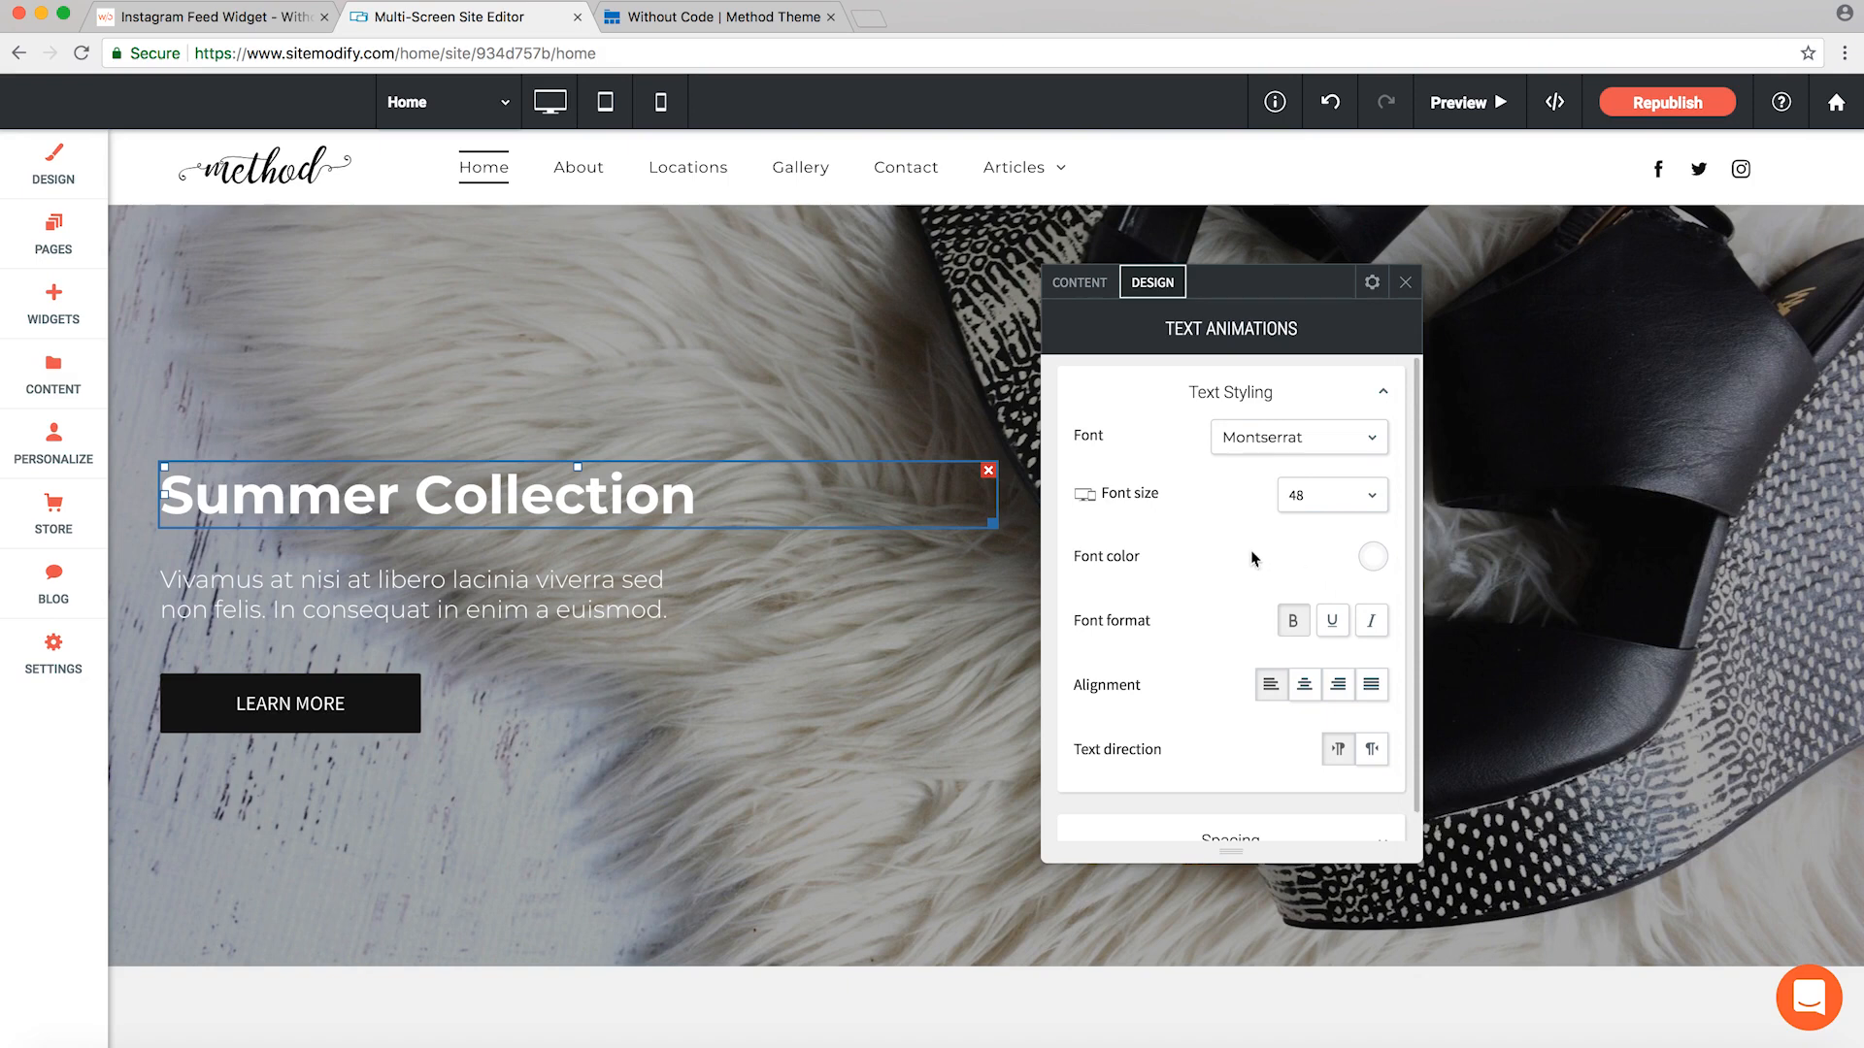
- Republish the site and open the live published homepage
{"action": "scroll", "scroll_direction": "down", "scroll_amount": 3}
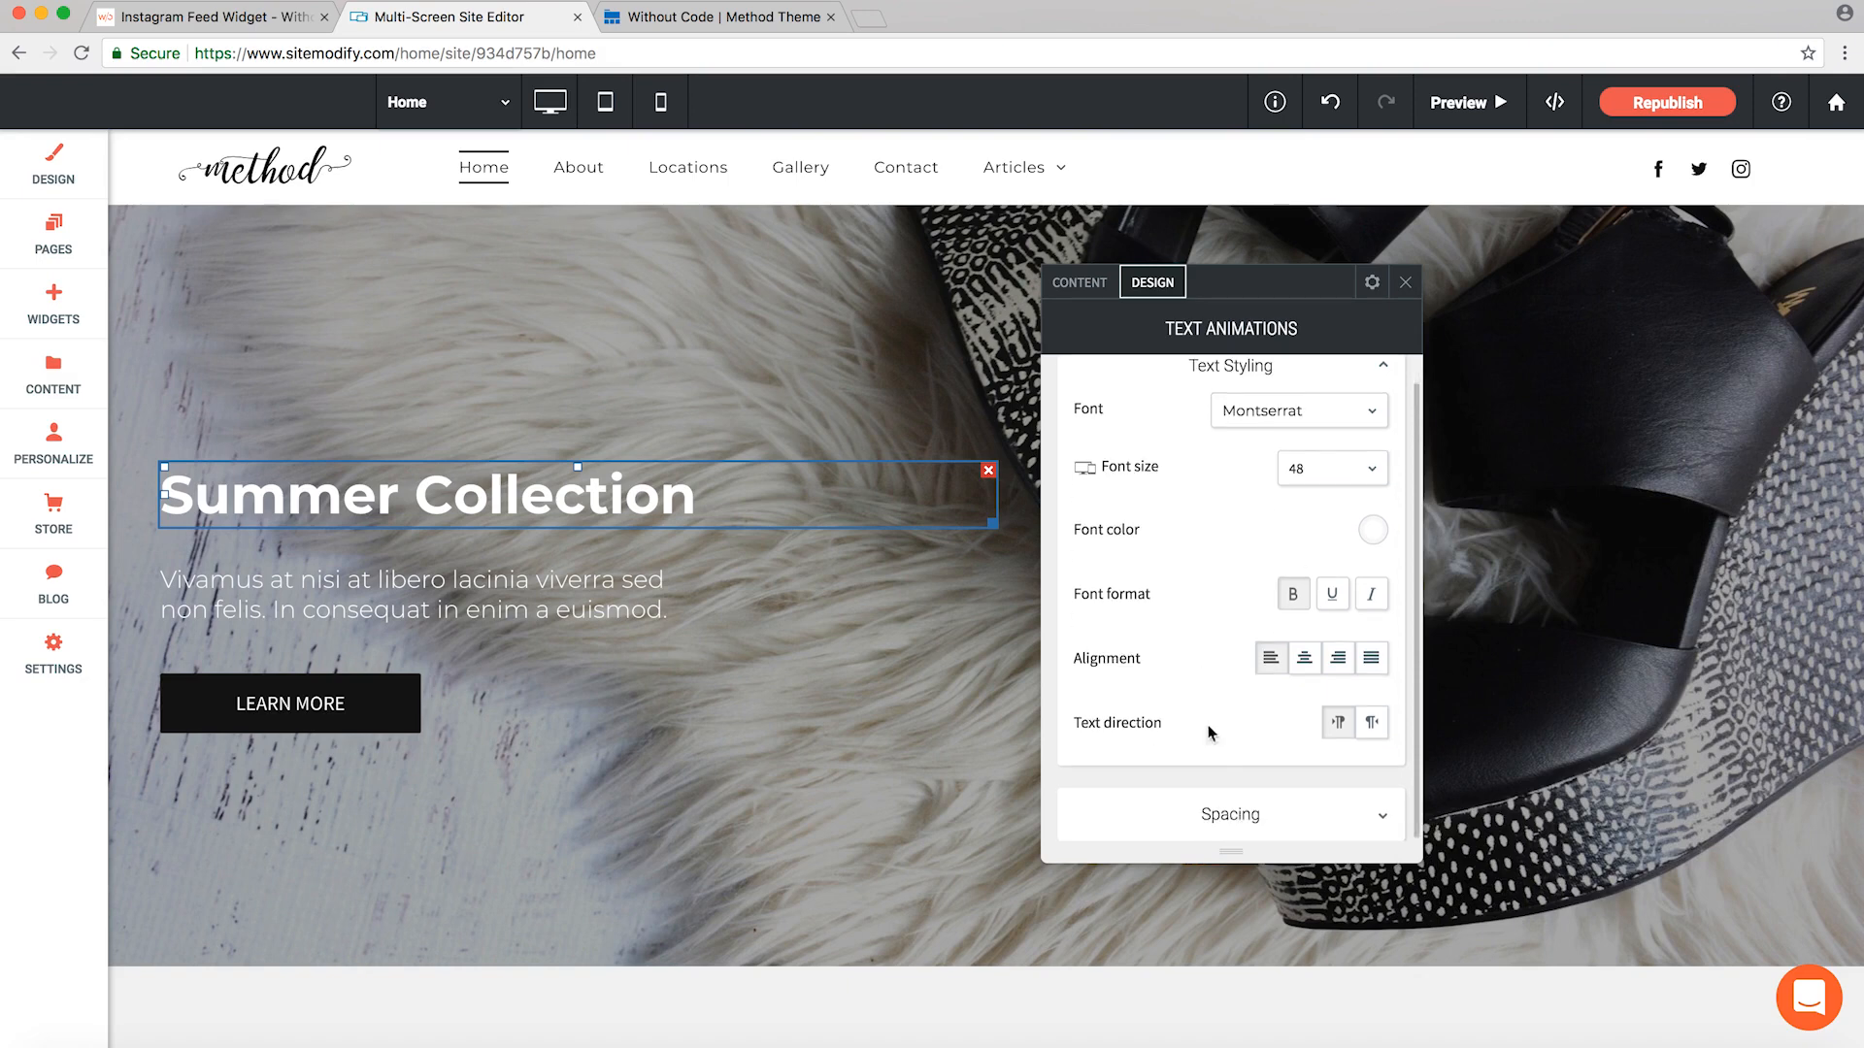
{"action": "left_click", "coordinate": [1230, 814]}
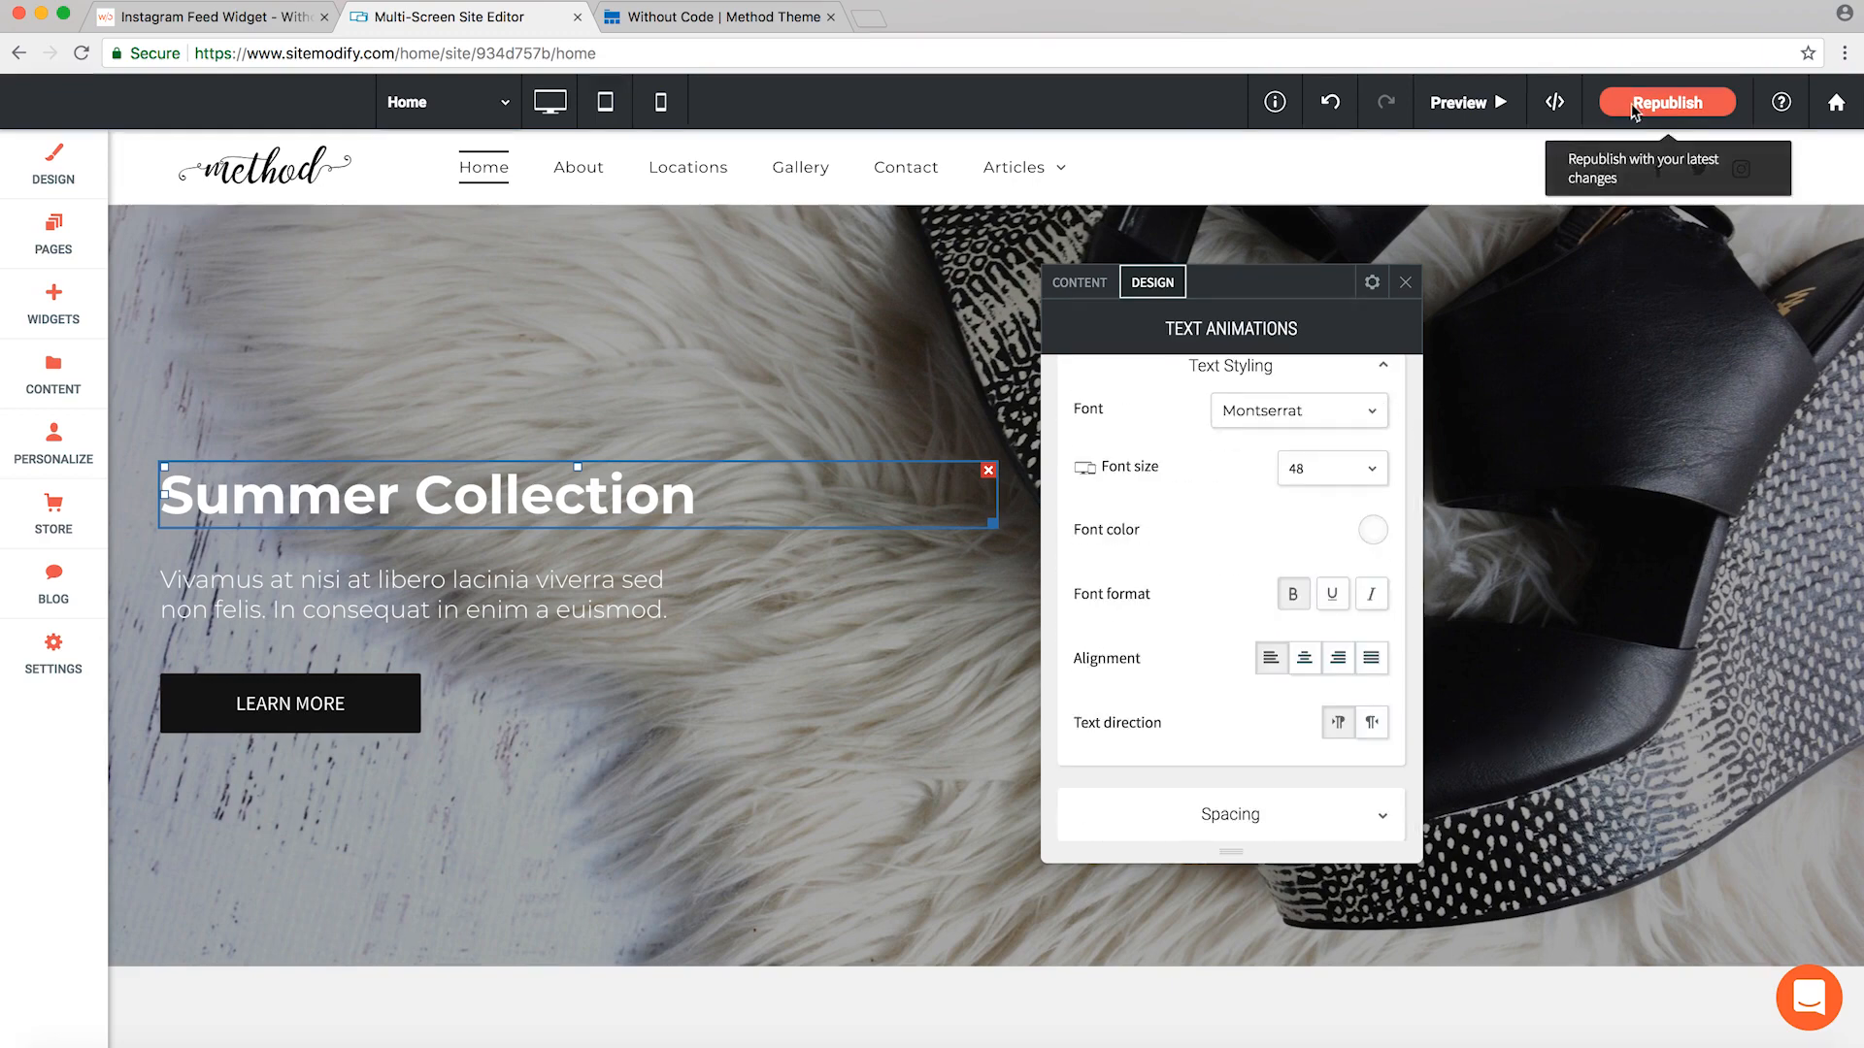
{"action": "left_click", "coordinate": [1667, 102]}
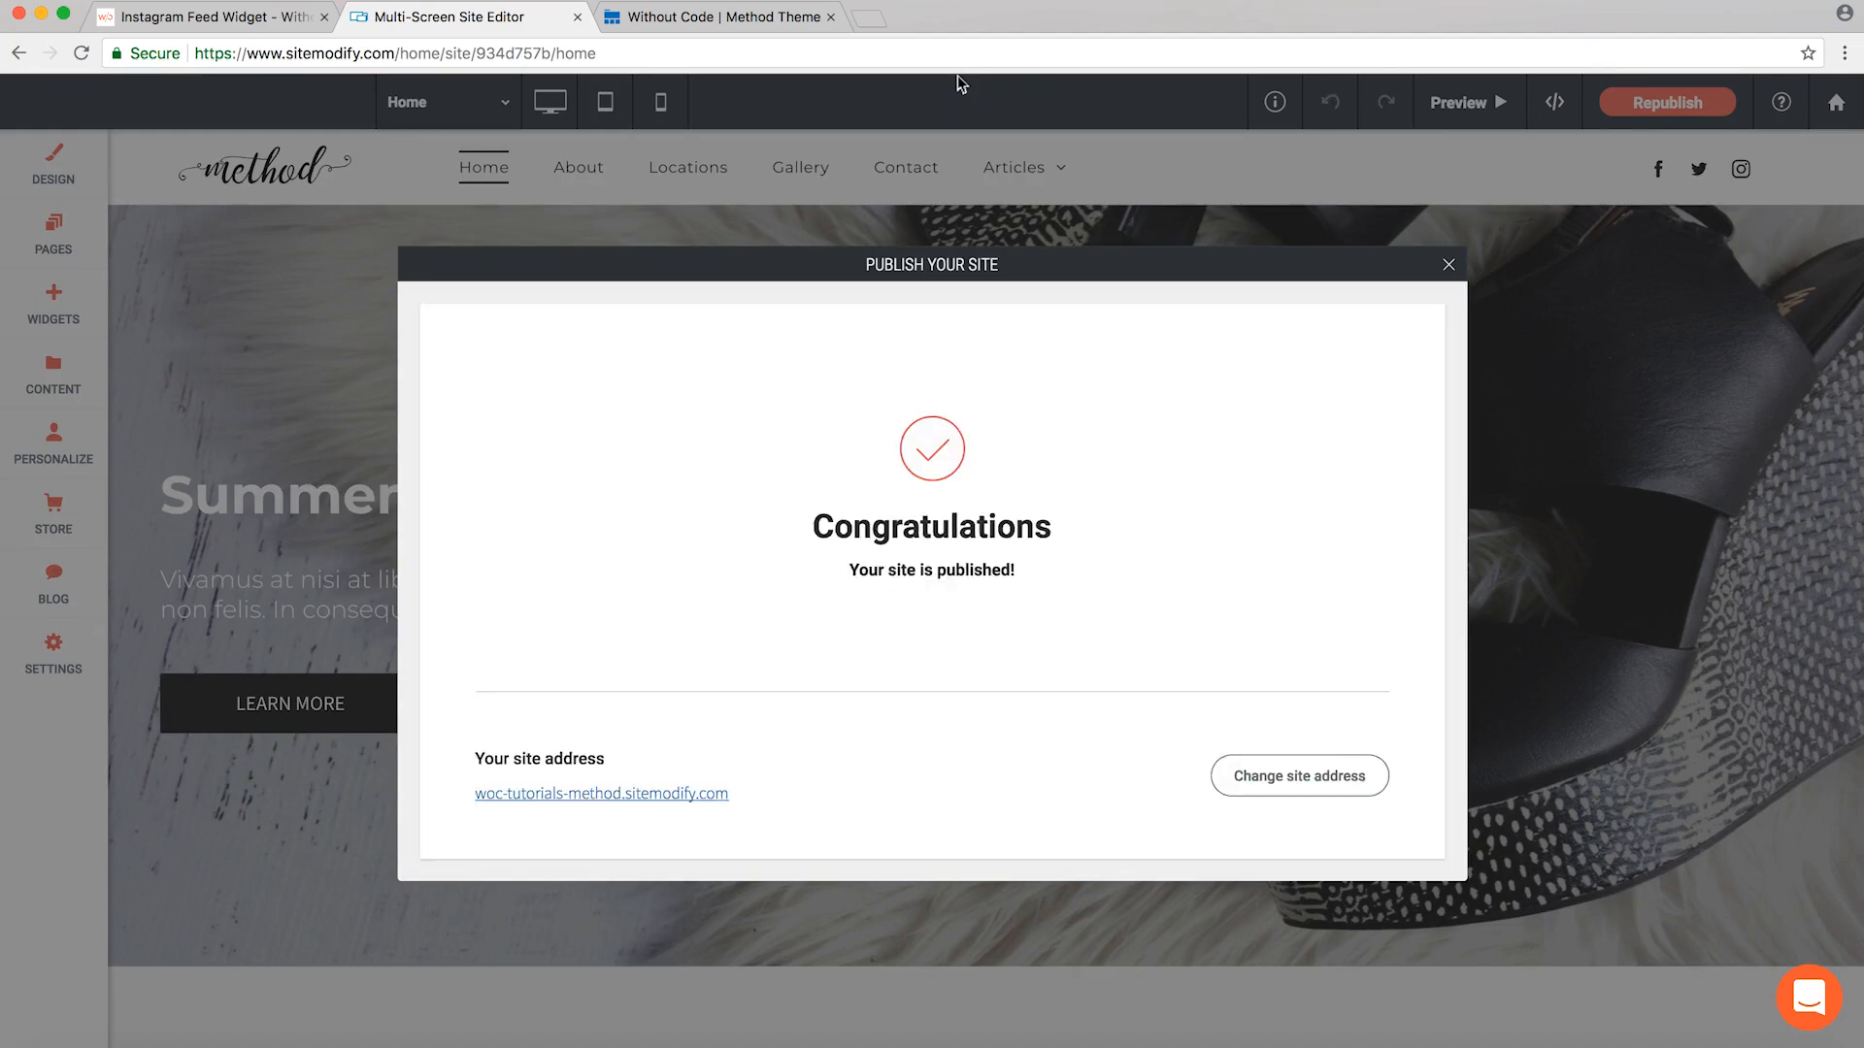
{"action": "left_click", "coordinate": [601, 794]}
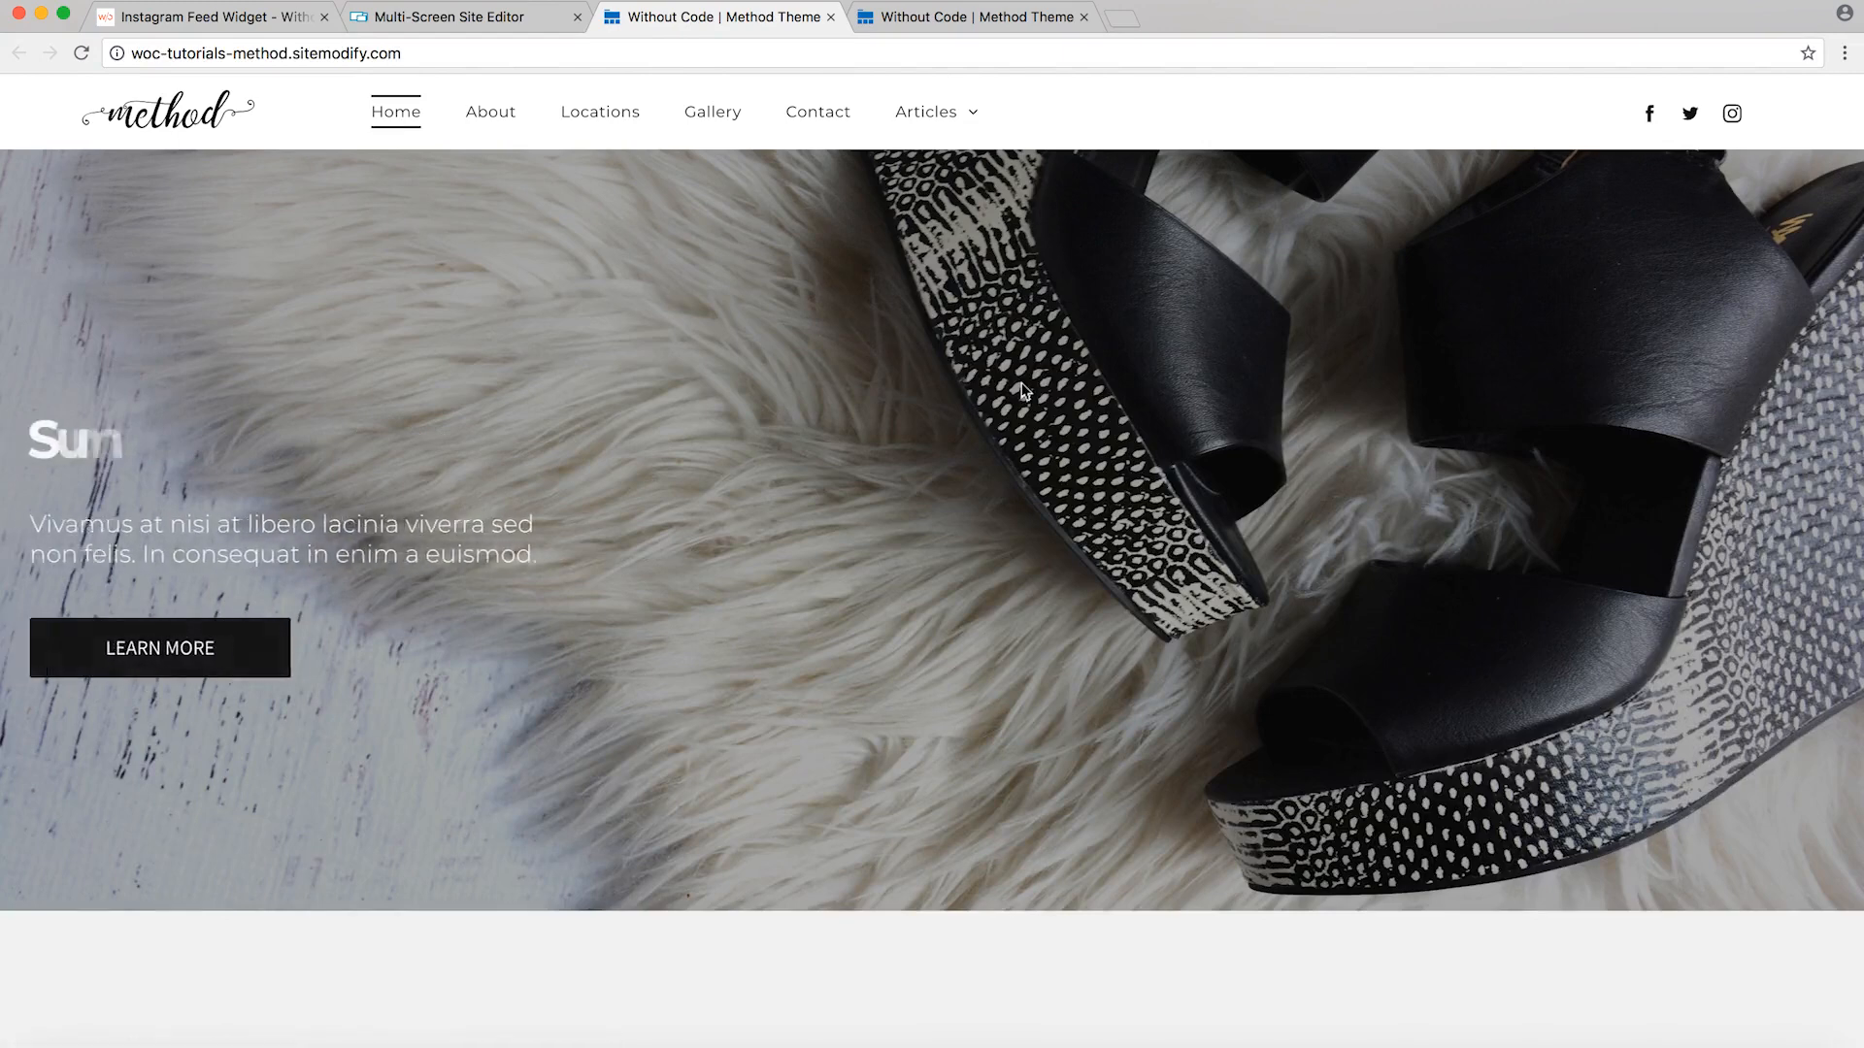